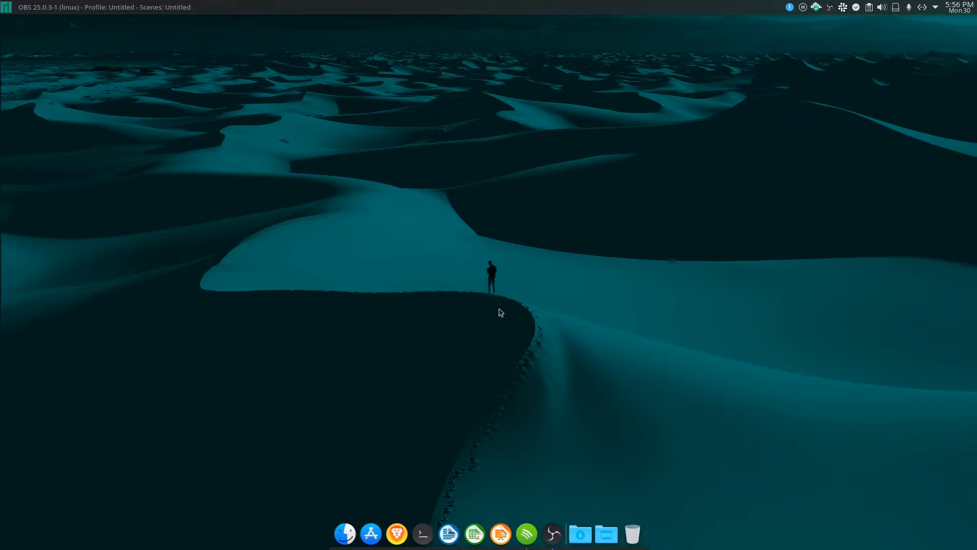
mouse_move(470, 217)
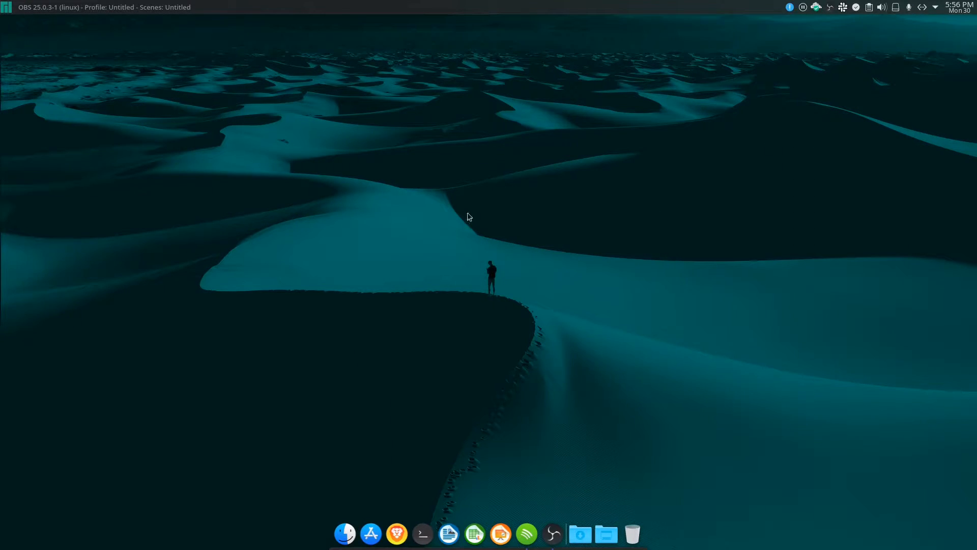
mouse_move(556, 246)
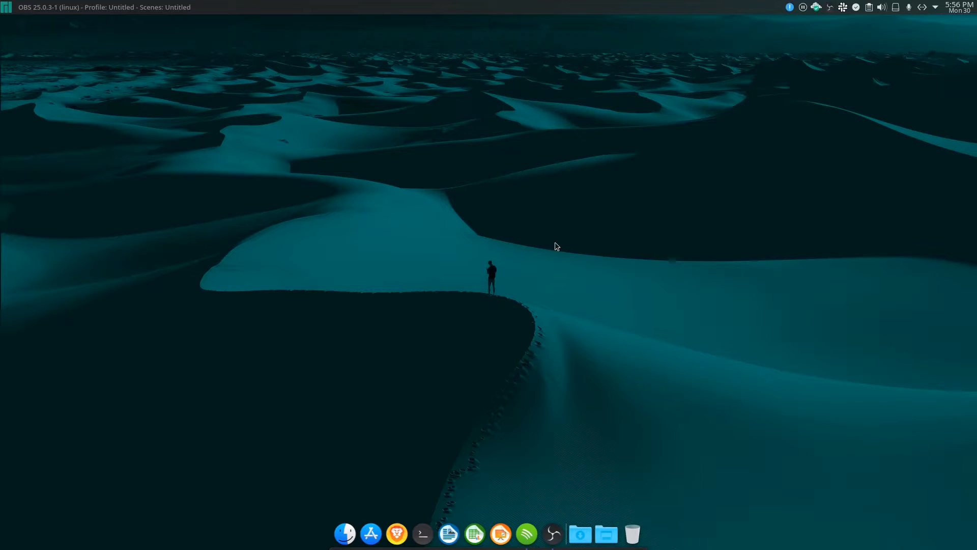
mouse_move(831, 67)
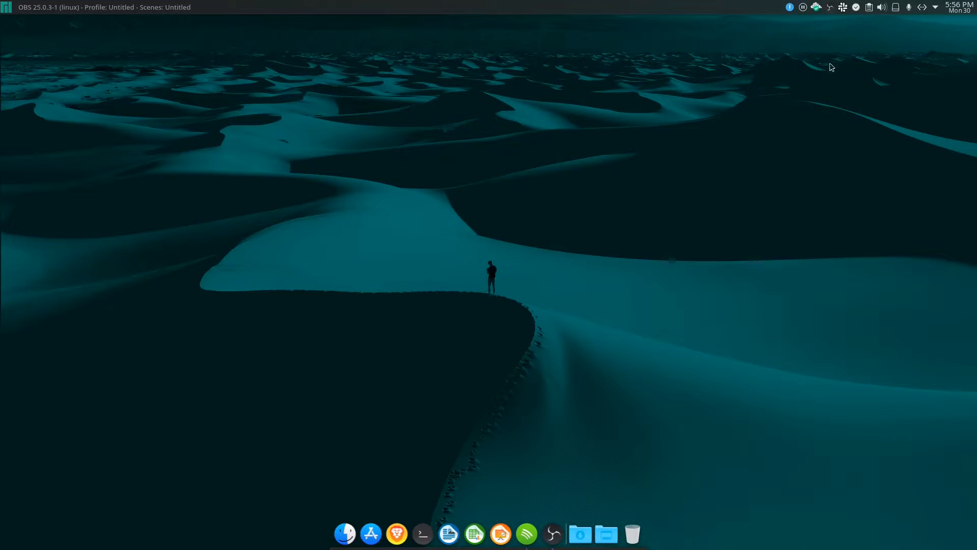
mouse_move(557, 332)
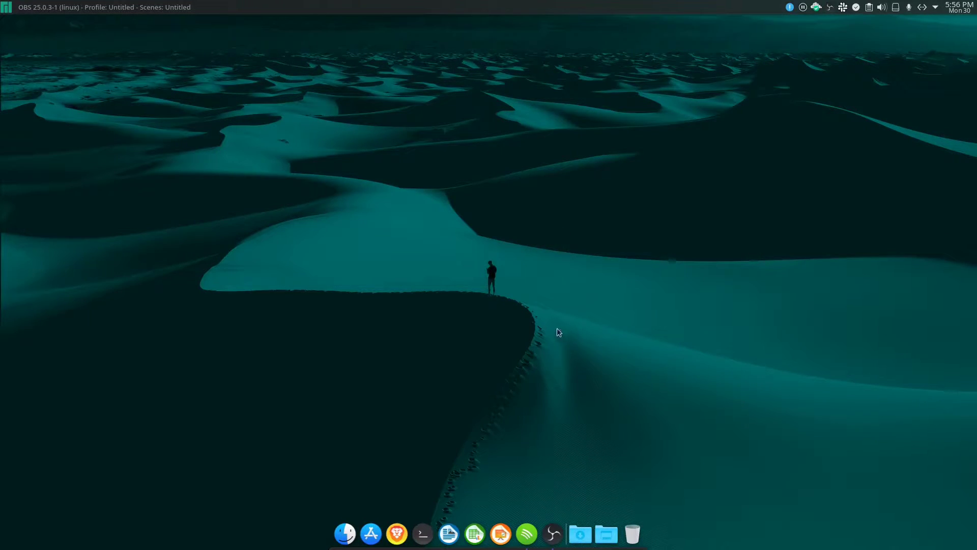
mouse_move(565, 244)
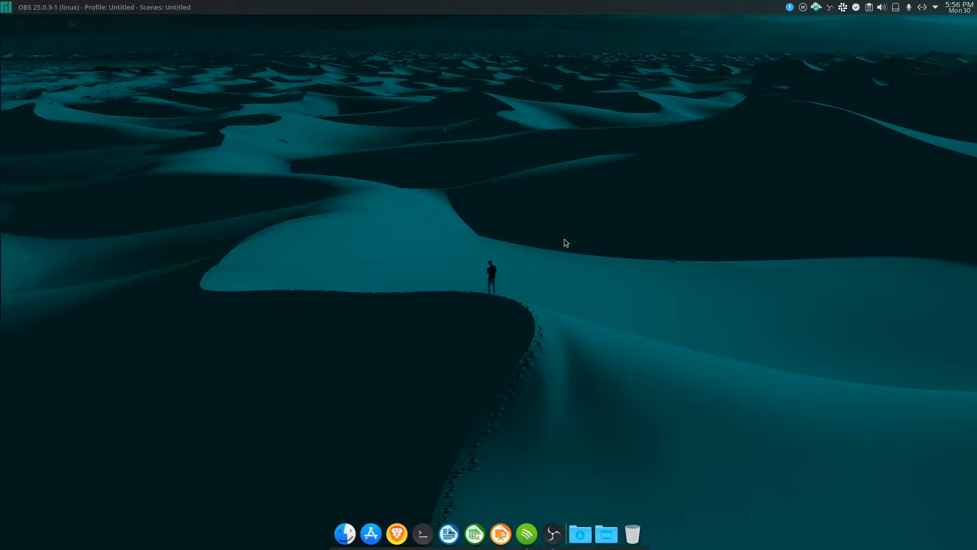
mouse_move(591, 244)
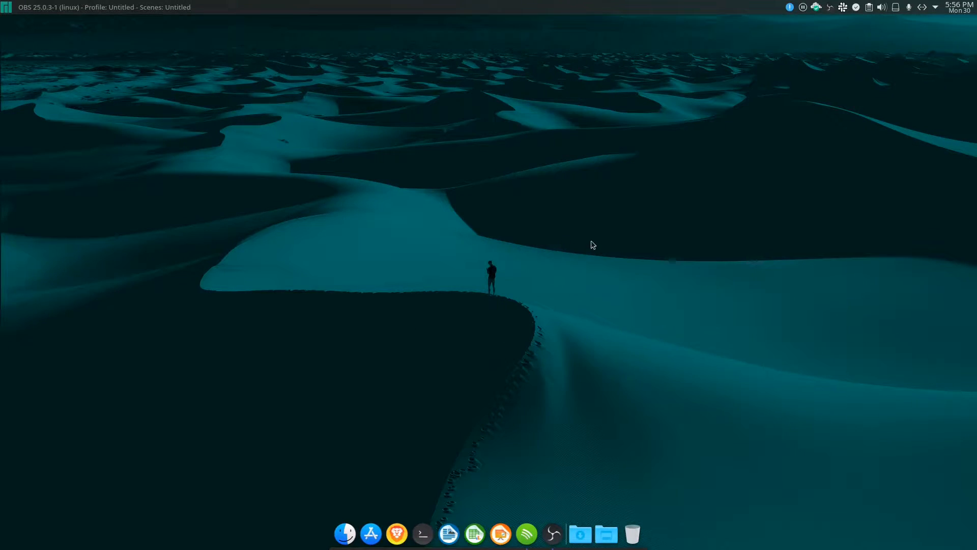
mouse_move(449, 345)
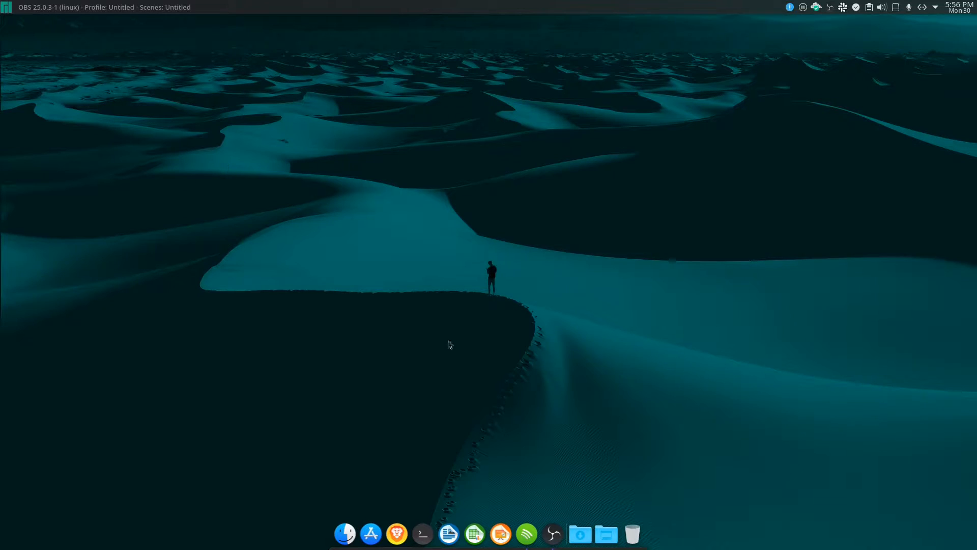
mouse_move(459, 200)
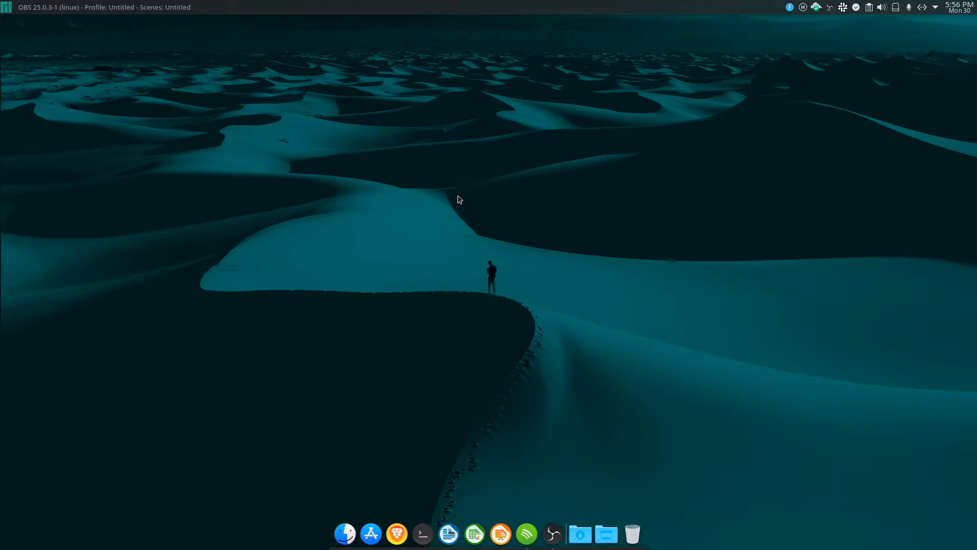
mouse_move(800, 62)
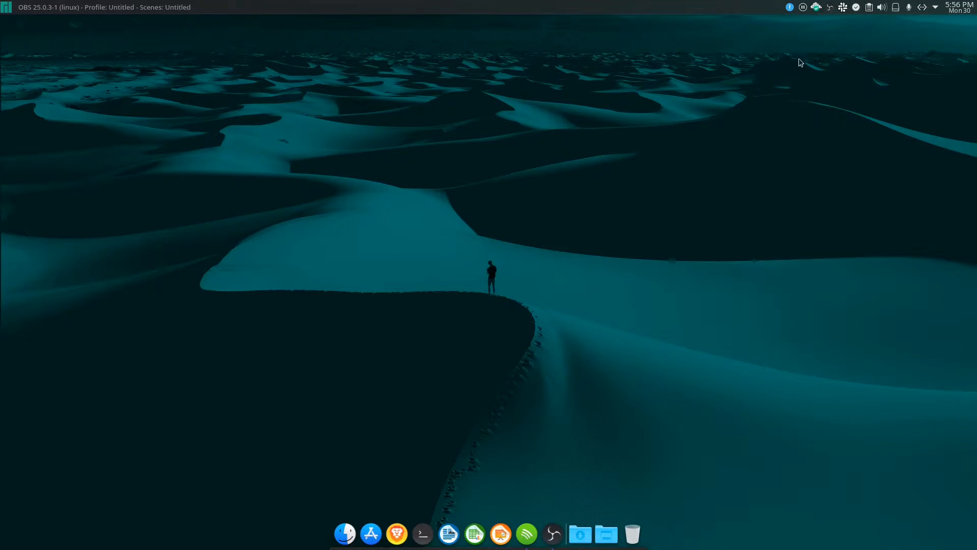
mouse_move(425, 513)
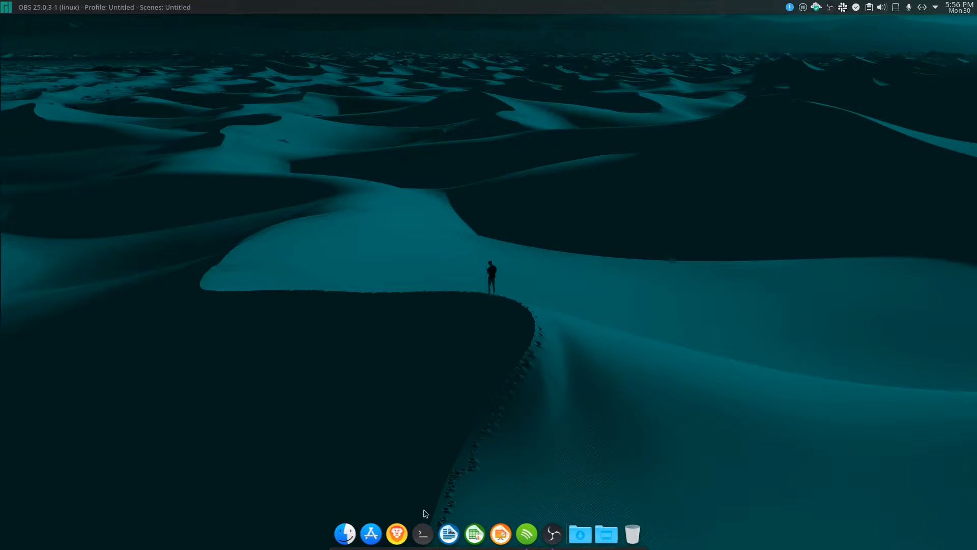
Step: Launch Konsole from the dock, check connected drives in the Device Notifier and reposition the terminal window
left_click(421, 534)
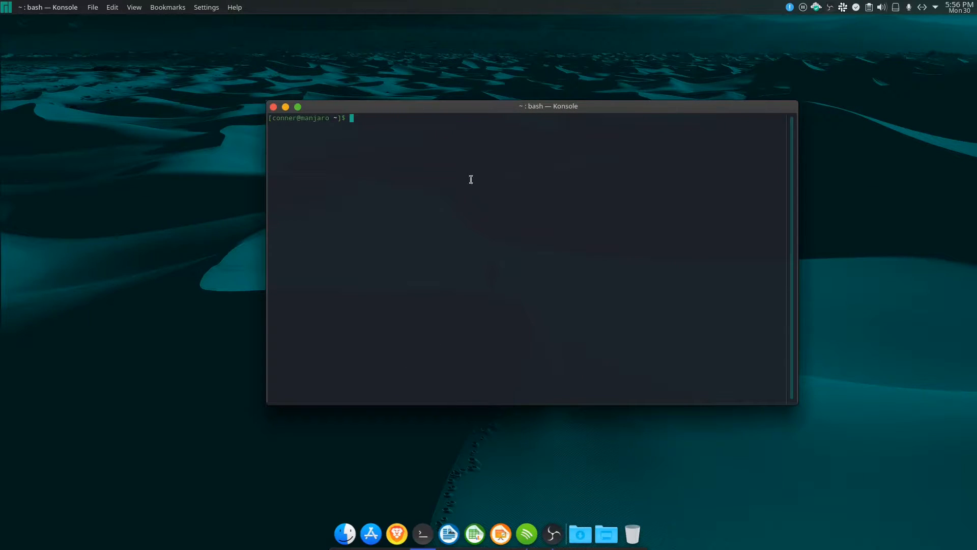
mouse_move(6, 22)
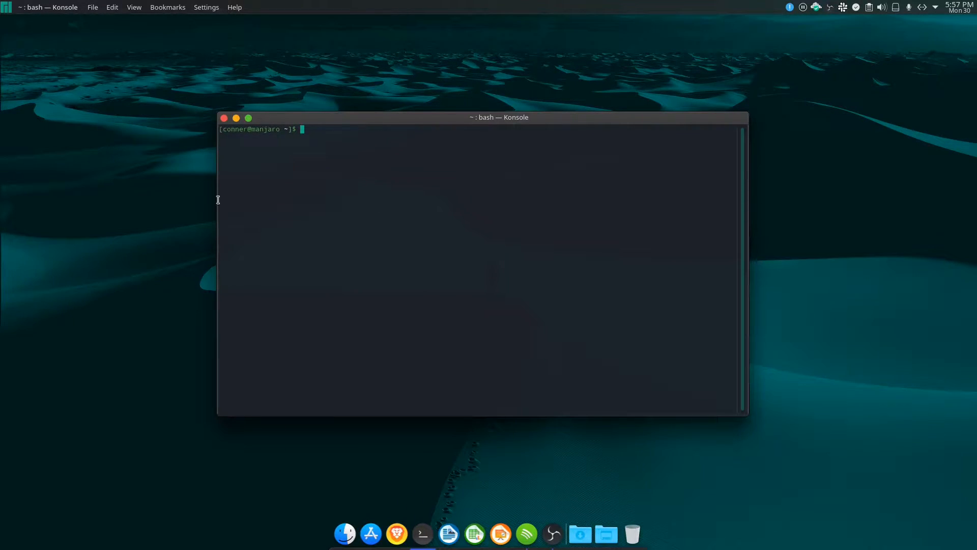
mouse_move(6, 6)
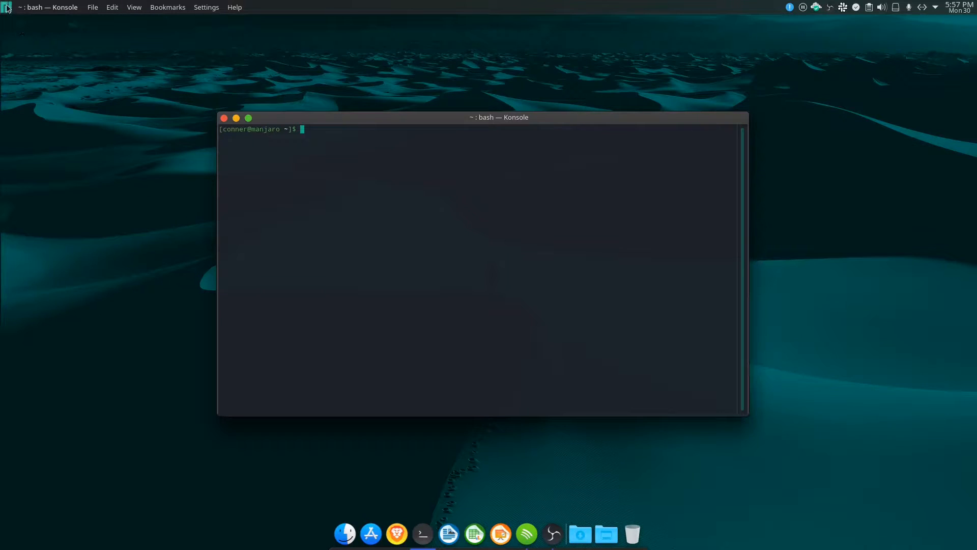
left_click(7, 7)
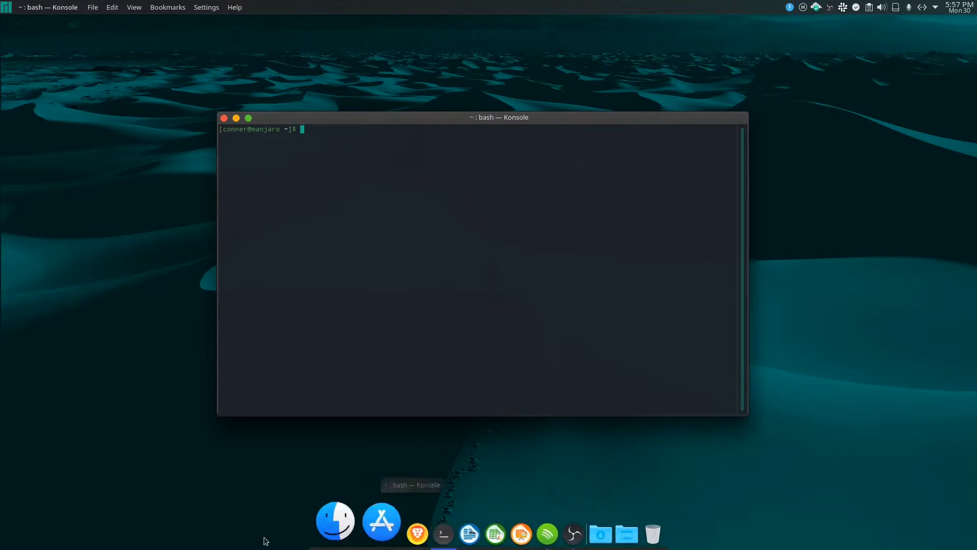
mouse_move(866, 17)
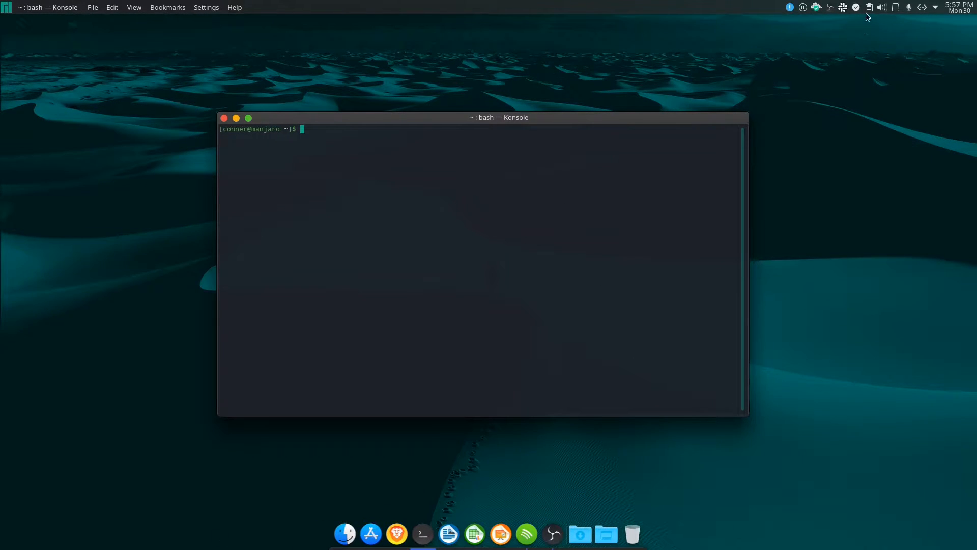
left_click(896, 7)
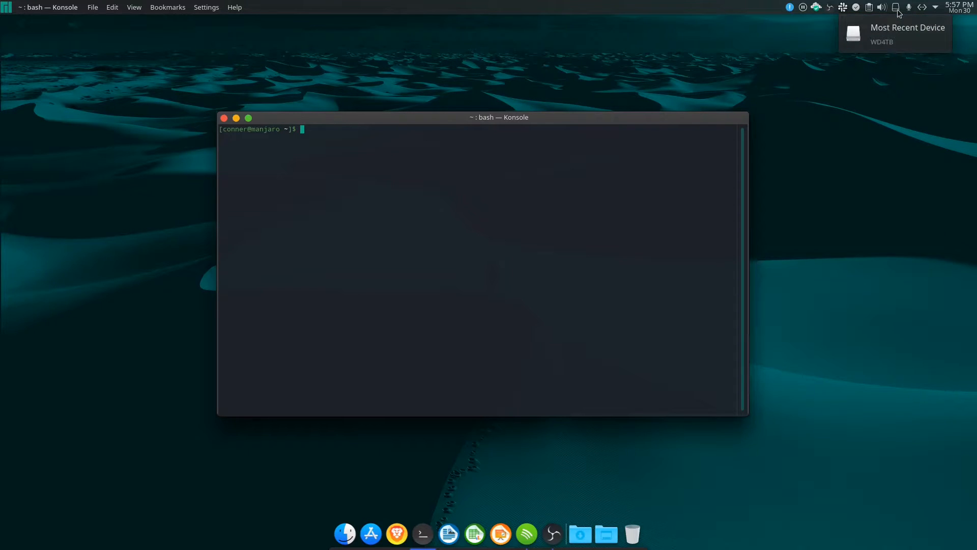
left_click(895, 7)
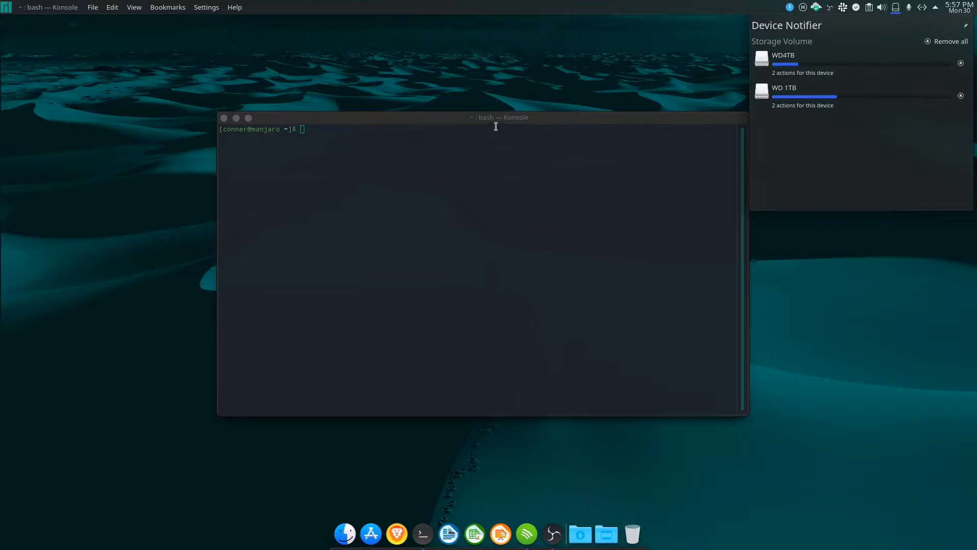
mouse_move(438, 135)
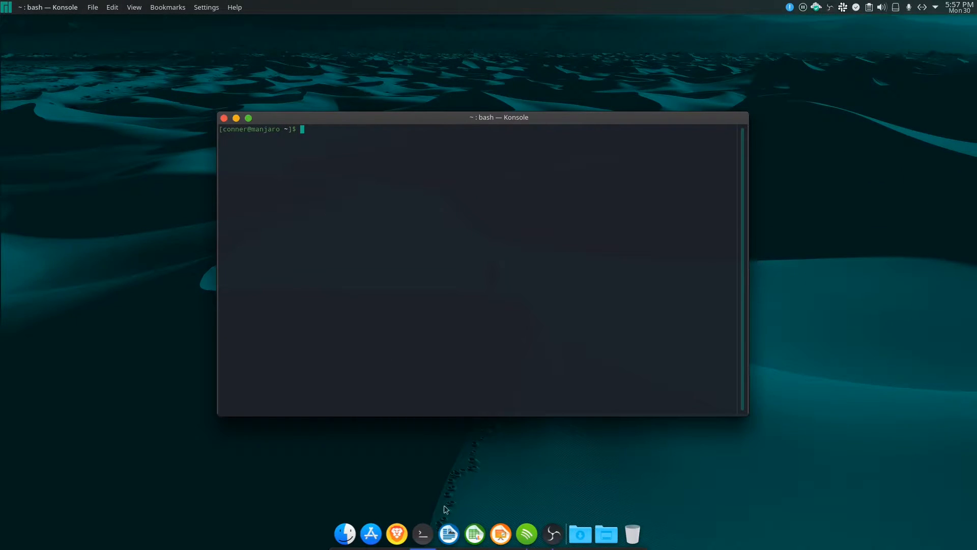
mouse_move(403, 519)
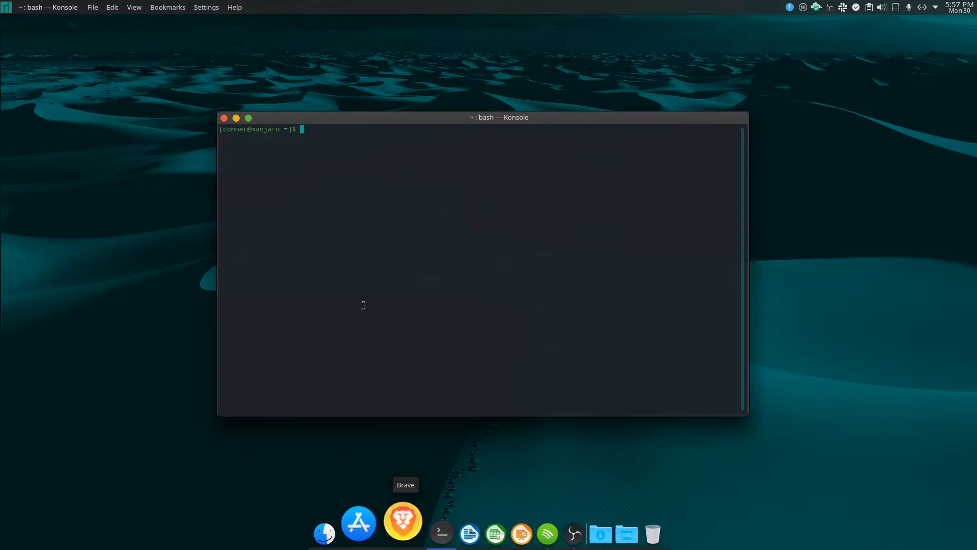
mouse_move(329, 120)
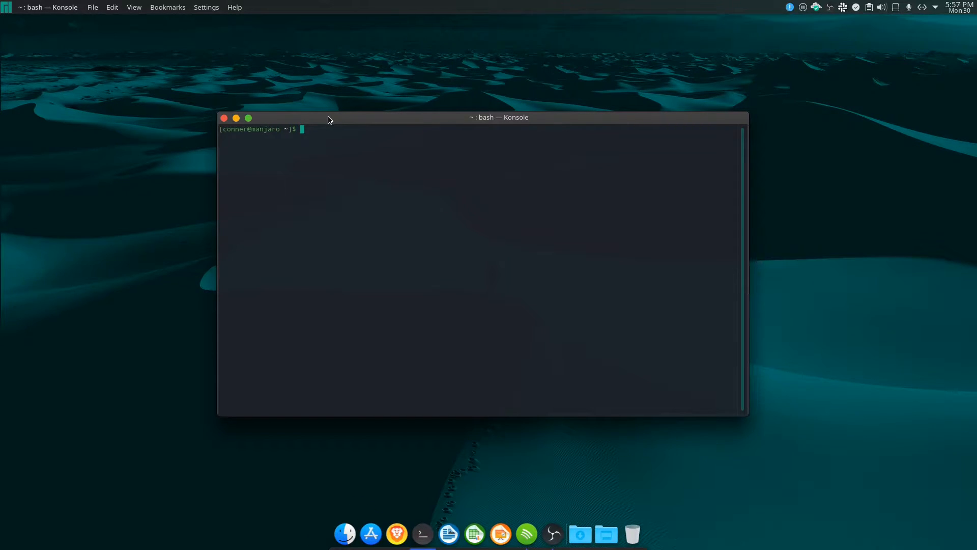
left_click_drag(329, 117, 261, 75)
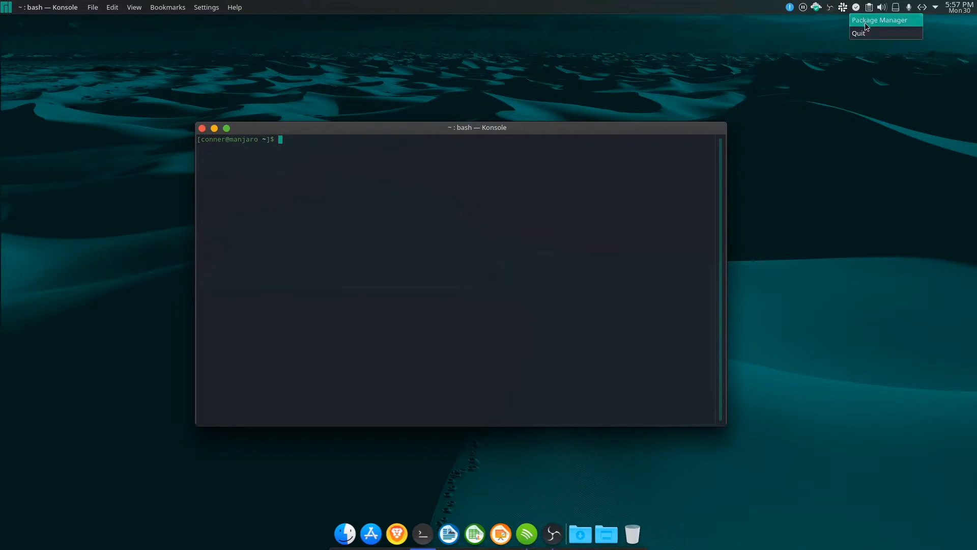
Step: Remove Firefox via Pamac from the tray menu, applying, confirming and authenticating the removal
left_click(879, 19)
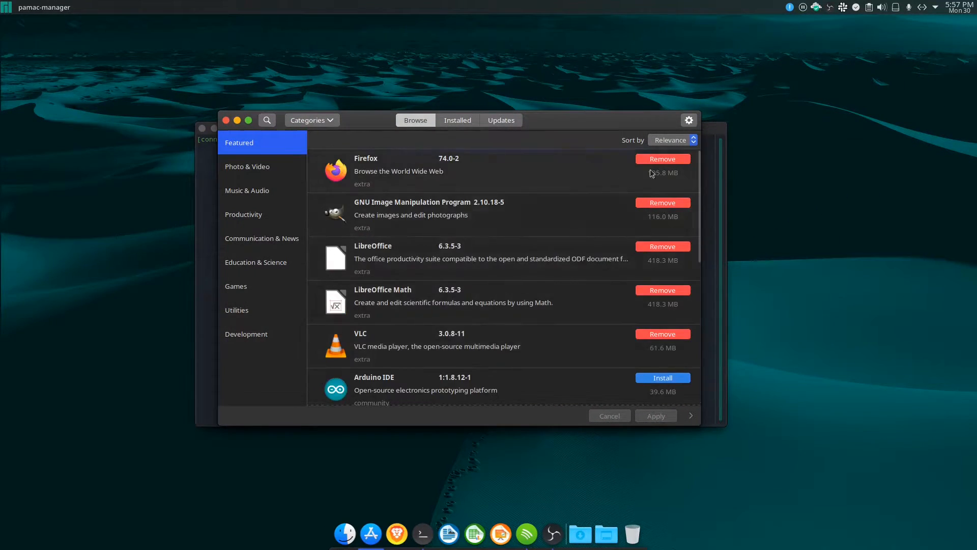
left_click(656, 415)
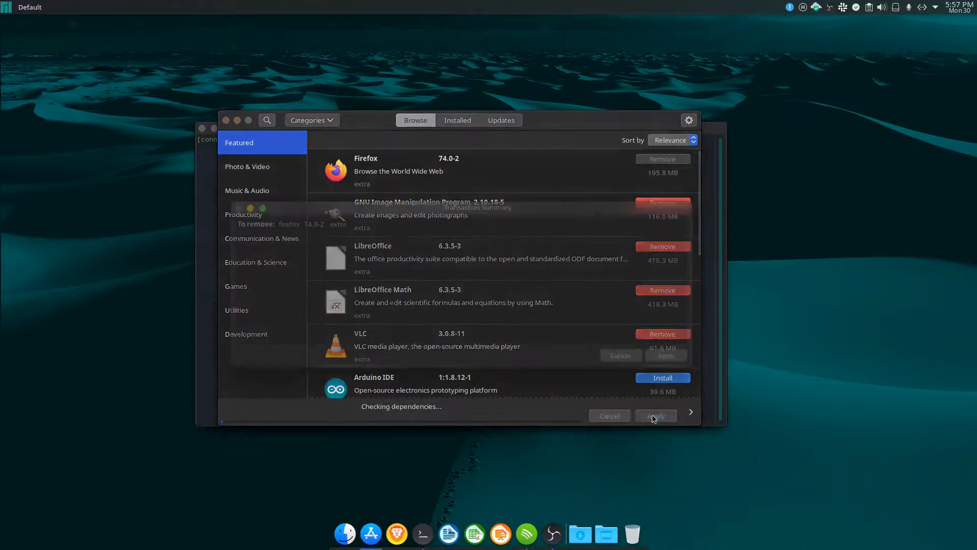
left_click(655, 416)
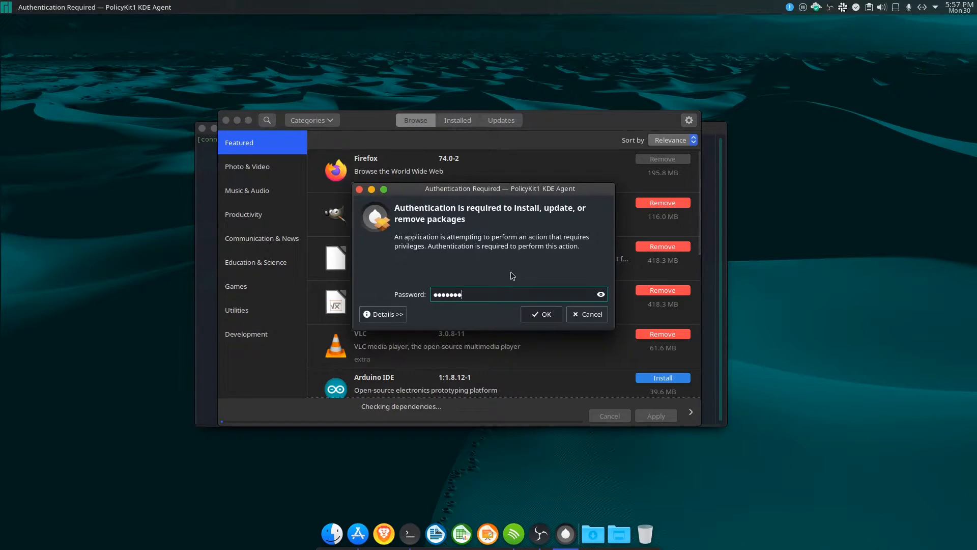
left_click(541, 313)
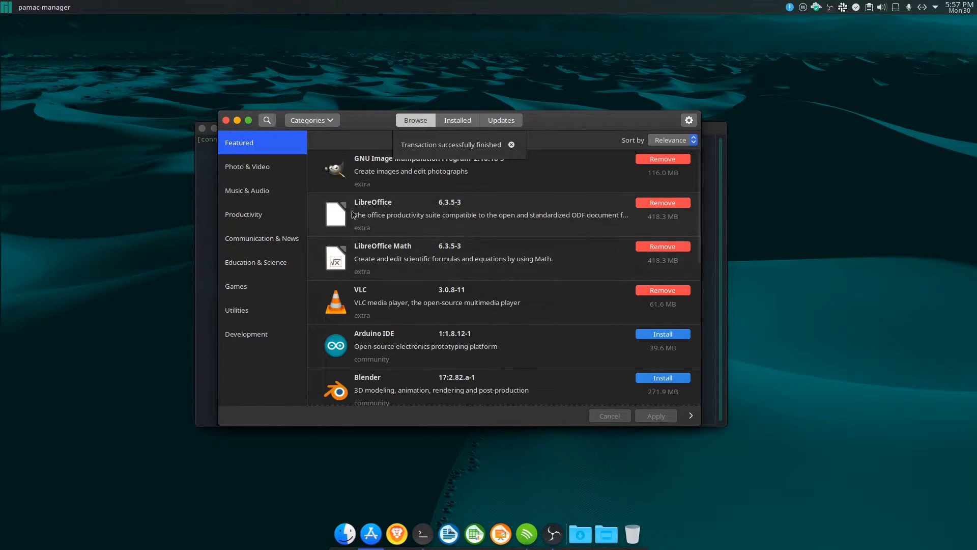
scroll("down", 3)
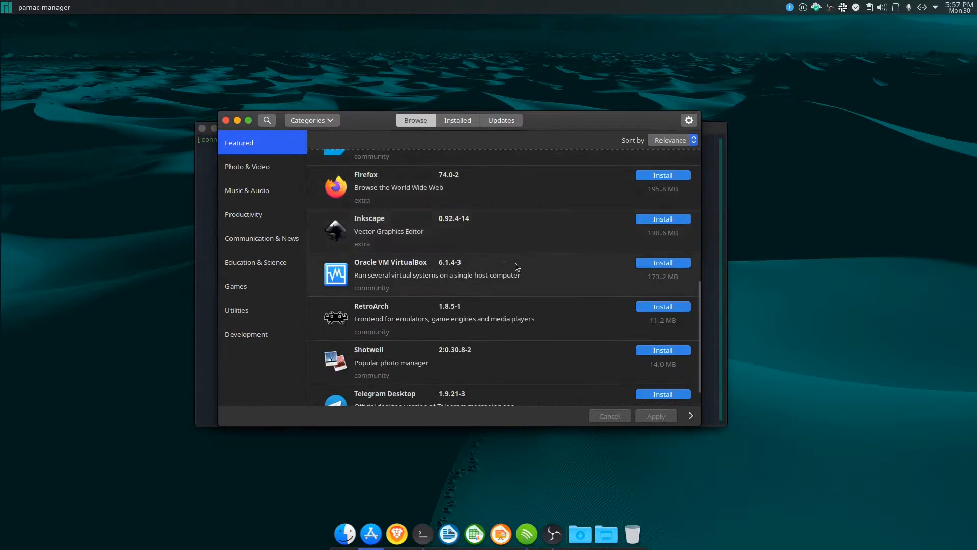
mouse_move(541, 323)
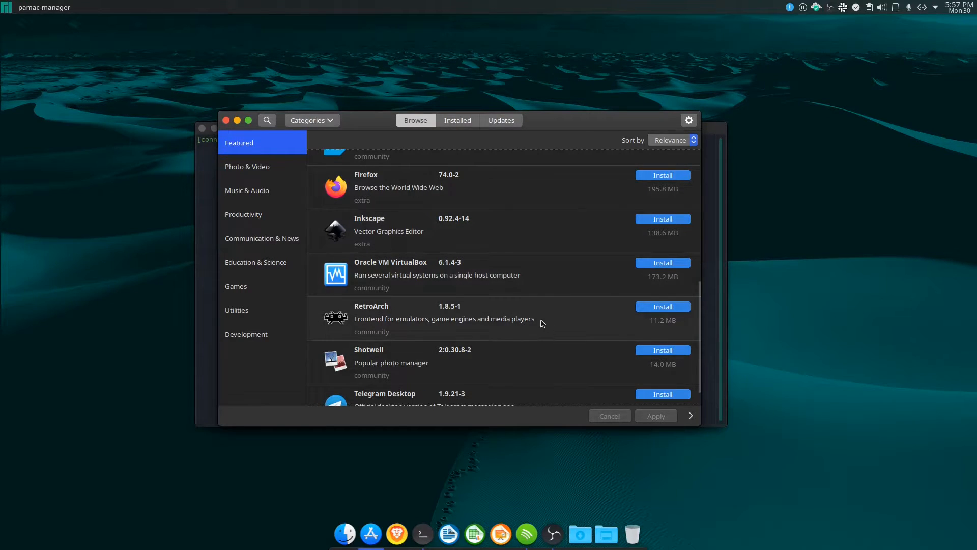
scroll("up", 3)
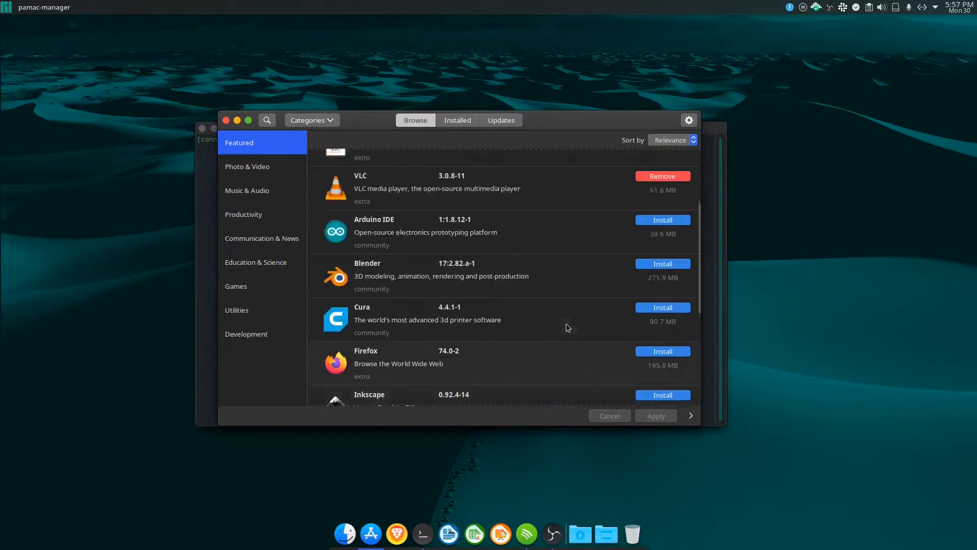
scroll("up", 3)
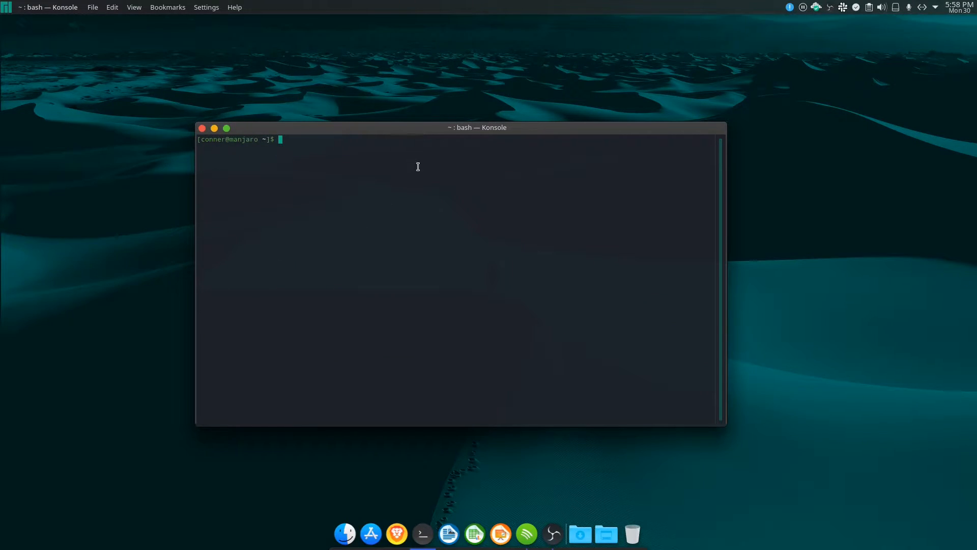
mouse_move(423, 196)
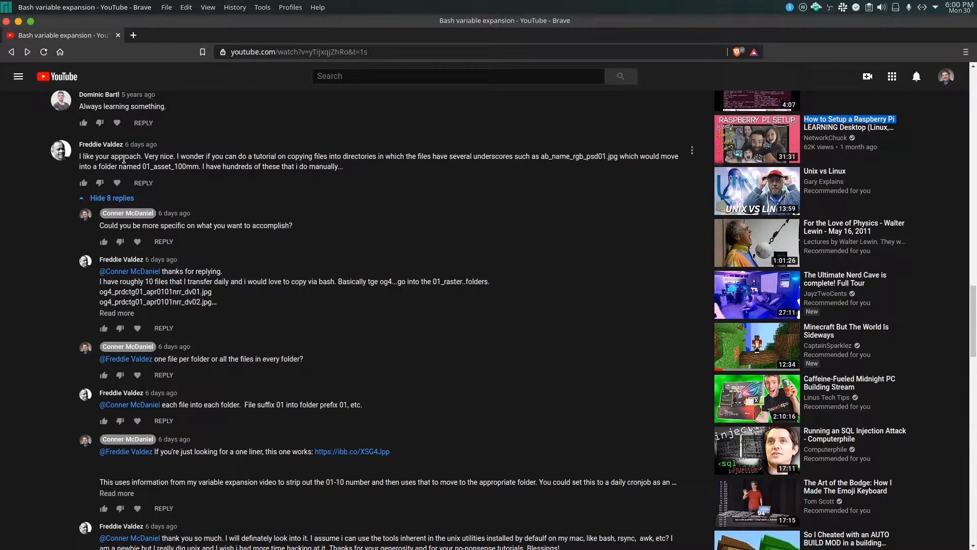
mouse_move(91, 147)
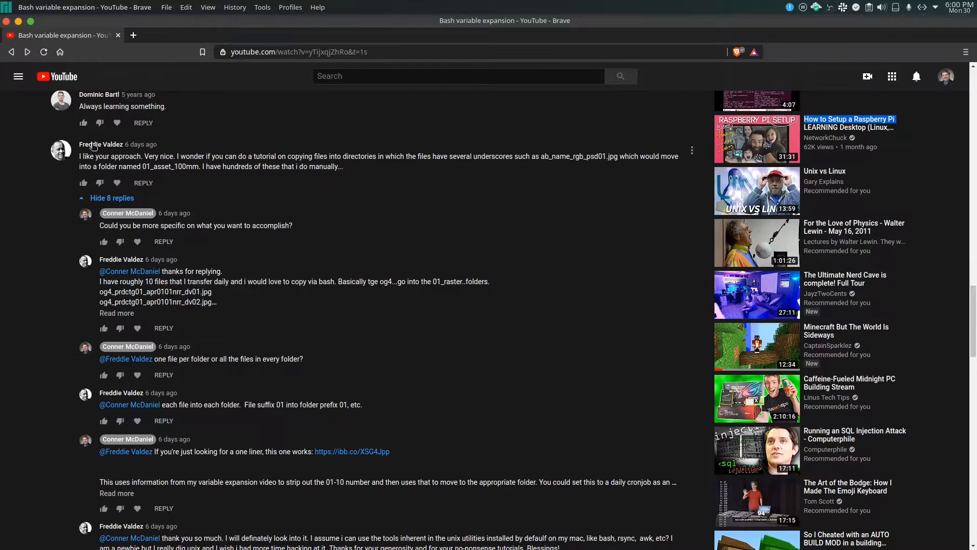
mouse_move(421, 179)
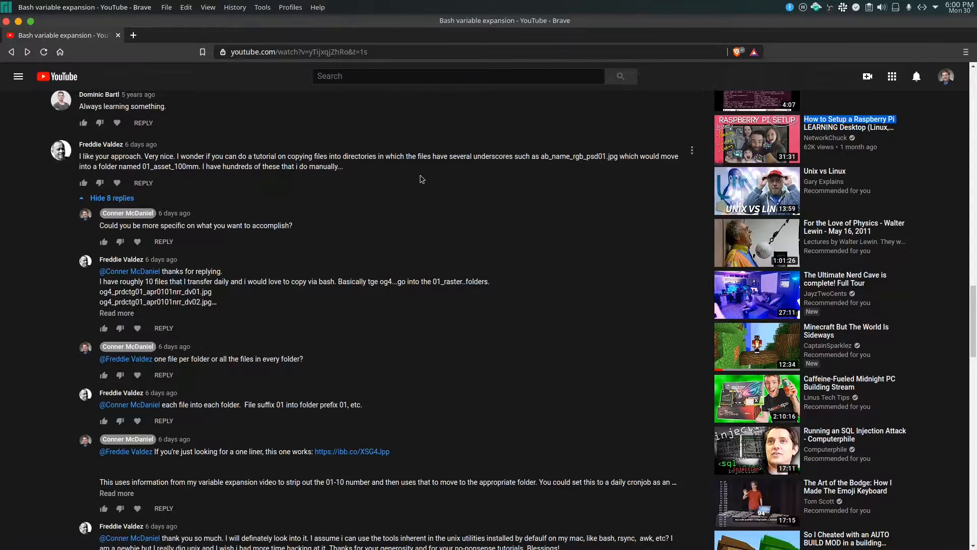
Step: Select the og4 file and raster folder lists in the reply, then scroll to the reply with the ibb.co link
left_click(116, 312)
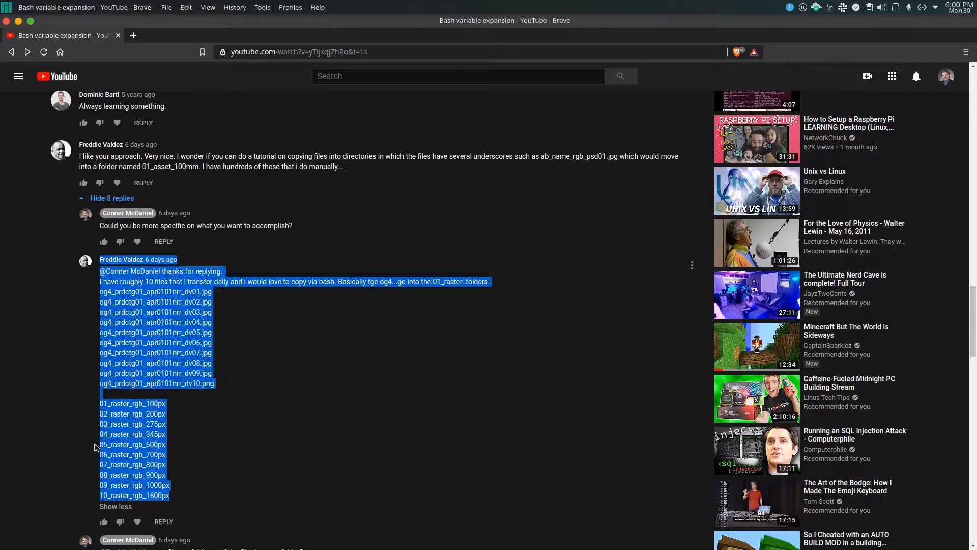
left_click(226, 396)
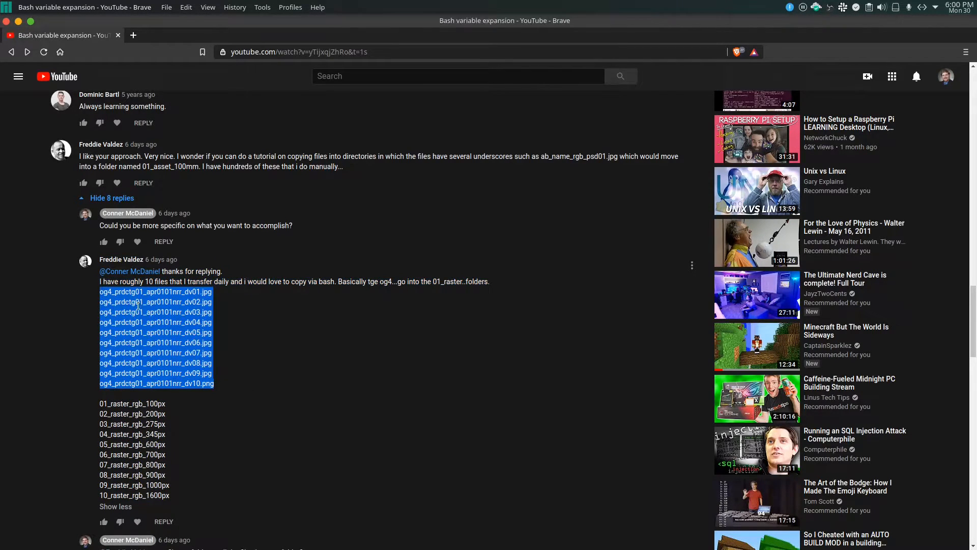
left_click(197, 287)
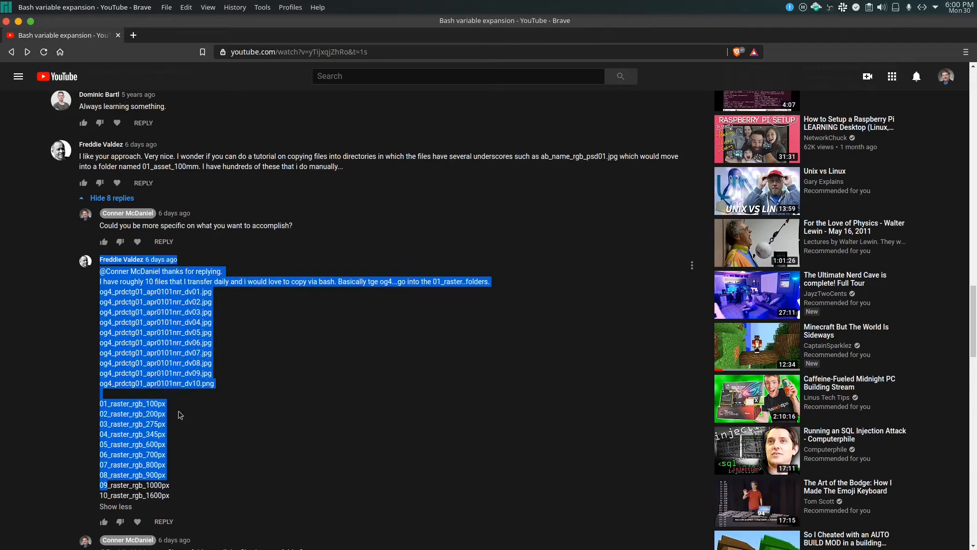
left_click(178, 504)
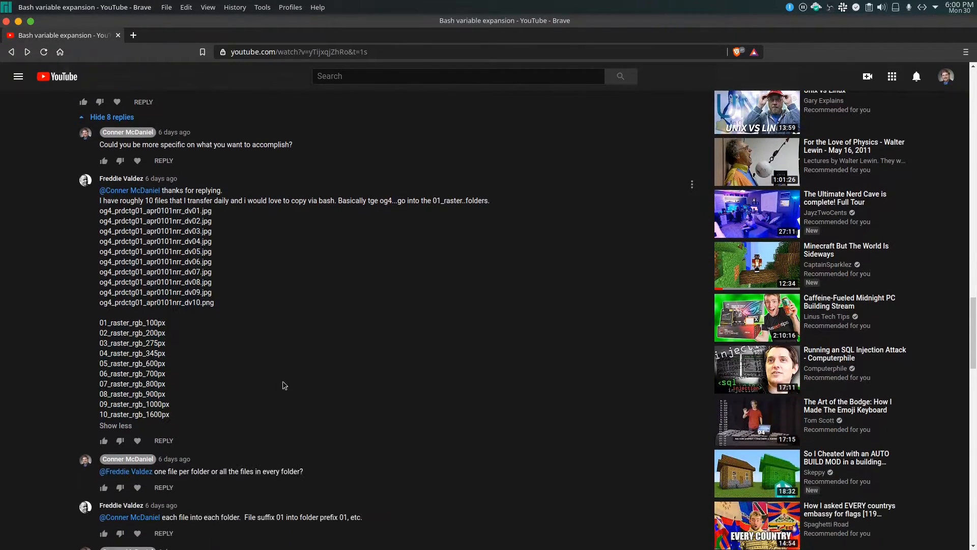
scroll("down", 3)
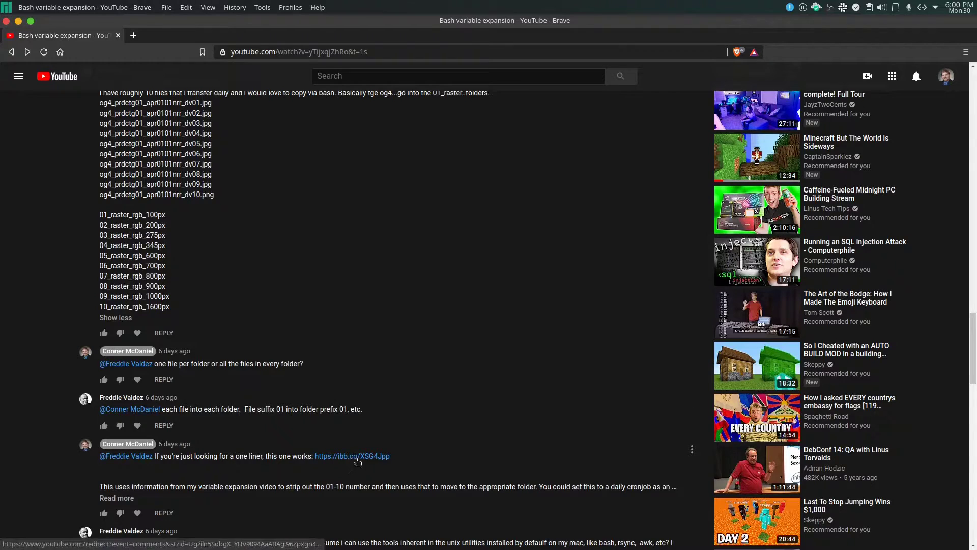
Step: Open the ibb.co link to the screenshot of the og4-to-raster move commands
left_click(352, 456)
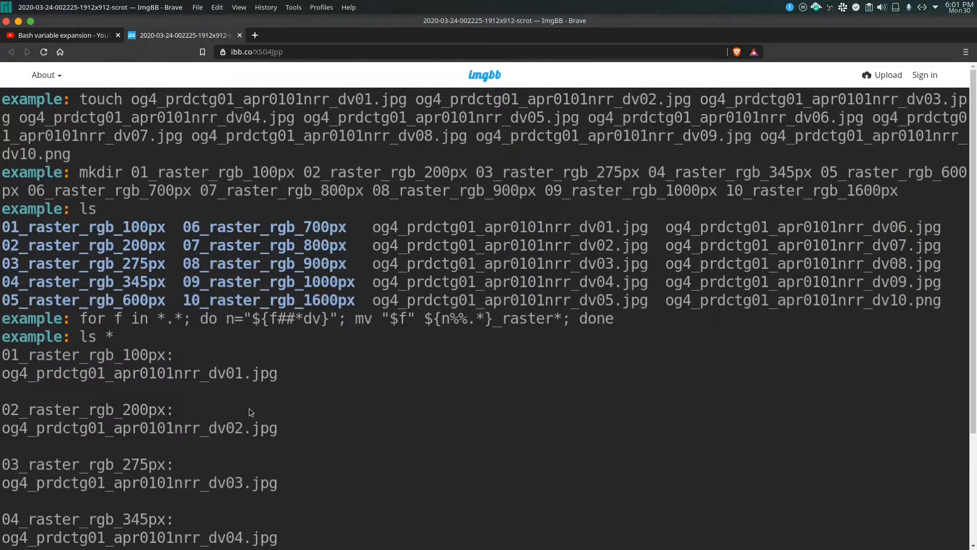
mouse_move(96, 327)
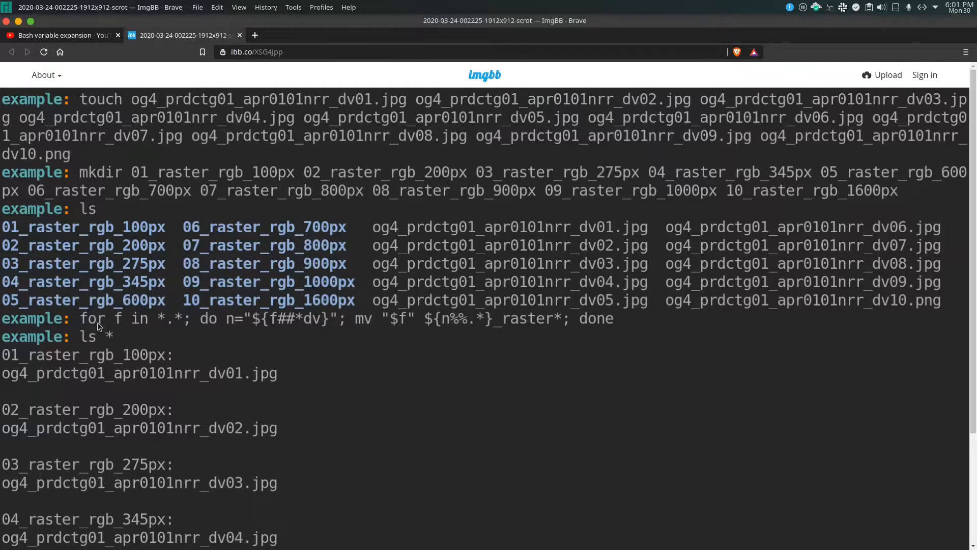
mouse_move(618, 335)
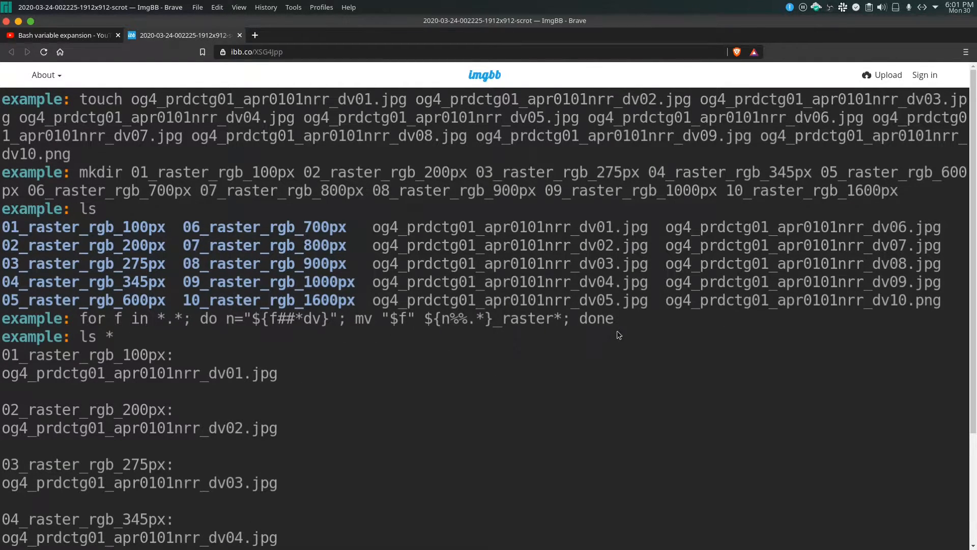
mouse_move(432, 308)
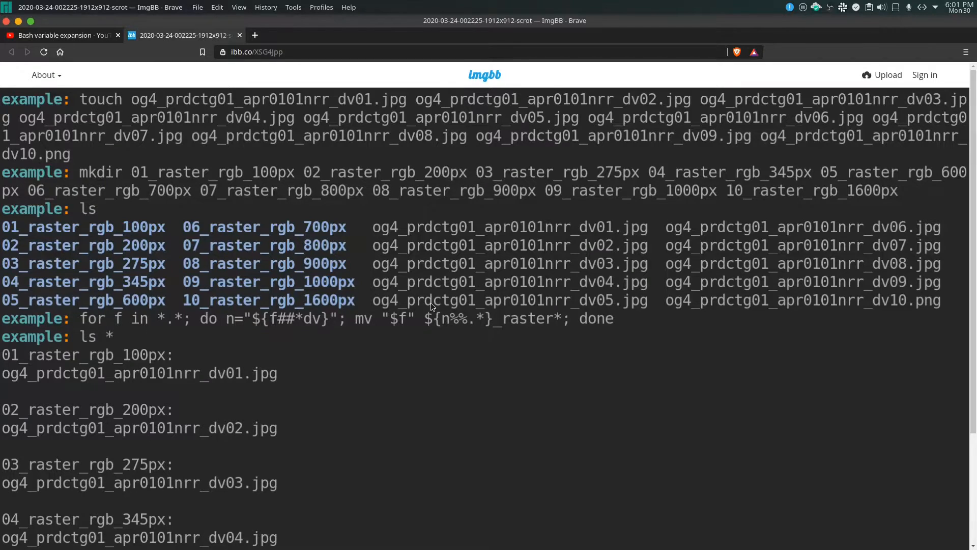
mouse_move(452, 487)
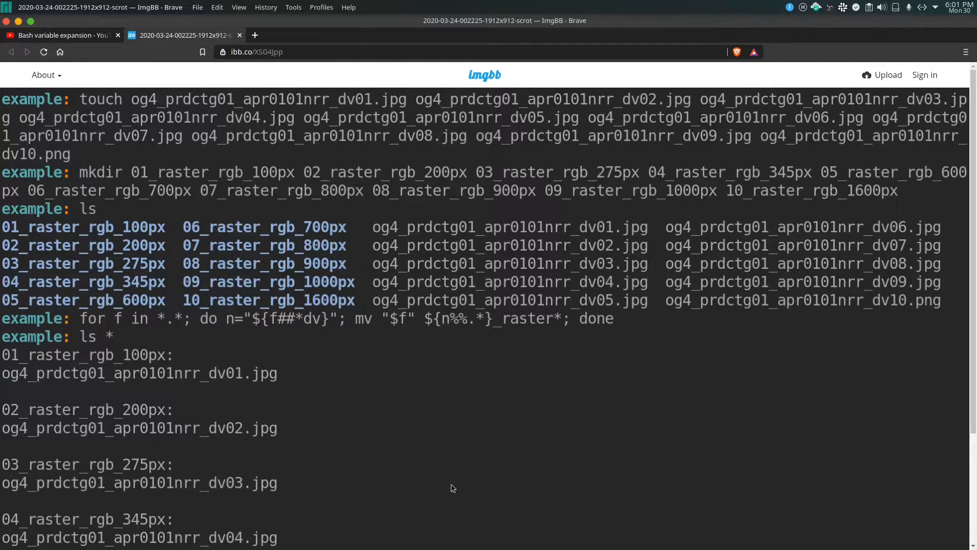
mouse_move(114, 331)
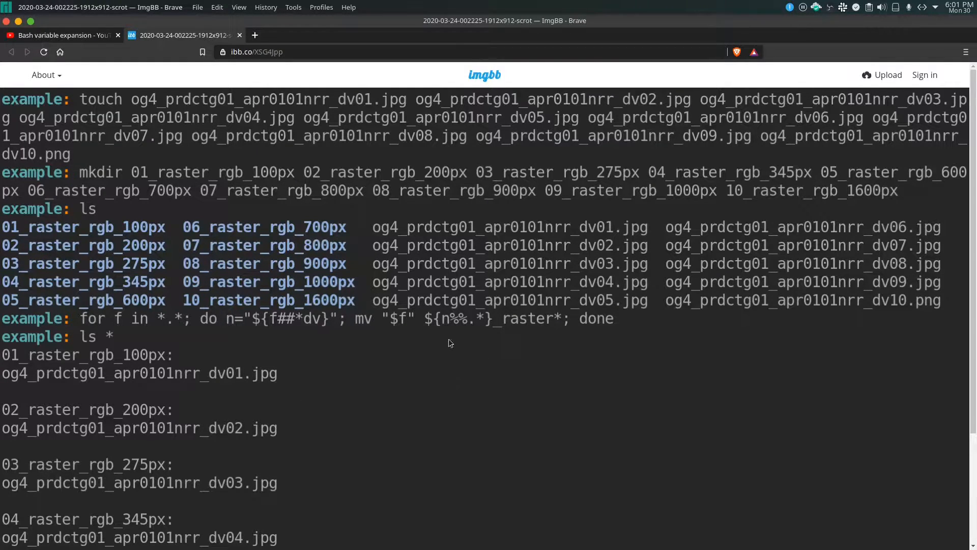
mouse_move(464, 336)
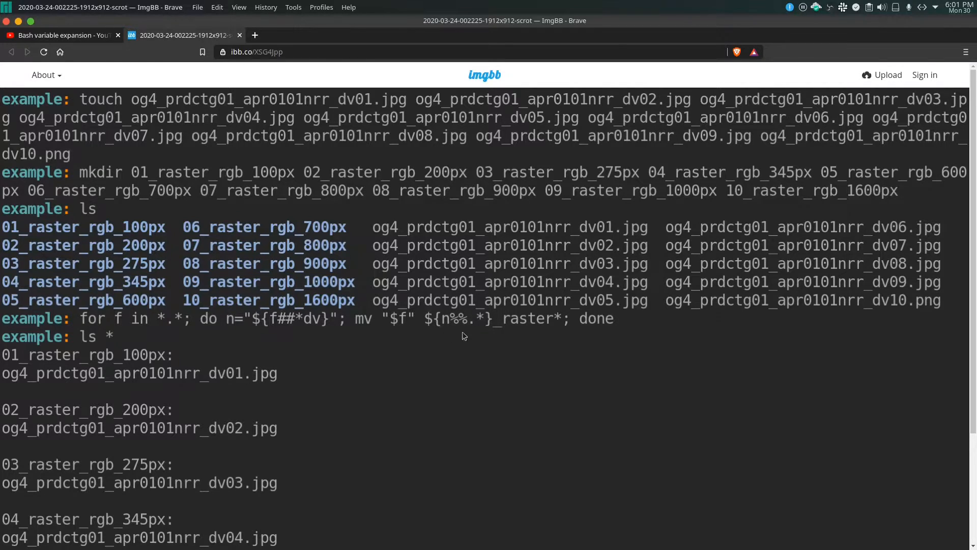
mouse_move(129, 329)
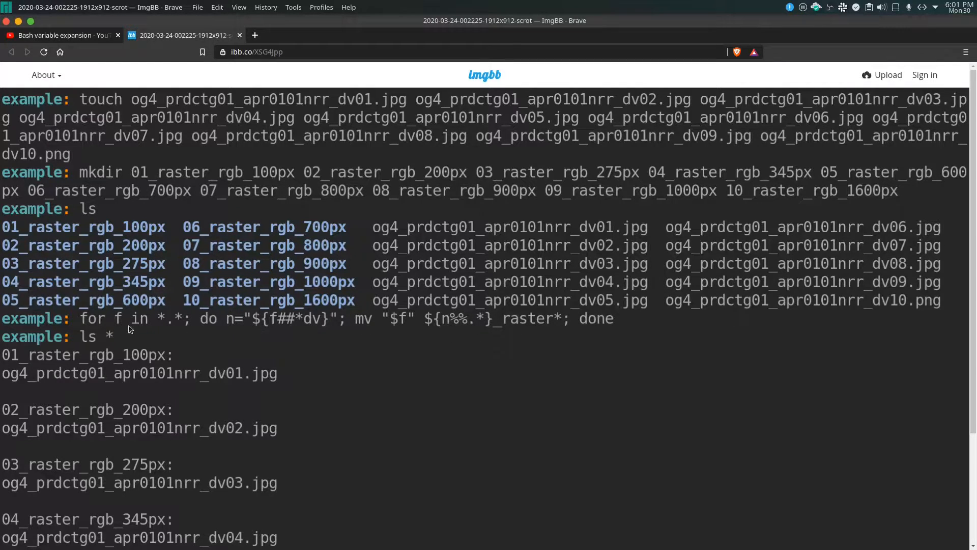
mouse_move(287, 363)
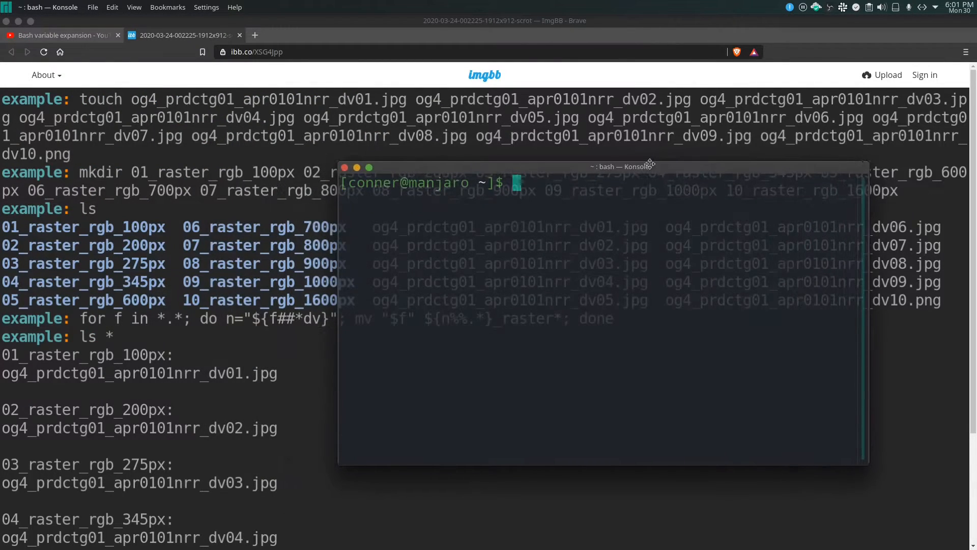
Step: Start the command 'mkdir test &&' at the home prompt
type("mkdir")
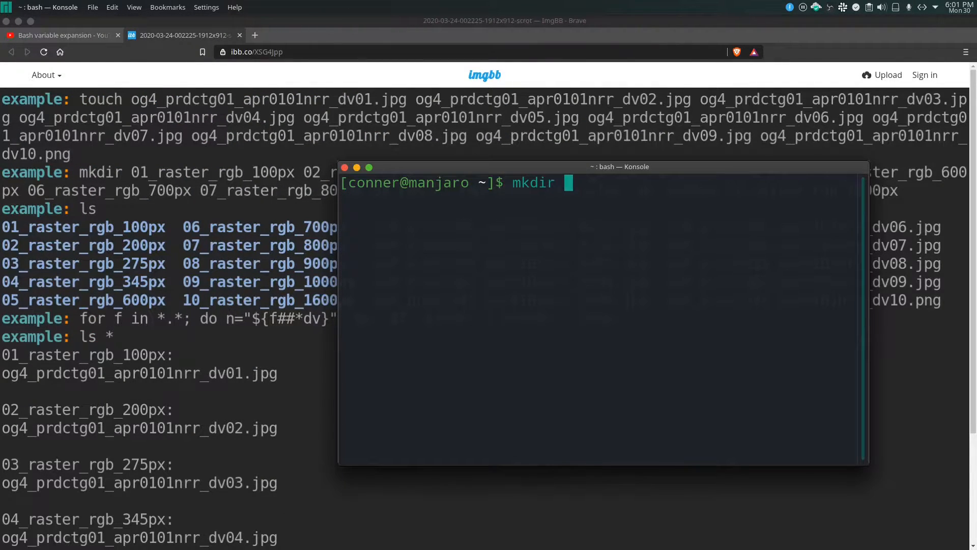
type("test &&")
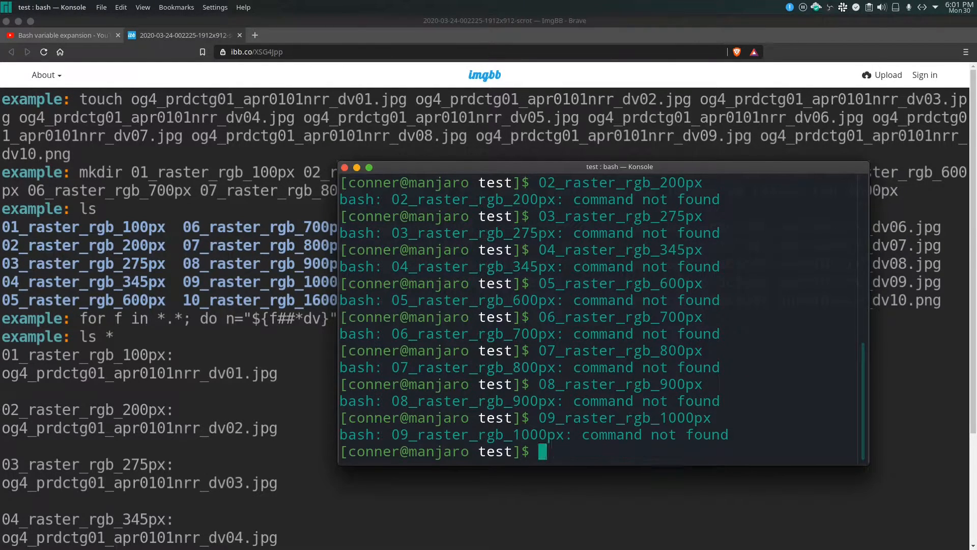
Step: Open the current command line in an nvim buffer from the test directory
key("ctrl+l")
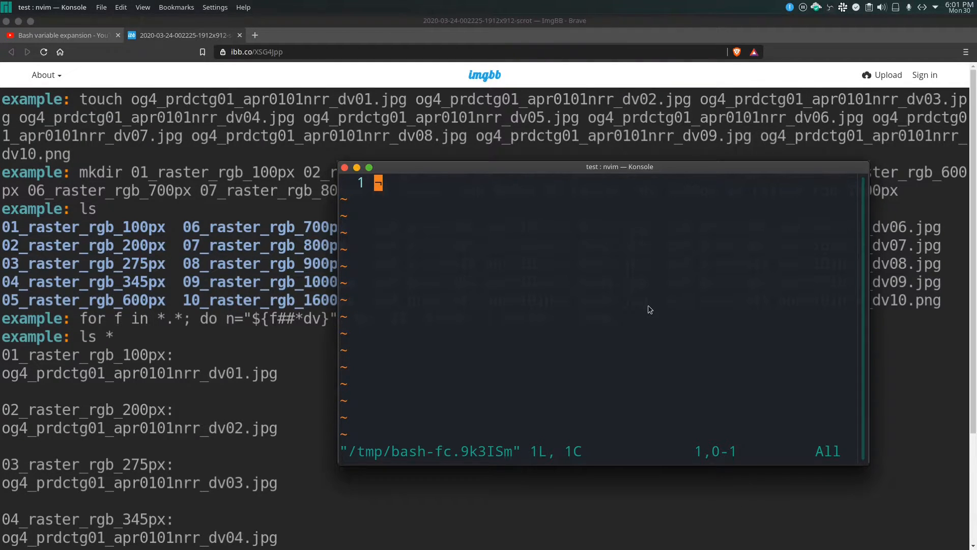
Step: Paste the file and folder lists, prefix touch, join lines and chain mkdir with &&
key("i")
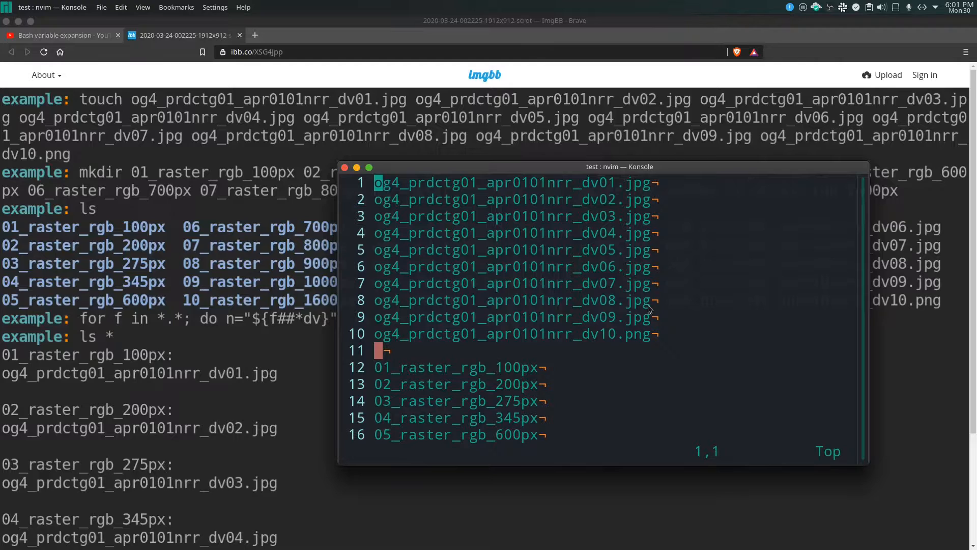
type("touch")
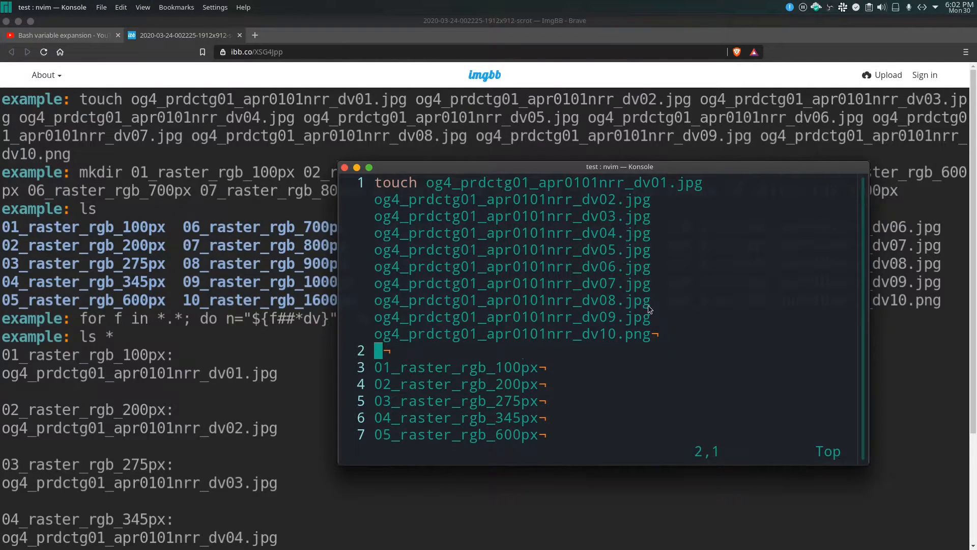
key("i")
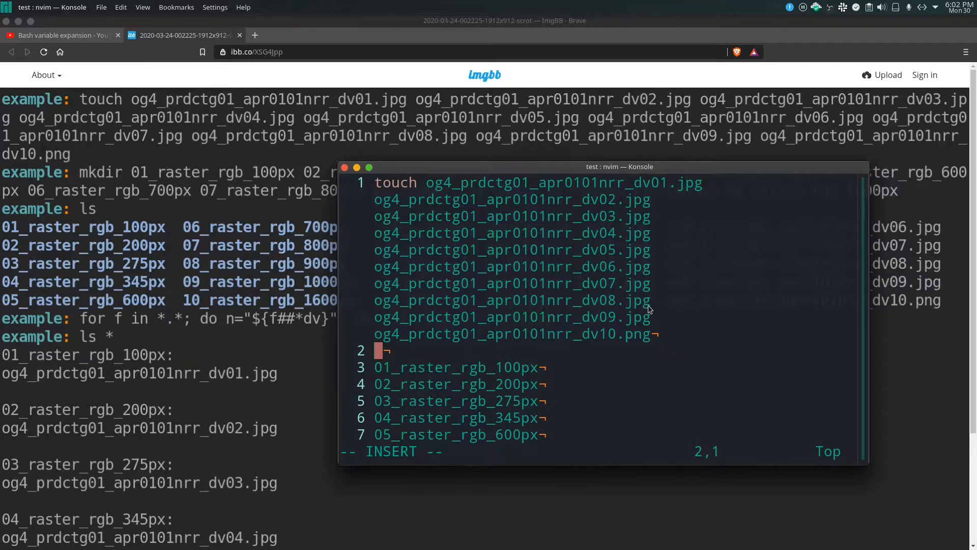
type("&&")
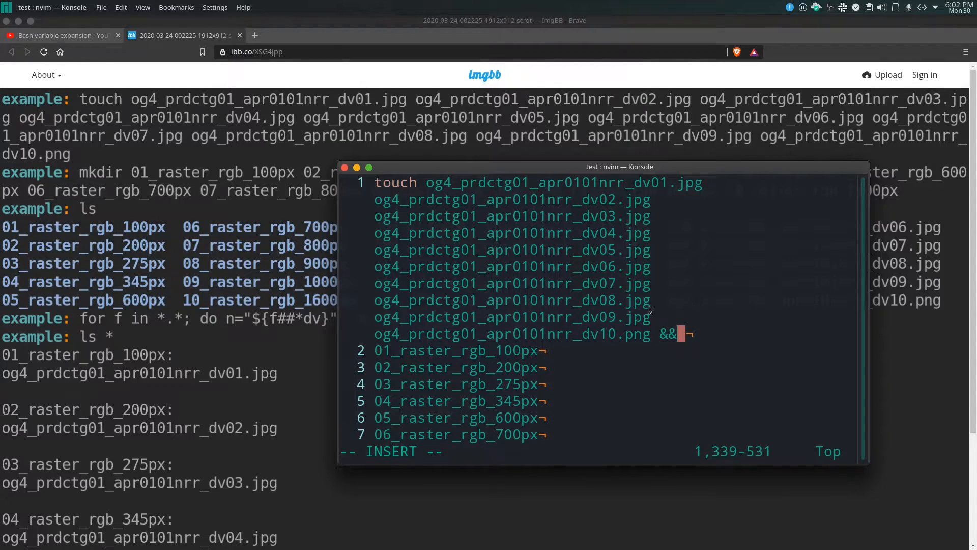
key("Escape")
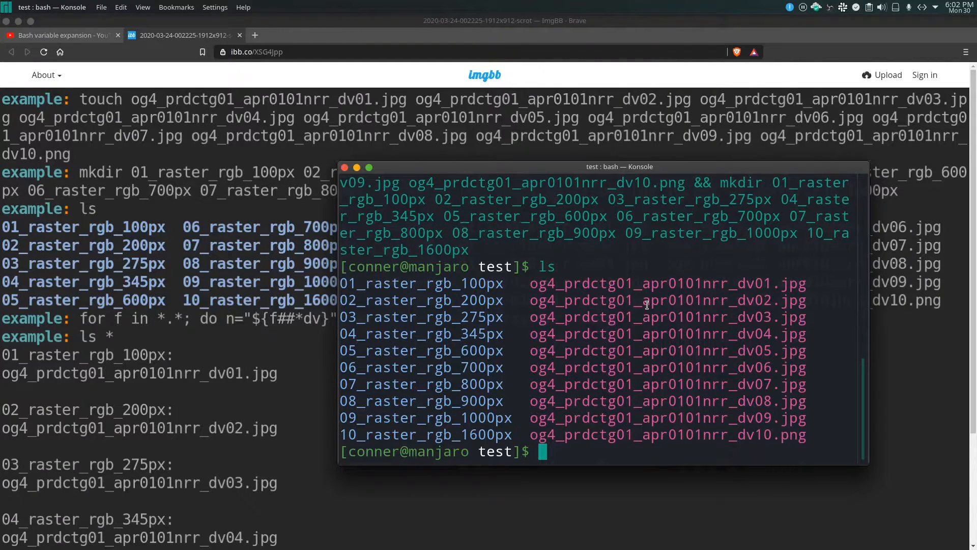
Step: Select the og4 prefix in the directory listing of the created files and folders
double_click(543, 284)
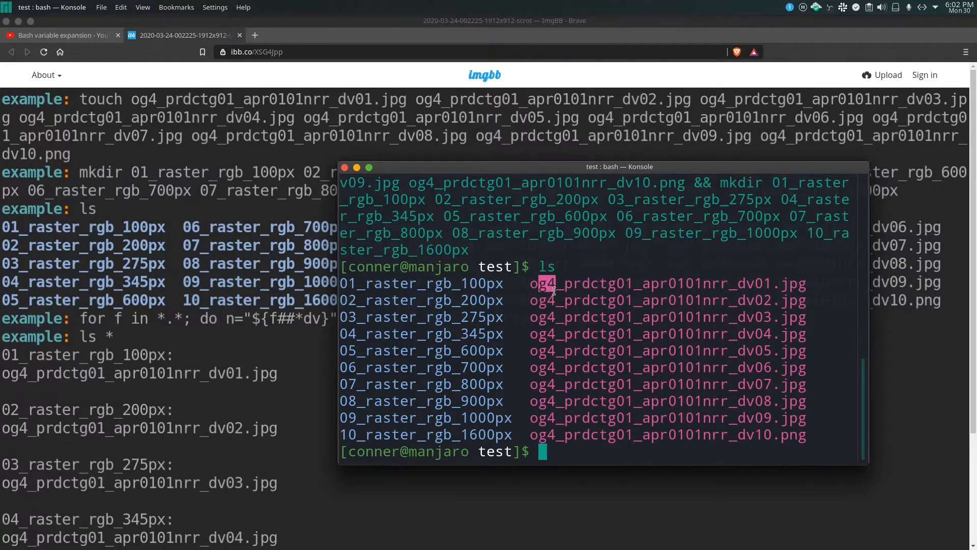
mouse_move(645, 296)
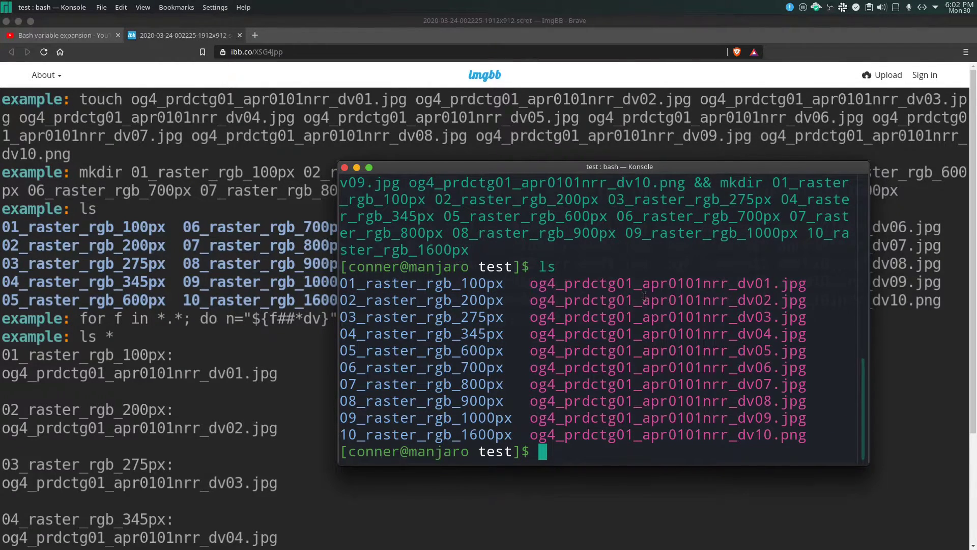
mouse_move(473, 285)
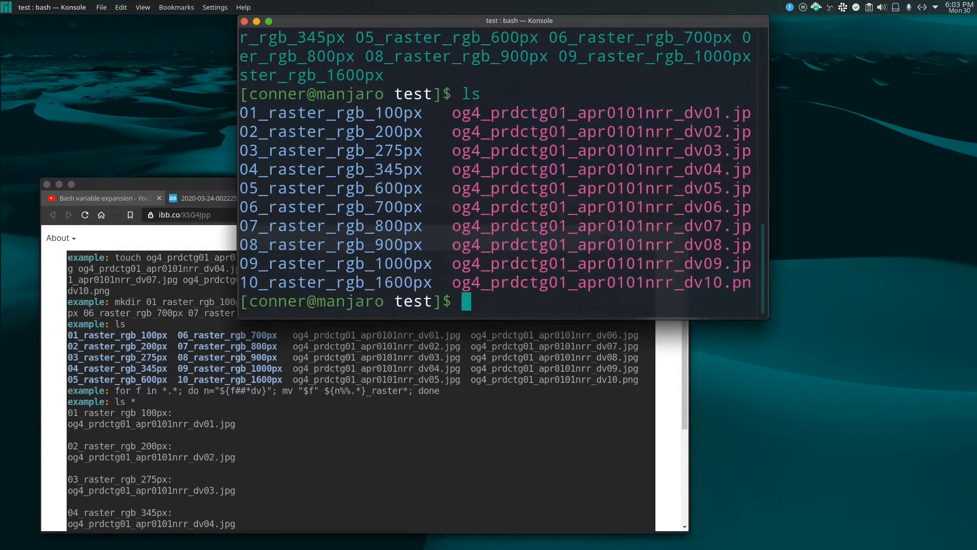
Step: Type the loop header 'for f in *.*' at the bash prompt
type("for f")
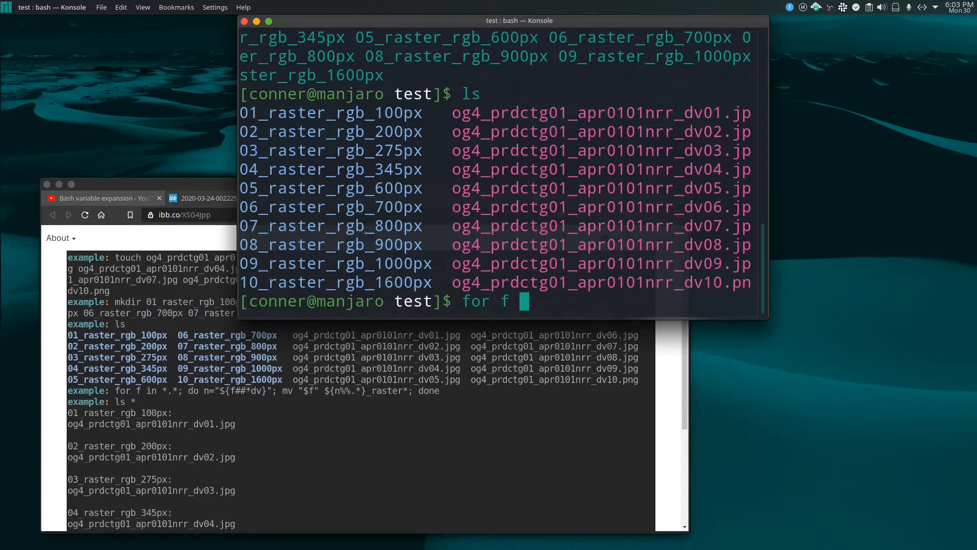
type("in")
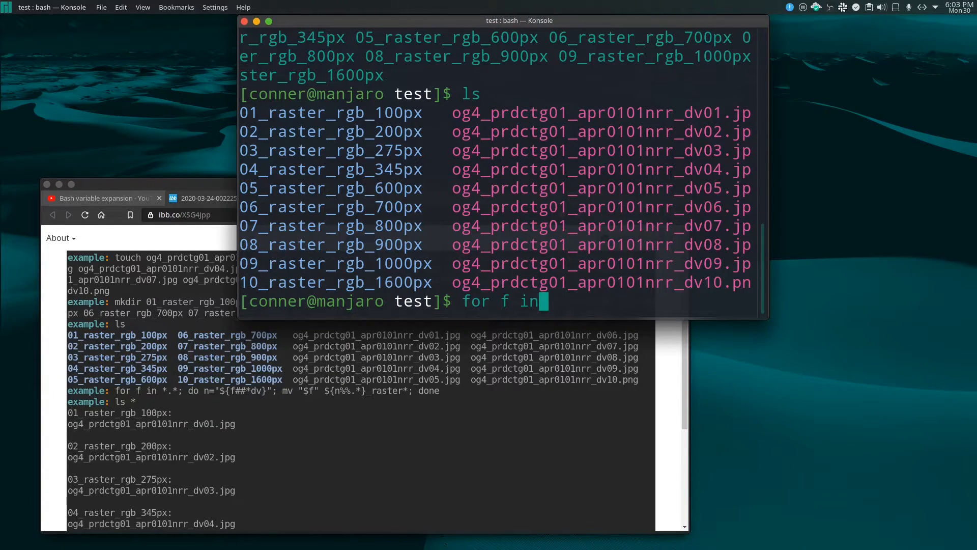
type("*")
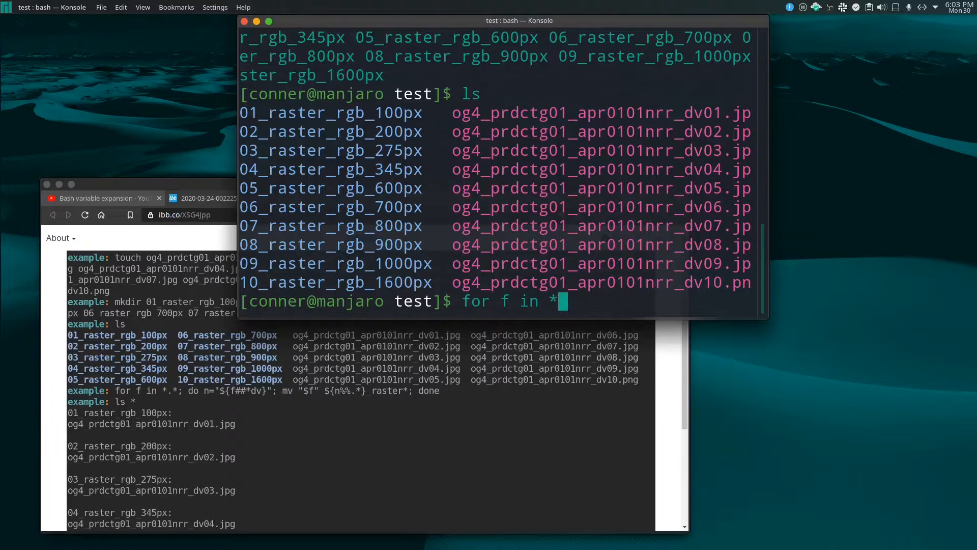
type(".*")
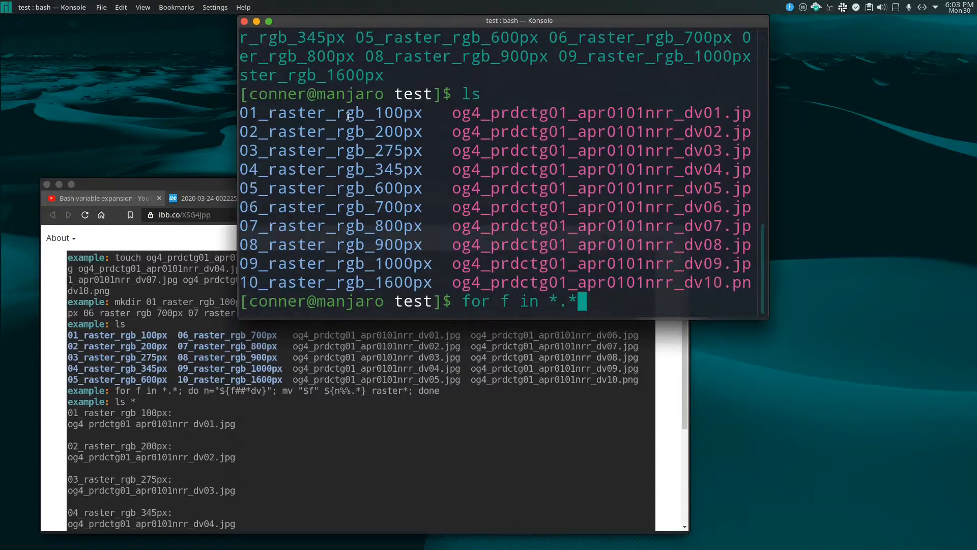
mouse_move(554, 324)
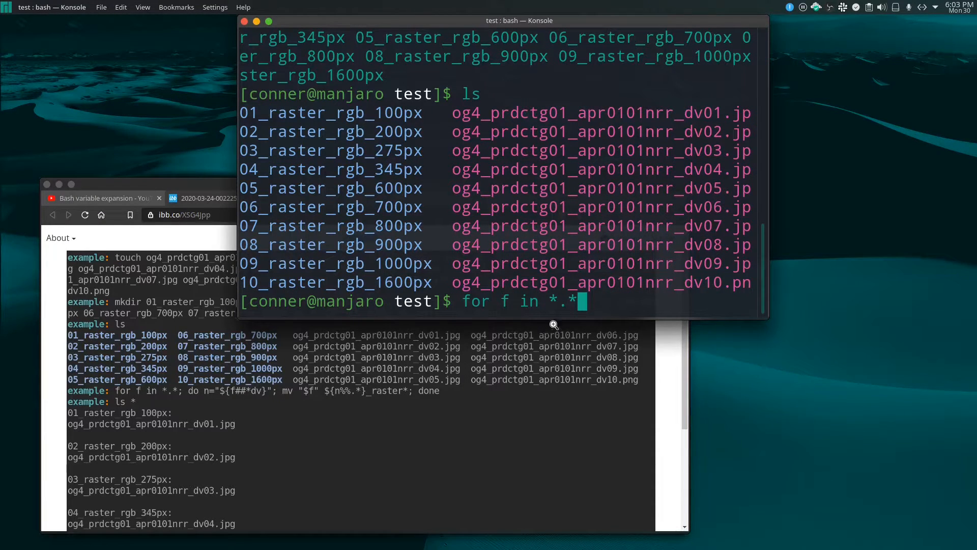
mouse_move(448, 293)
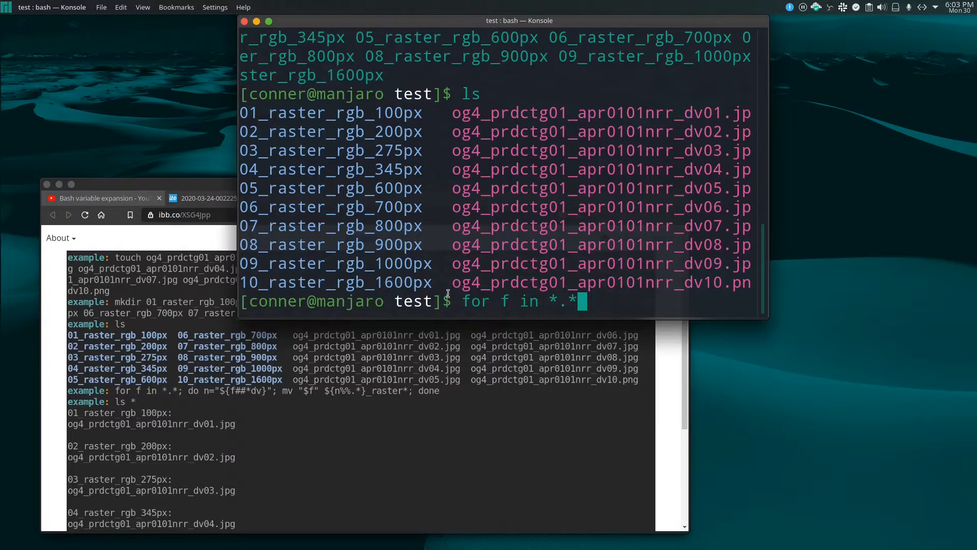
mouse_move(543, 263)
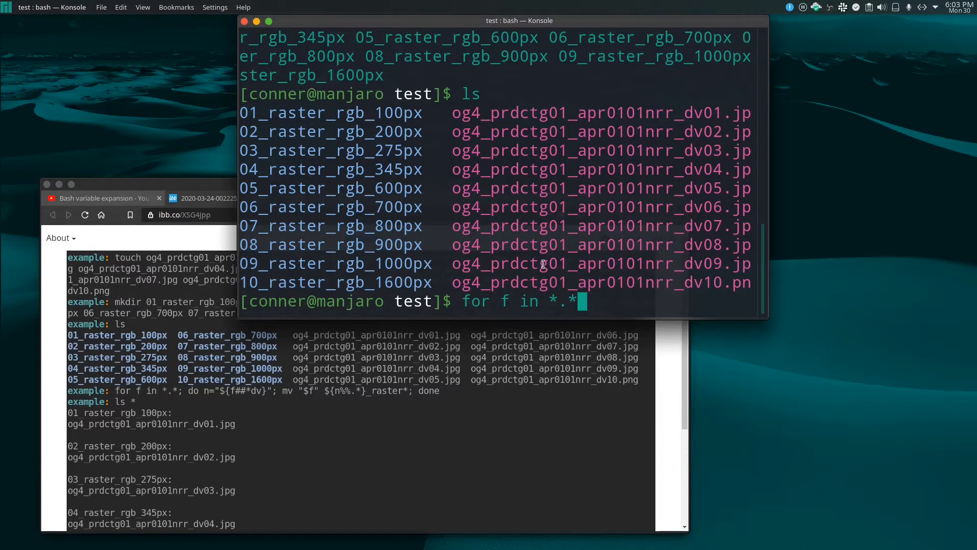
mouse_move(504, 266)
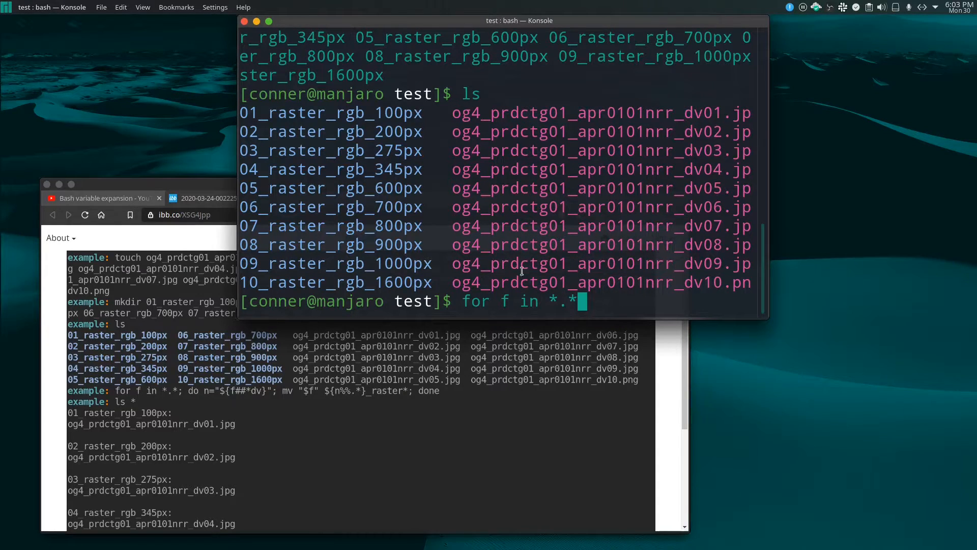
mouse_move(417, 301)
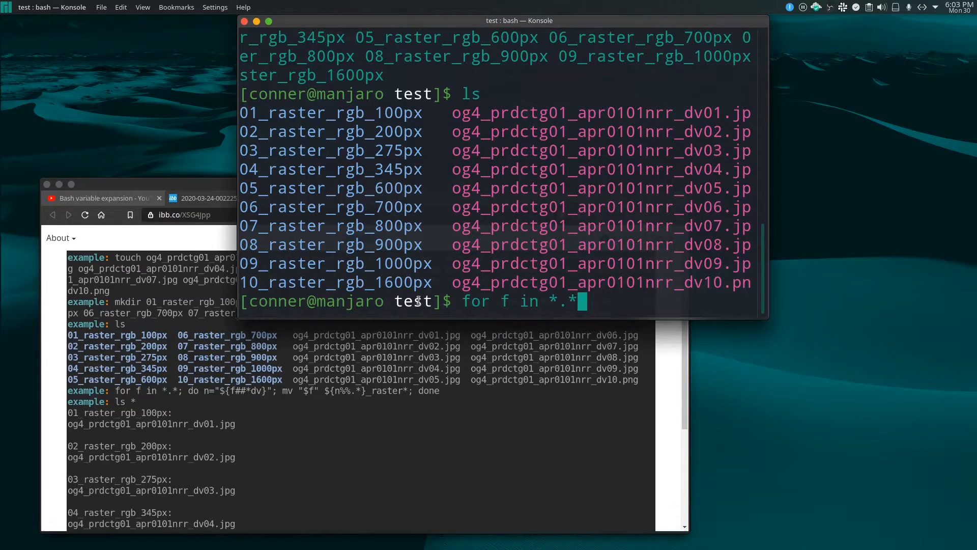
mouse_move(488, 397)
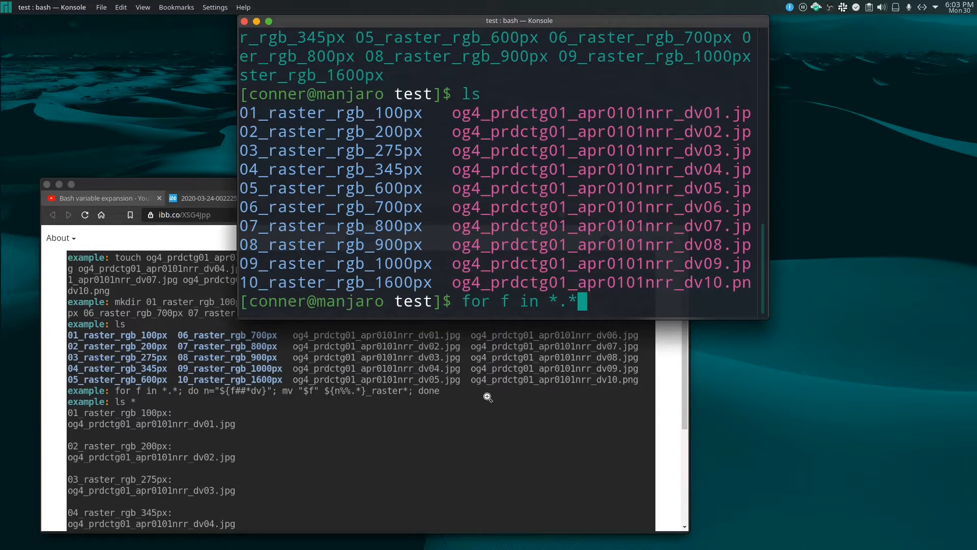
mouse_move(487, 311)
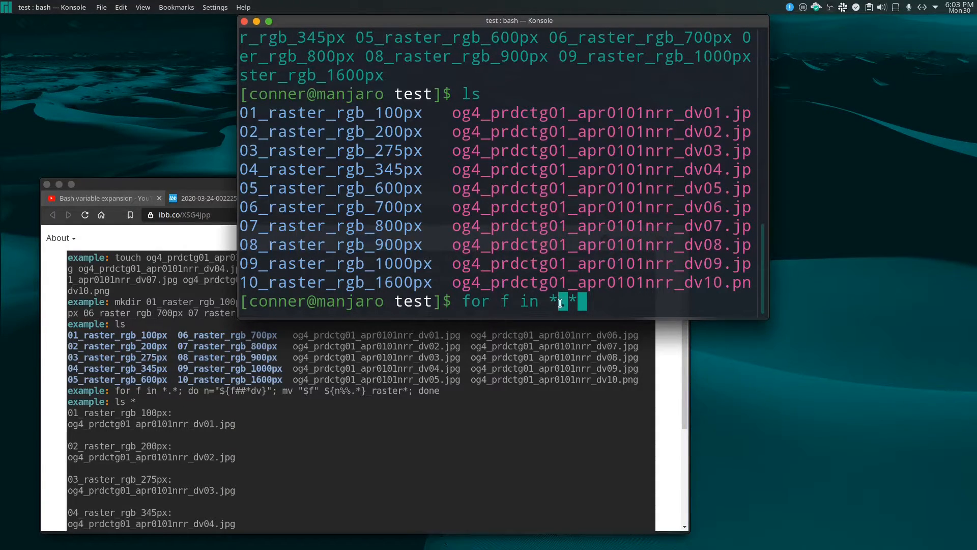
mouse_move(603, 299)
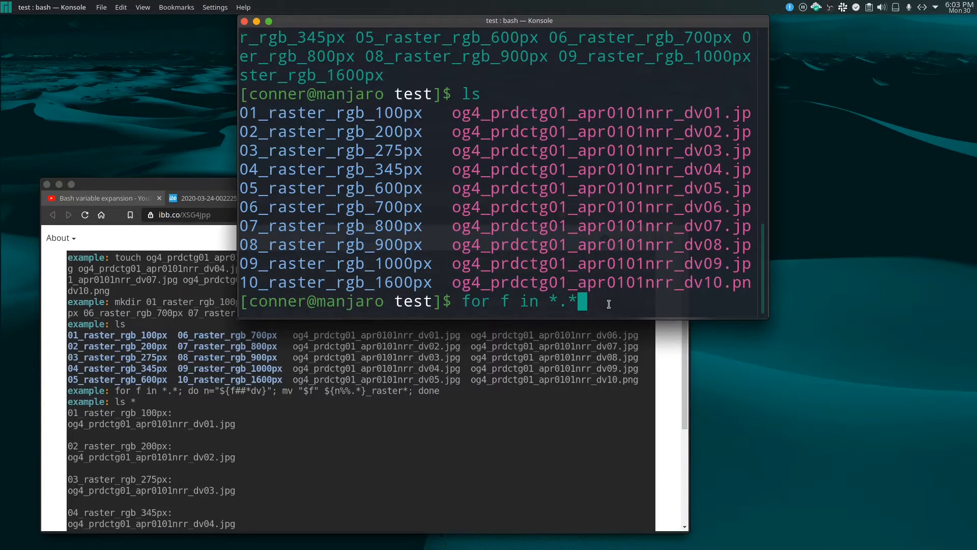
Step: Complete the skeleton as 'for f in *.*; do ; done' with an empty body
type("; do")
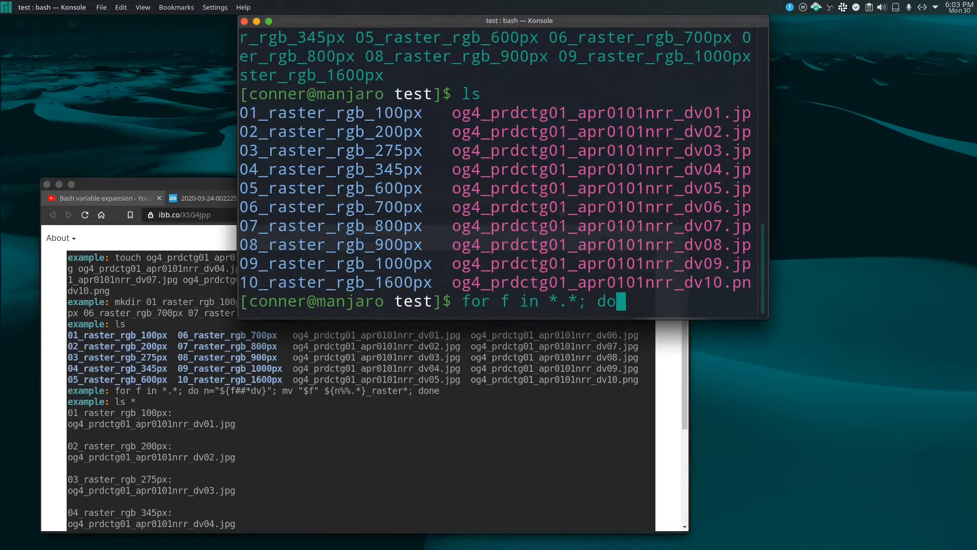
mouse_move(515, 331)
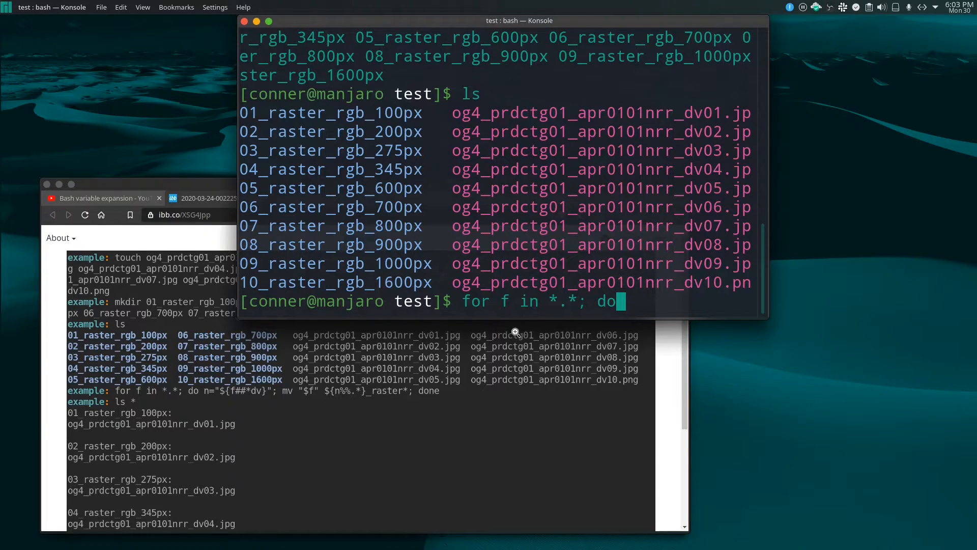
mouse_move(572, 301)
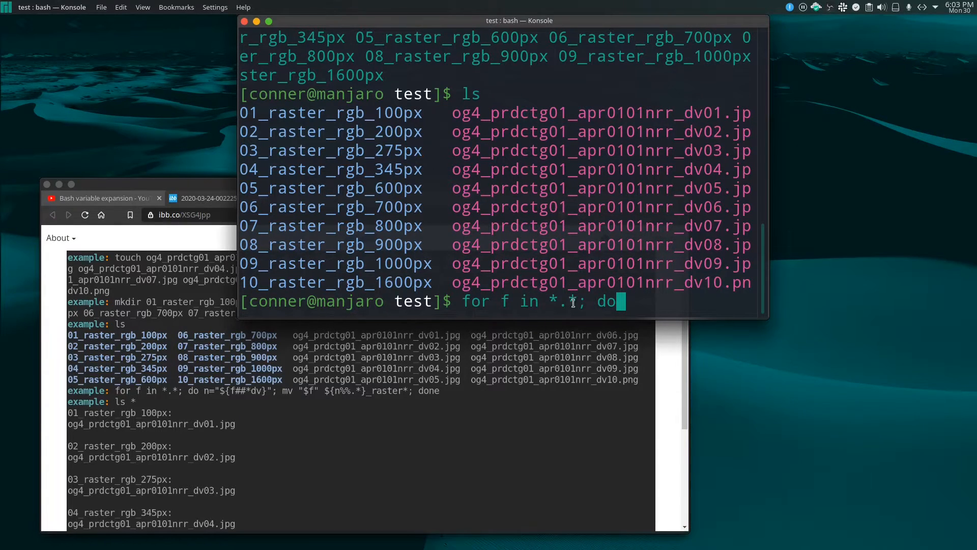
mouse_move(507, 288)
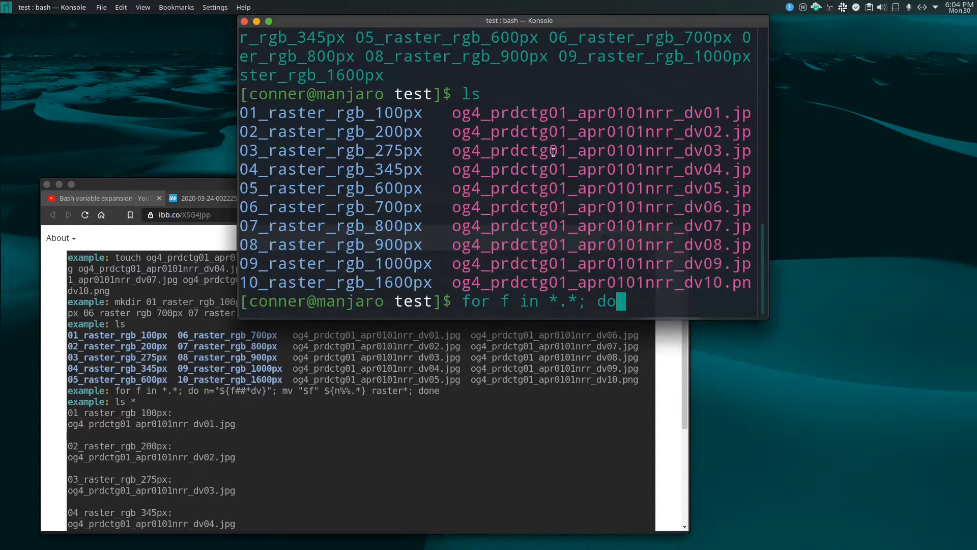
mouse_move(593, 327)
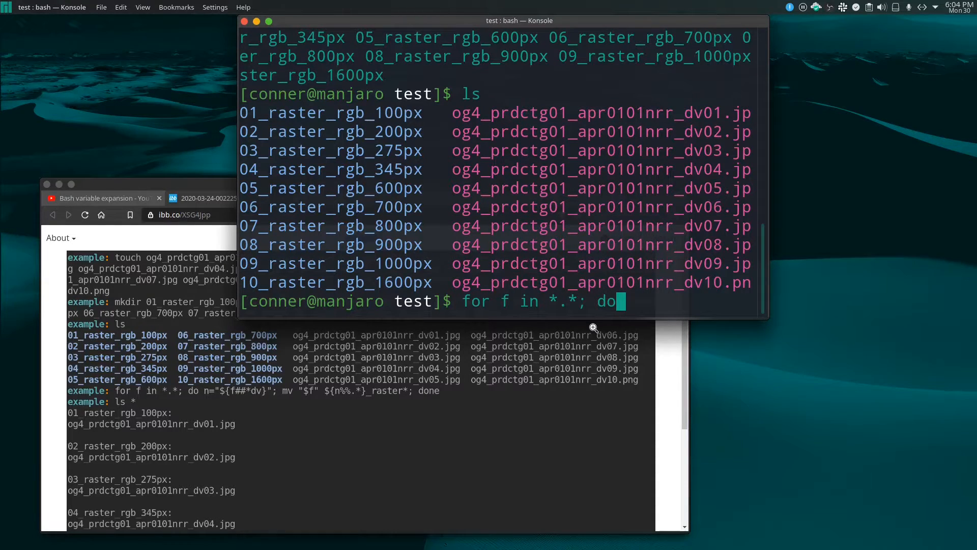
mouse_move(613, 472)
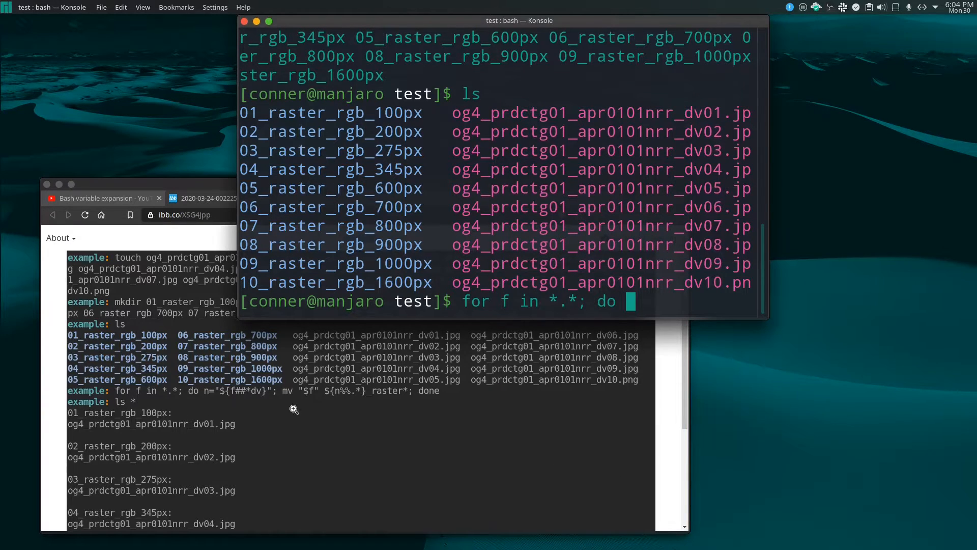
mouse_move(266, 395)
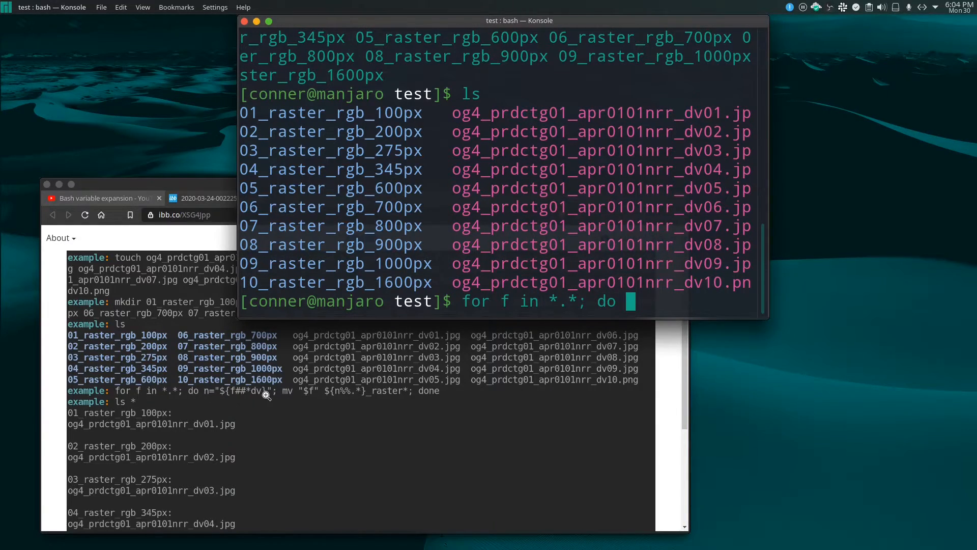
mouse_move(664, 304)
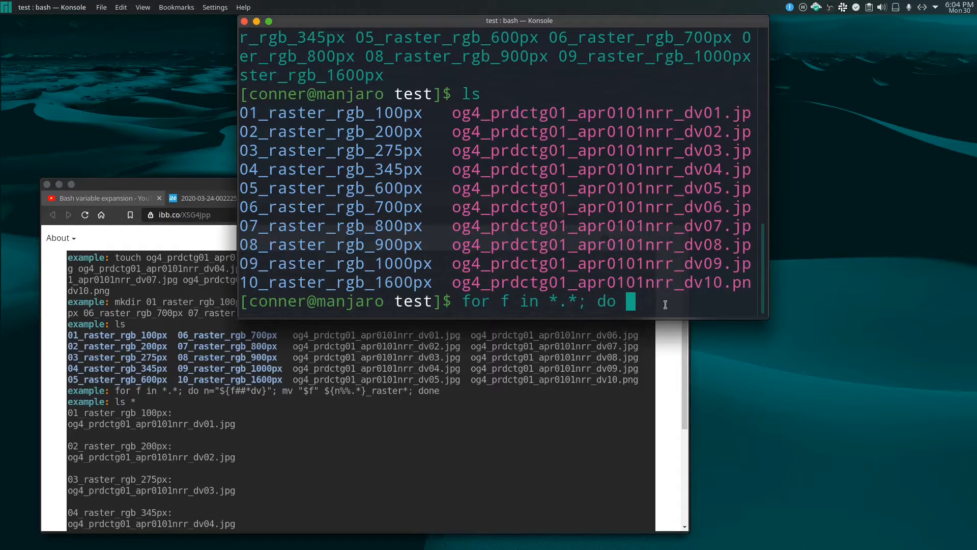
type(";")
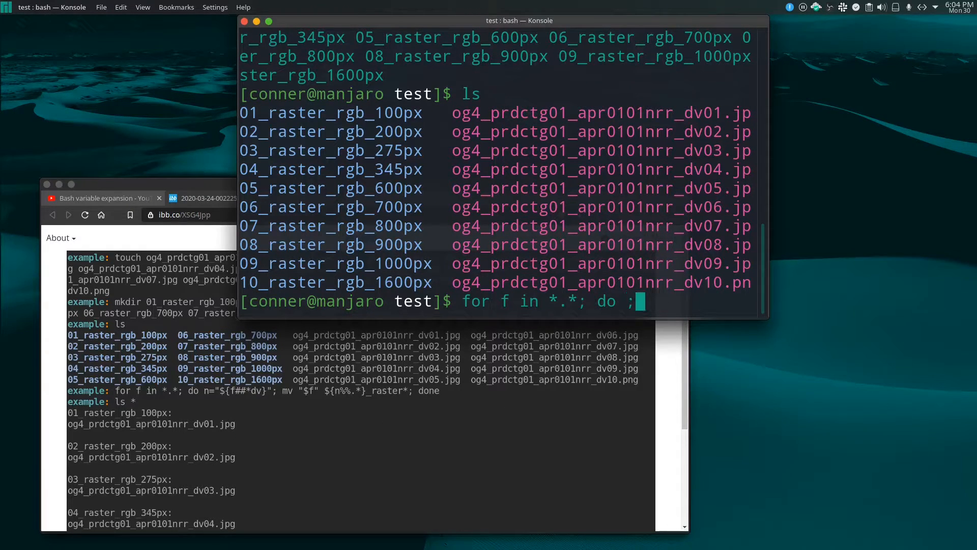
type("done")
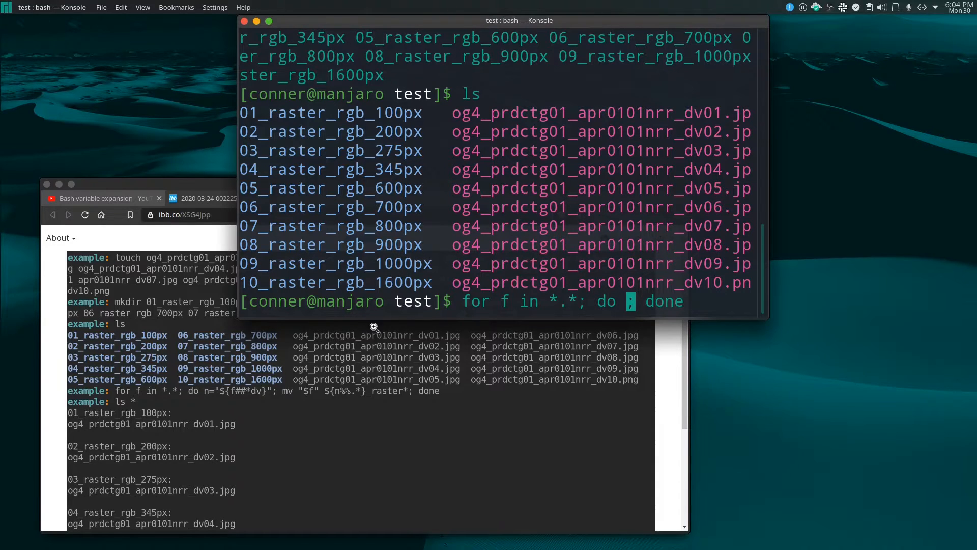
mouse_move(412, 435)
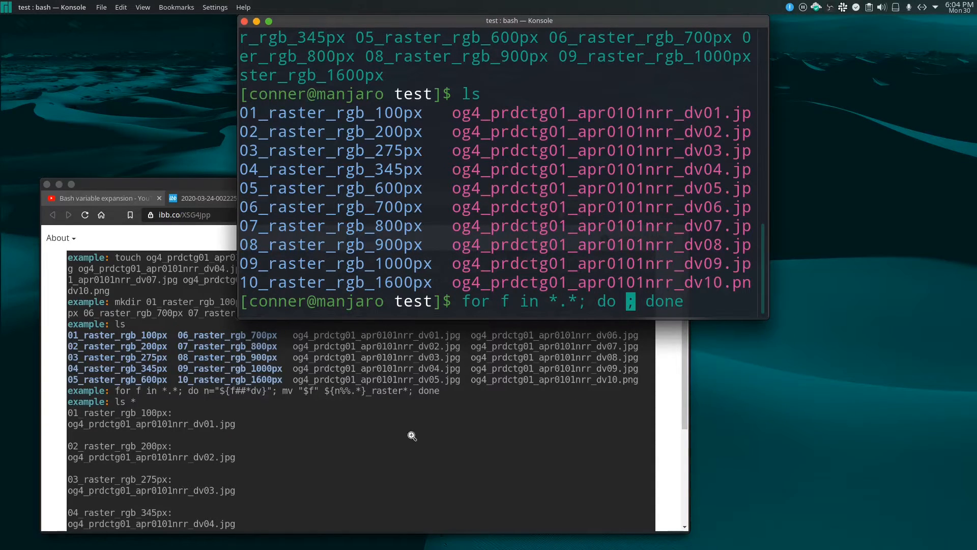
mouse_move(452, 469)
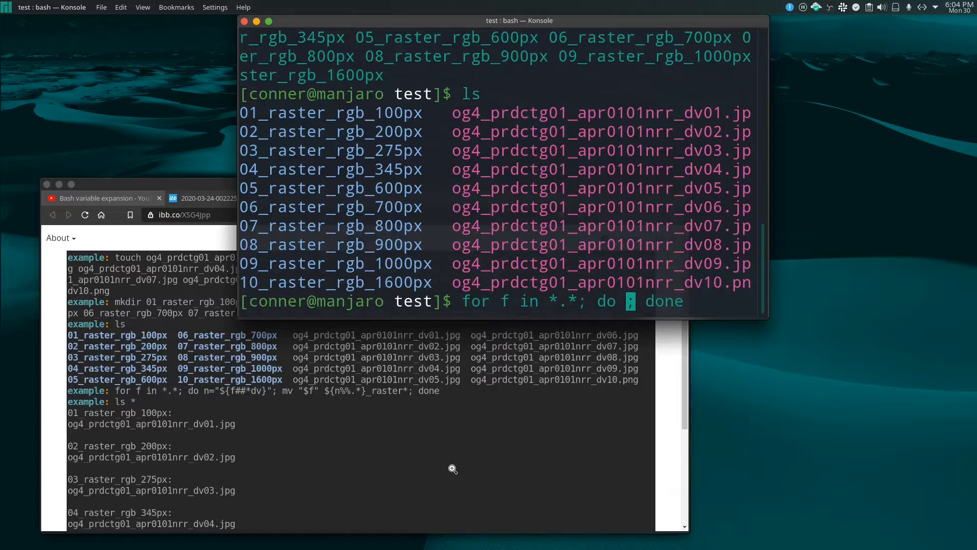
Step: Begin the loop body assignment n="${f##*dv to strip each name through its dv part
type("n")
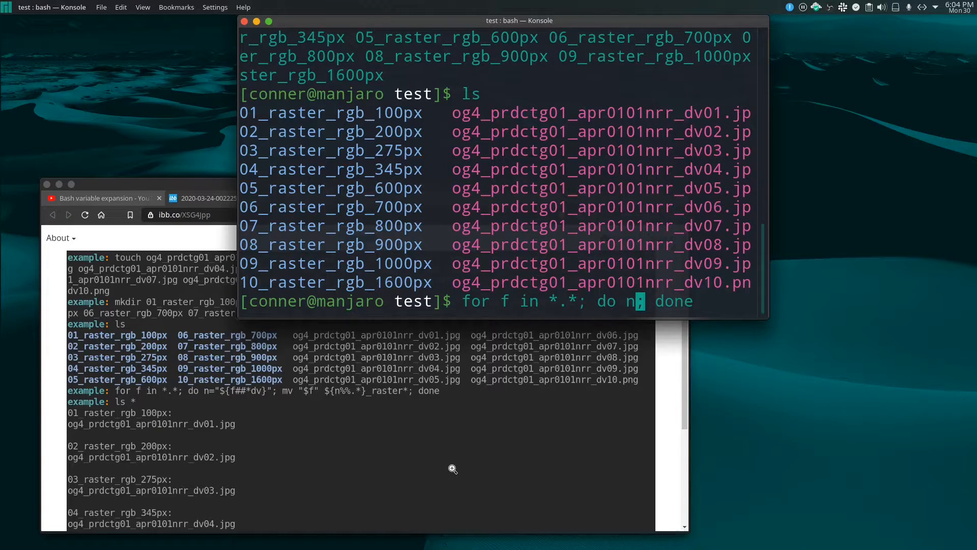
type("=")
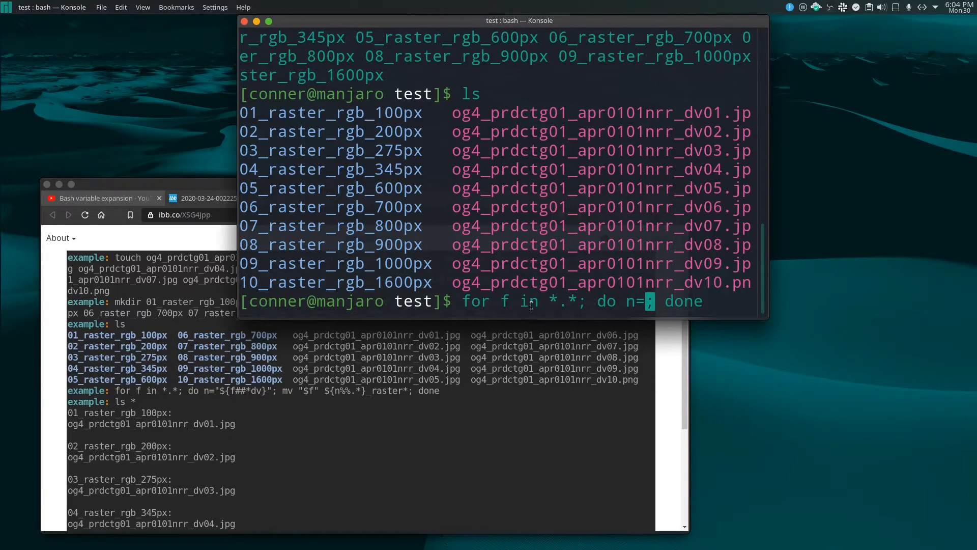
mouse_move(714, 274)
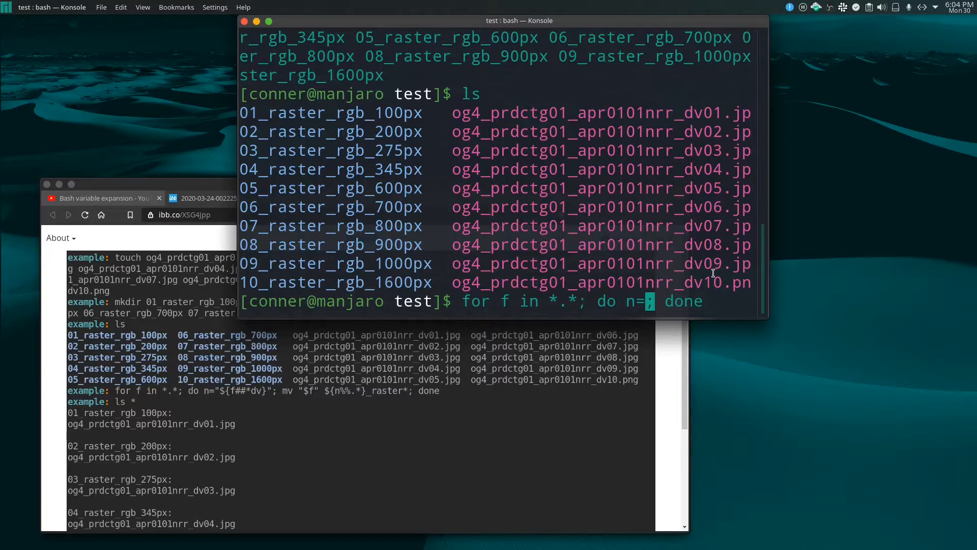
mouse_move(257, 109)
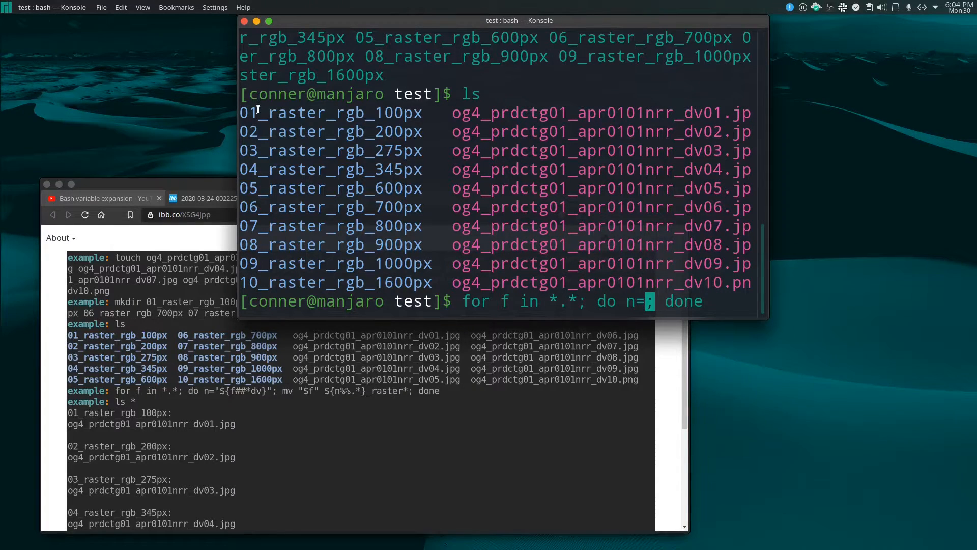
mouse_move(258, 281)
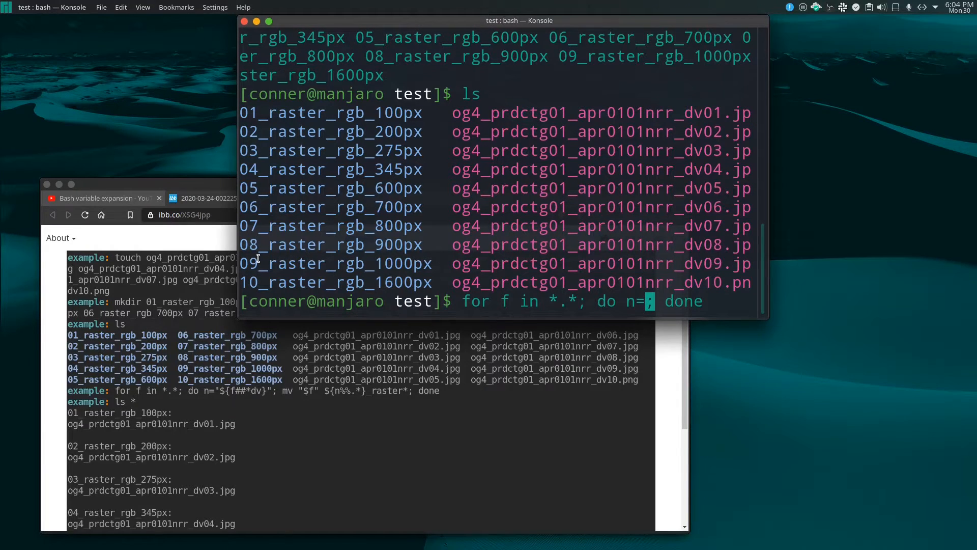
mouse_move(471, 342)
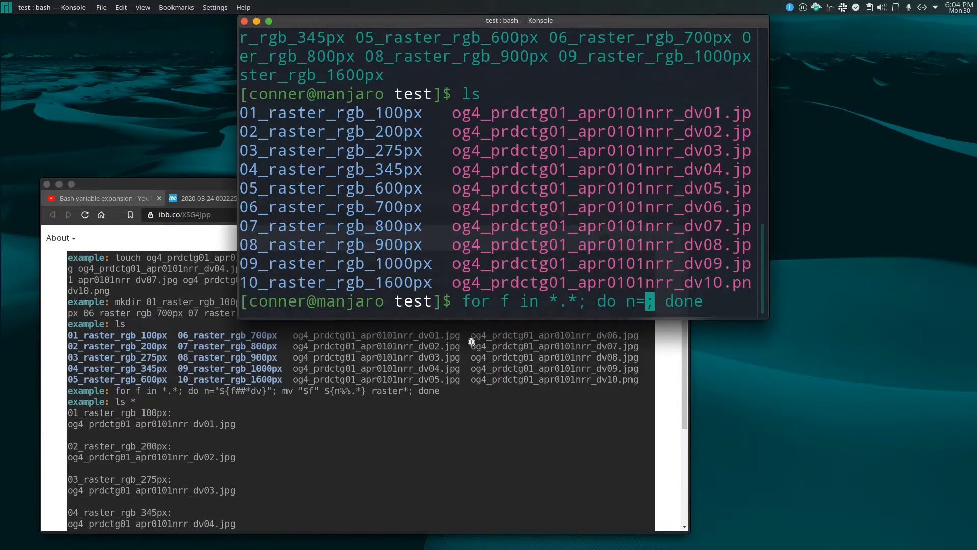
type("\"$")
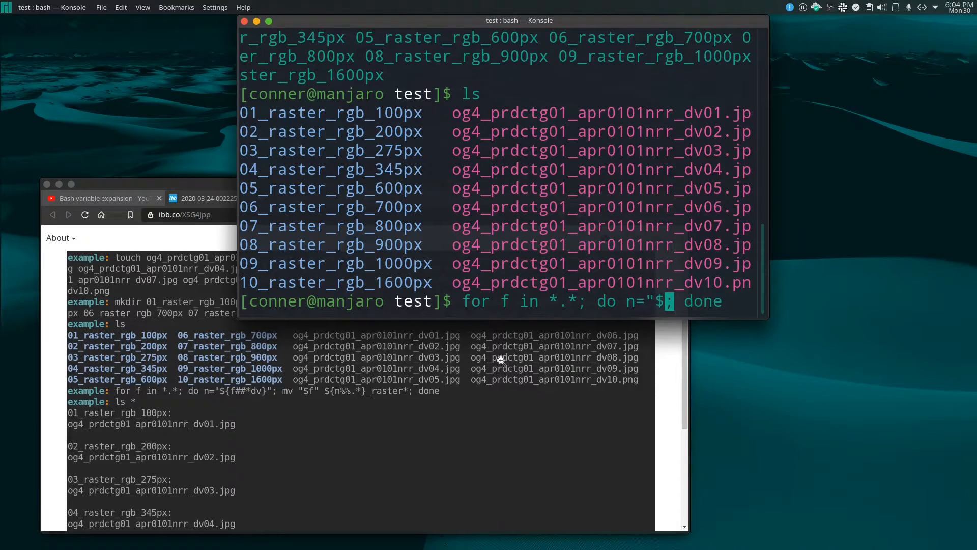
type("{f##")
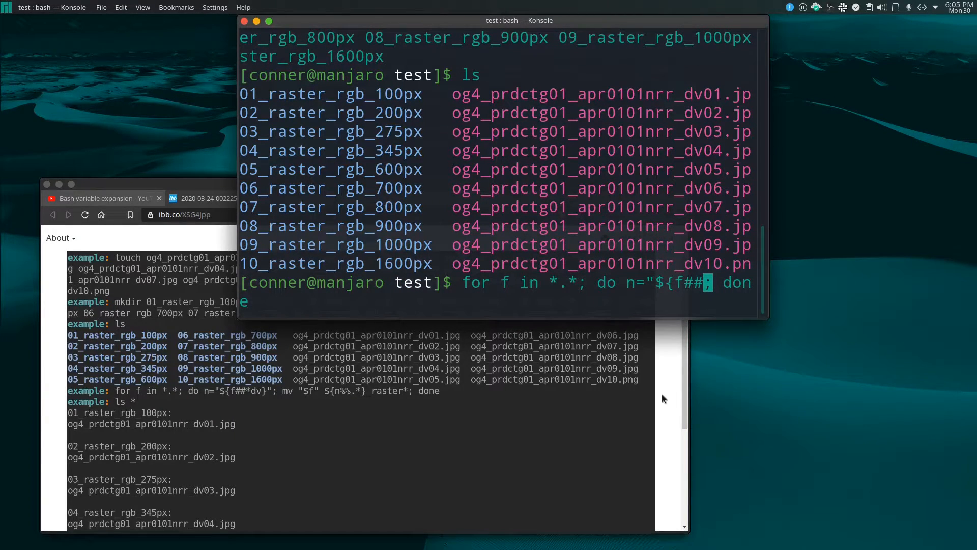
mouse_move(687, 344)
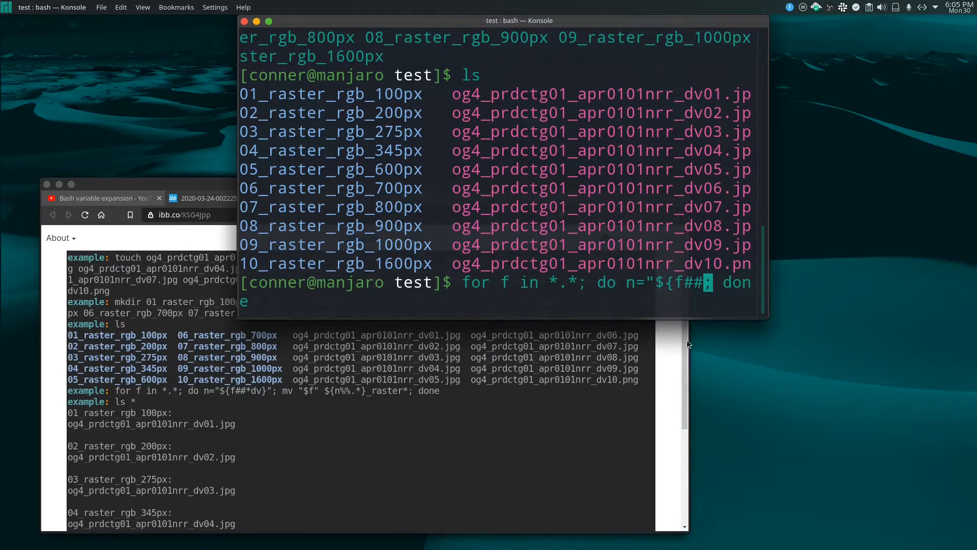
mouse_move(649, 253)
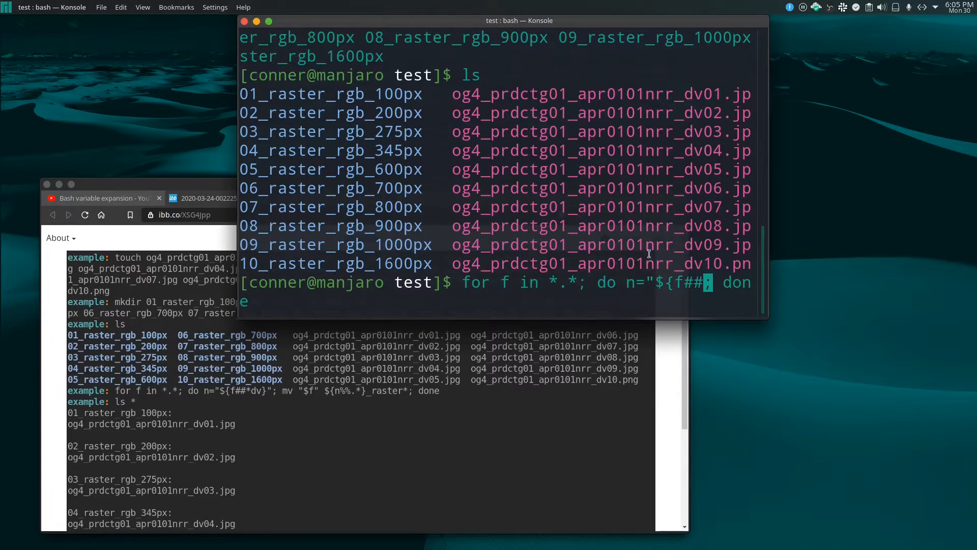
mouse_move(696, 257)
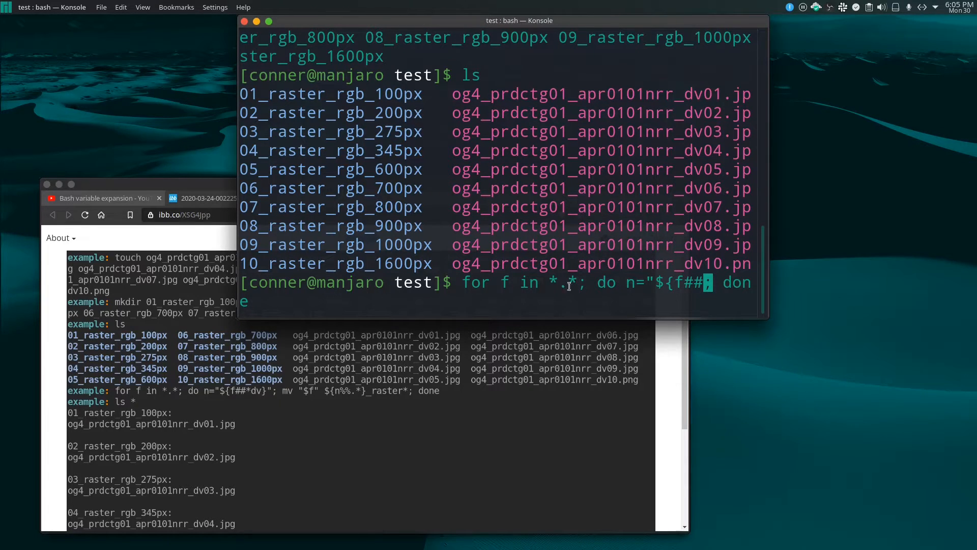
mouse_move(454, 264)
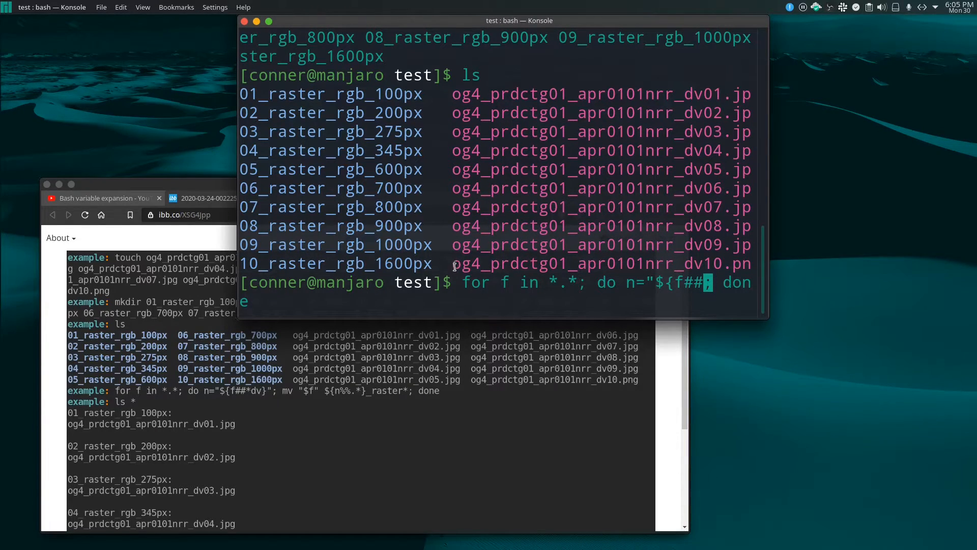
mouse_move(519, 265)
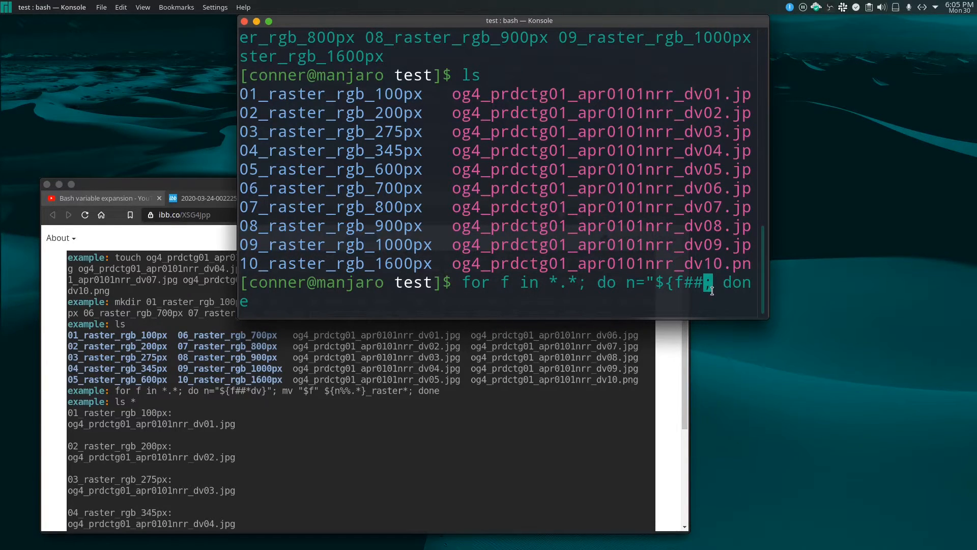
mouse_move(632, 431)
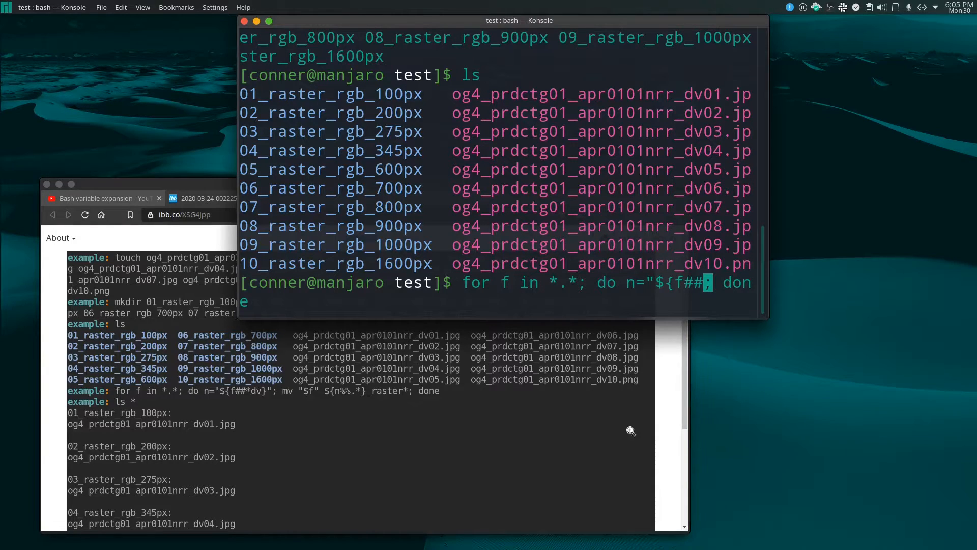
type("*dv")
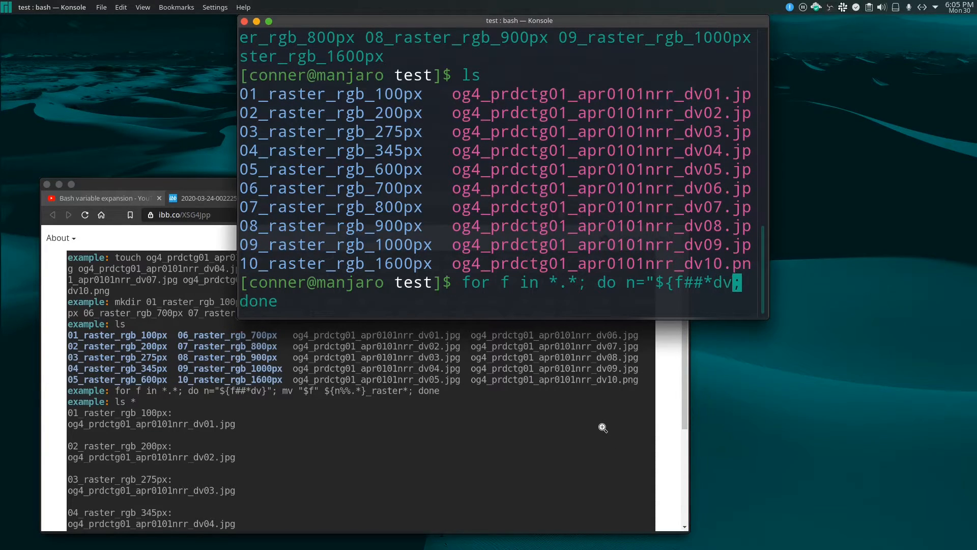
mouse_move(491, 271)
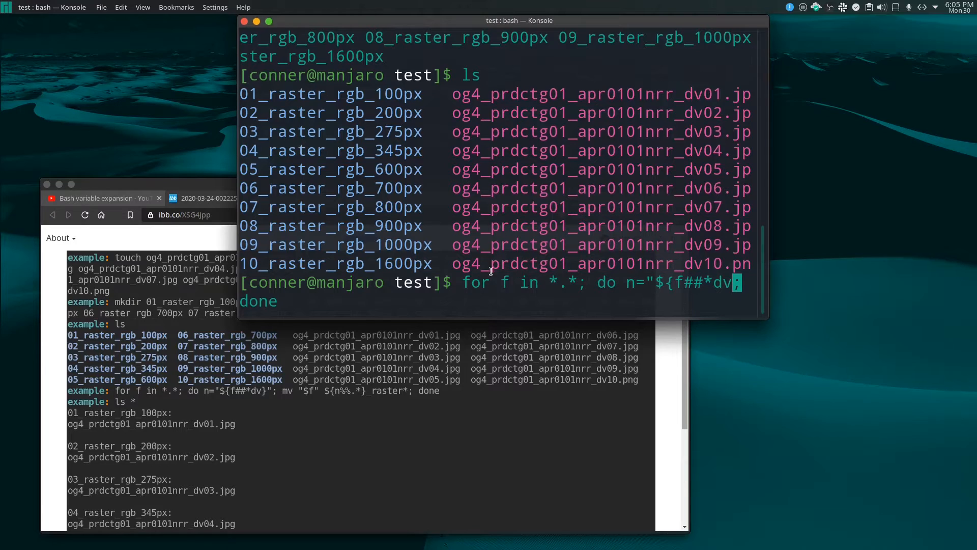
mouse_move(586, 261)
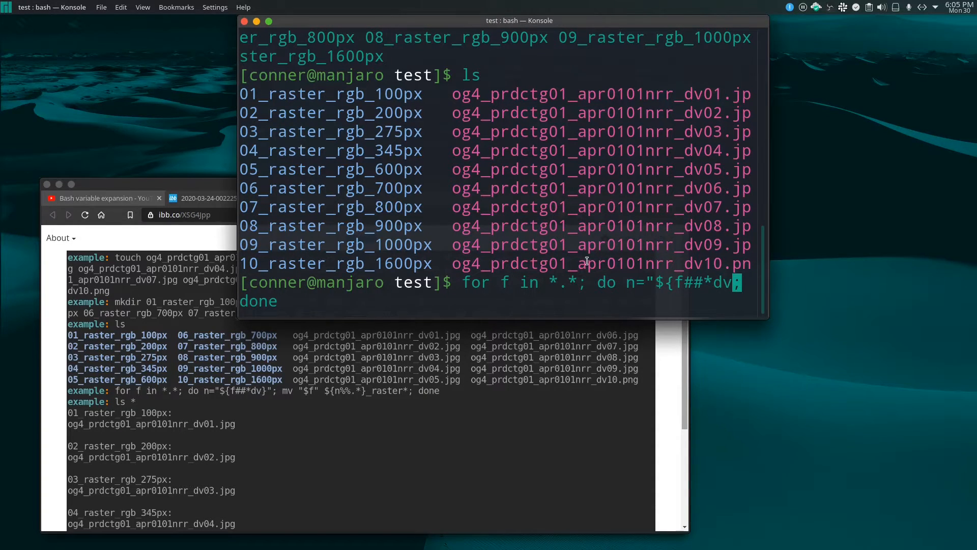
mouse_move(696, 207)
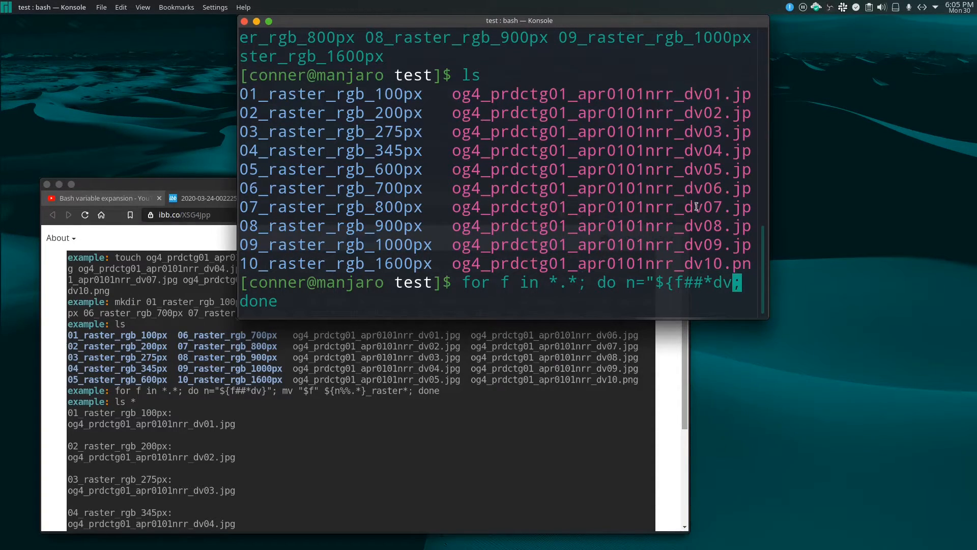
mouse_move(698, 165)
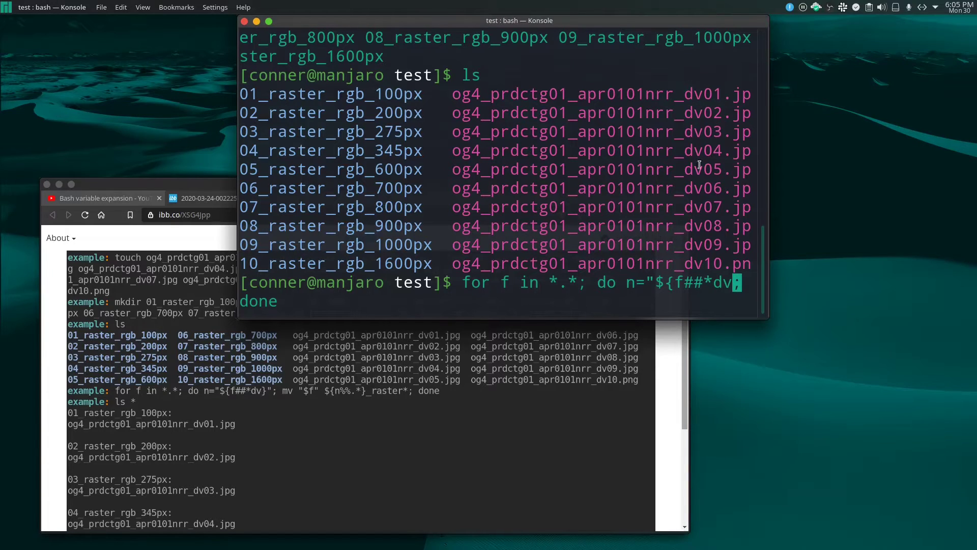
mouse_move(692, 265)
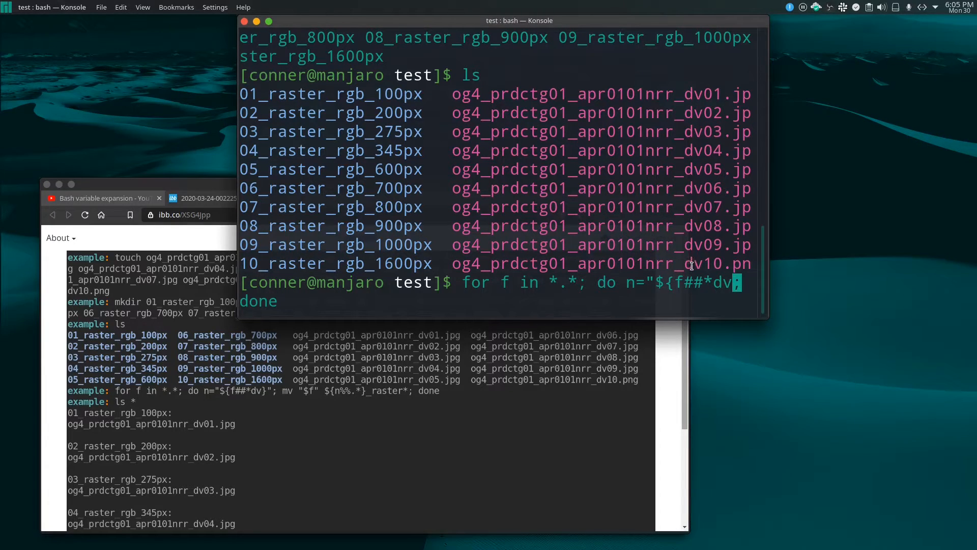
mouse_move(705, 258)
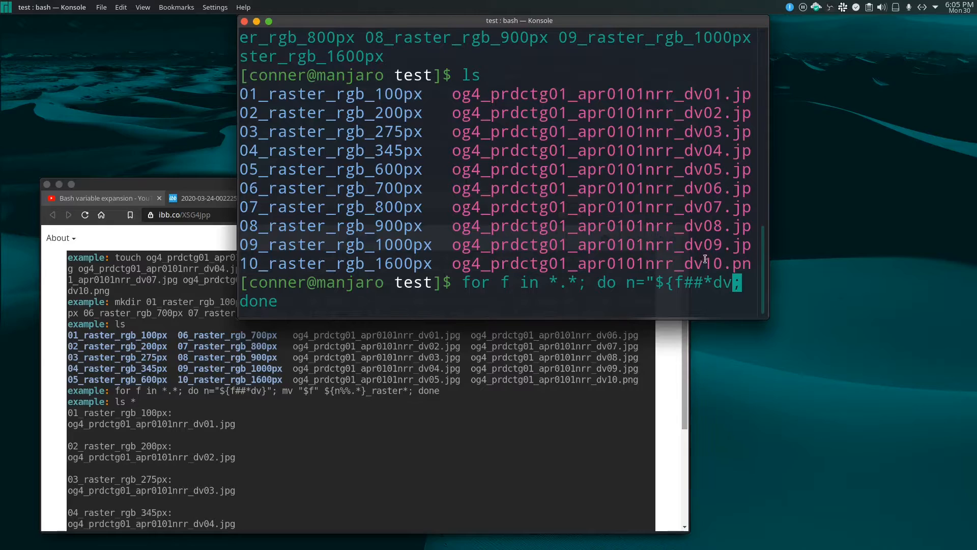
mouse_move(689, 268)
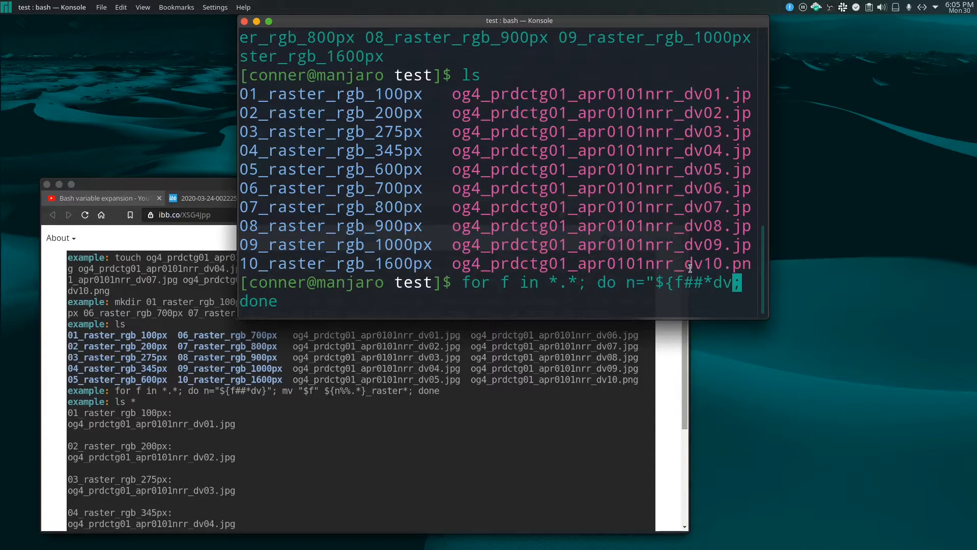
mouse_move(506, 255)
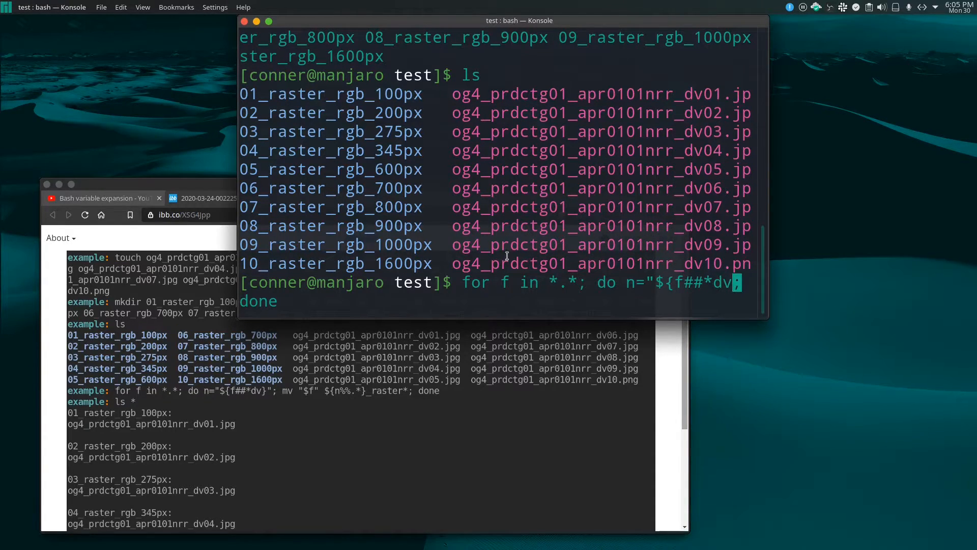
mouse_move(726, 308)
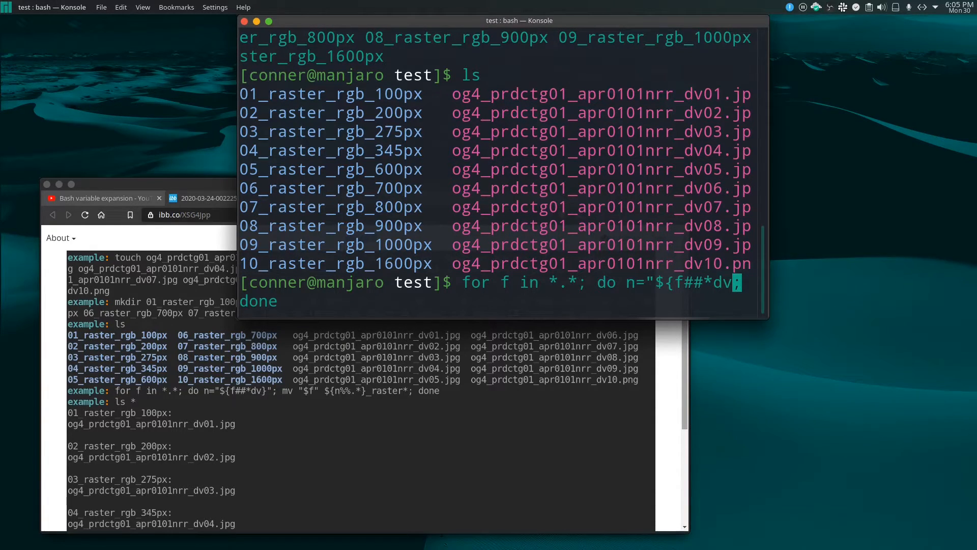
Step: Close the expansion as ${f##*dv}" and run the loop, printing 01.jpg through 10.png
type("}\"")
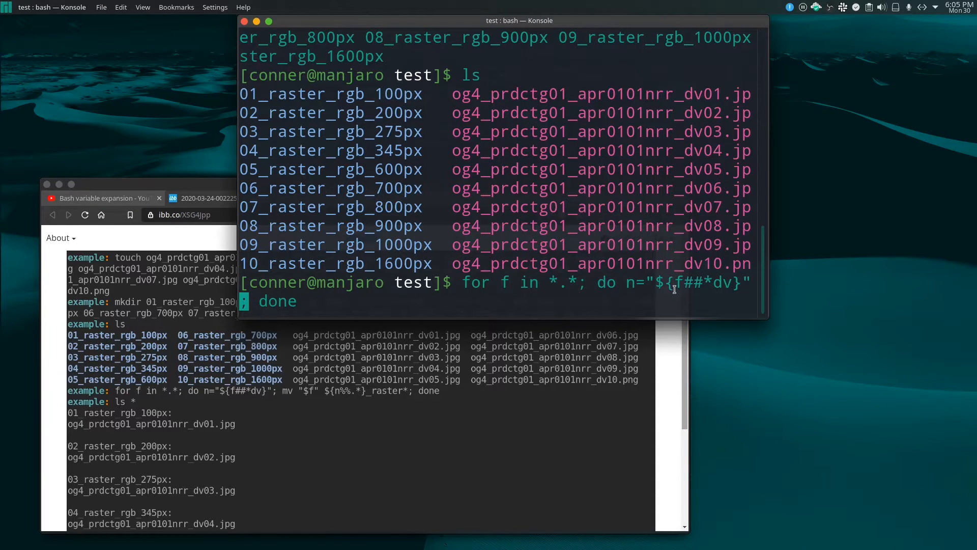
mouse_move(645, 296)
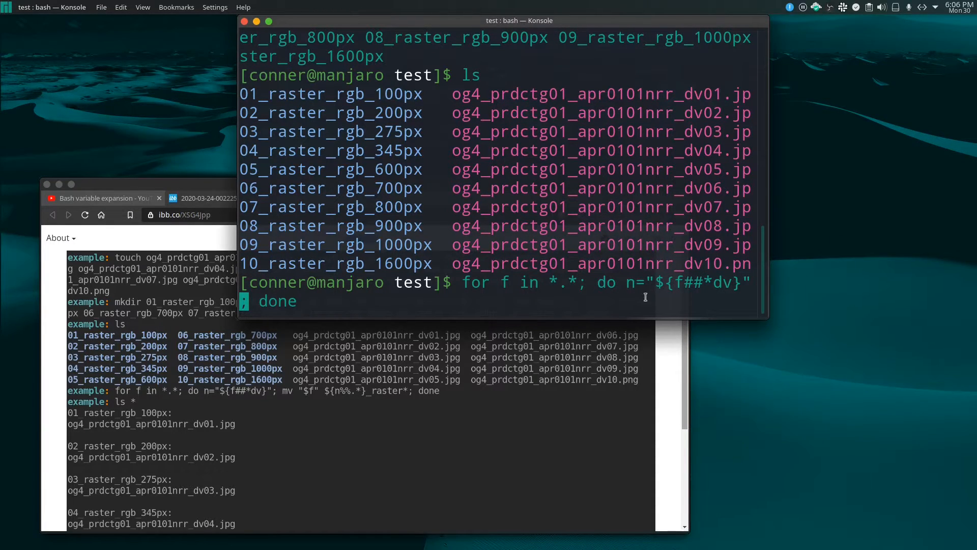
mouse_move(711, 131)
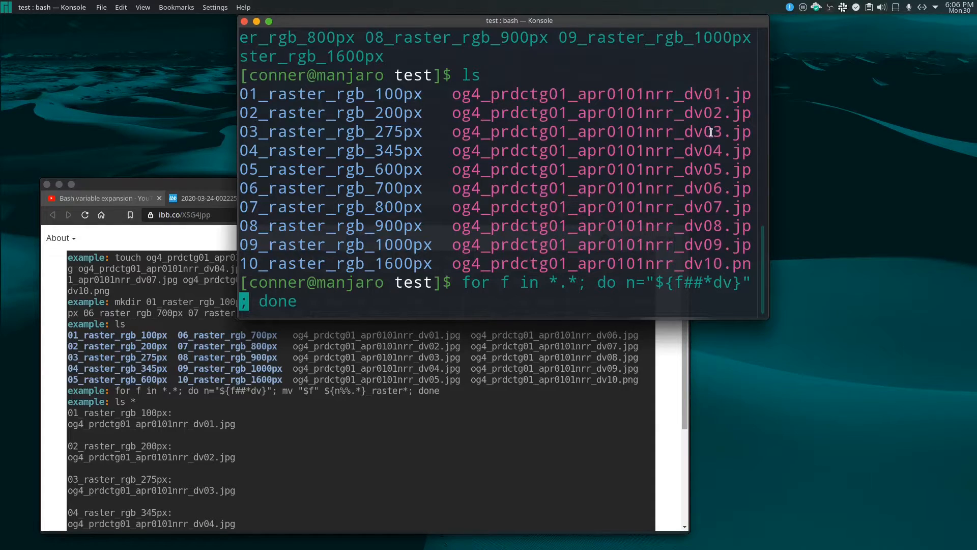
mouse_move(746, 115)
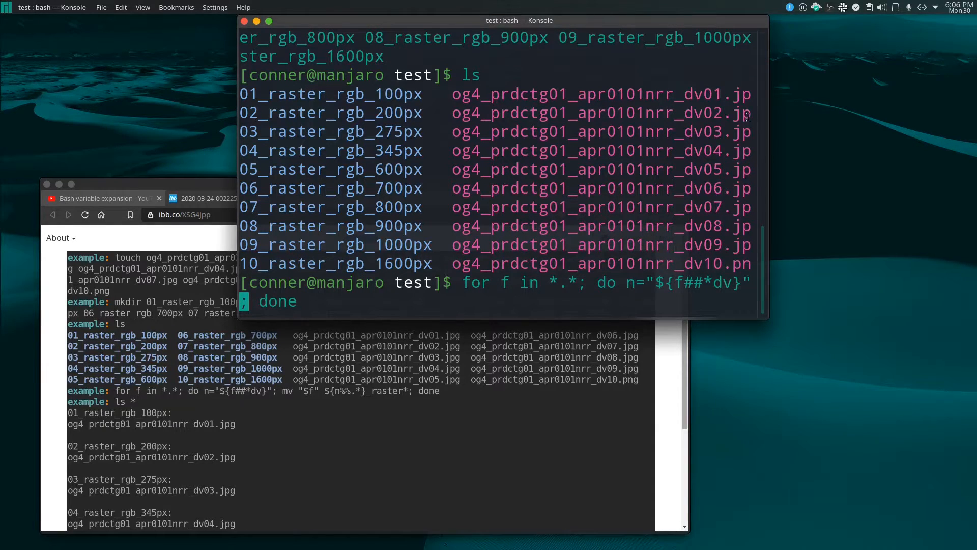
mouse_move(629, 324)
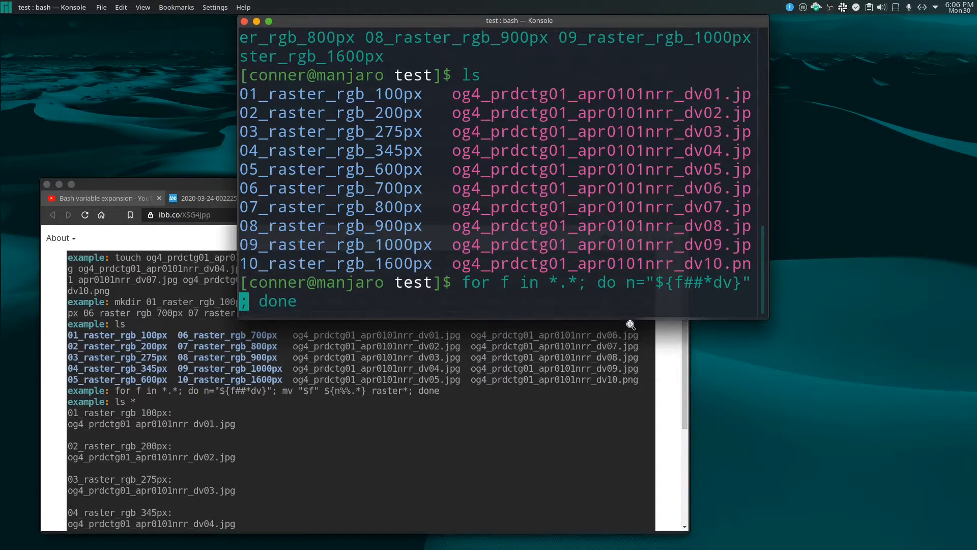
mouse_move(508, 321)
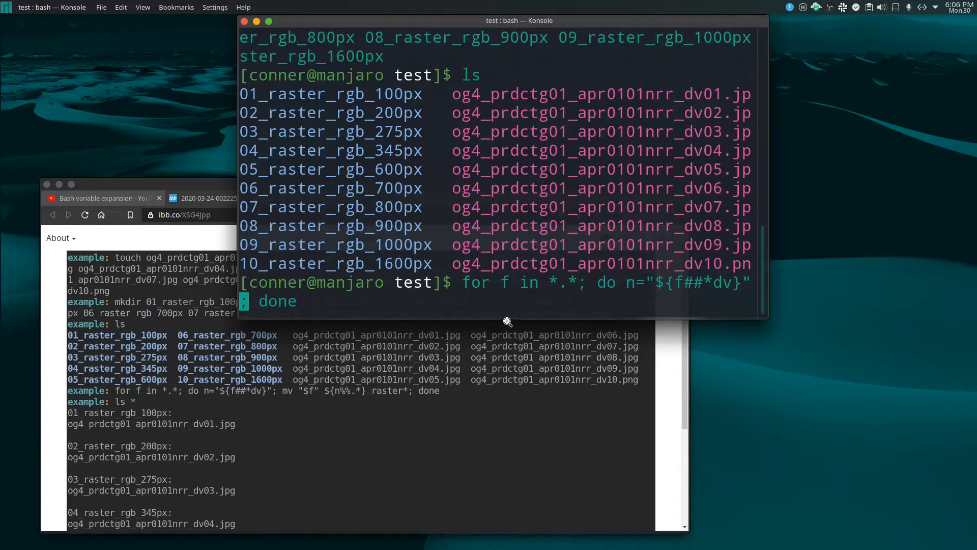
mouse_move(621, 273)
type("echo \"$n\"; ")
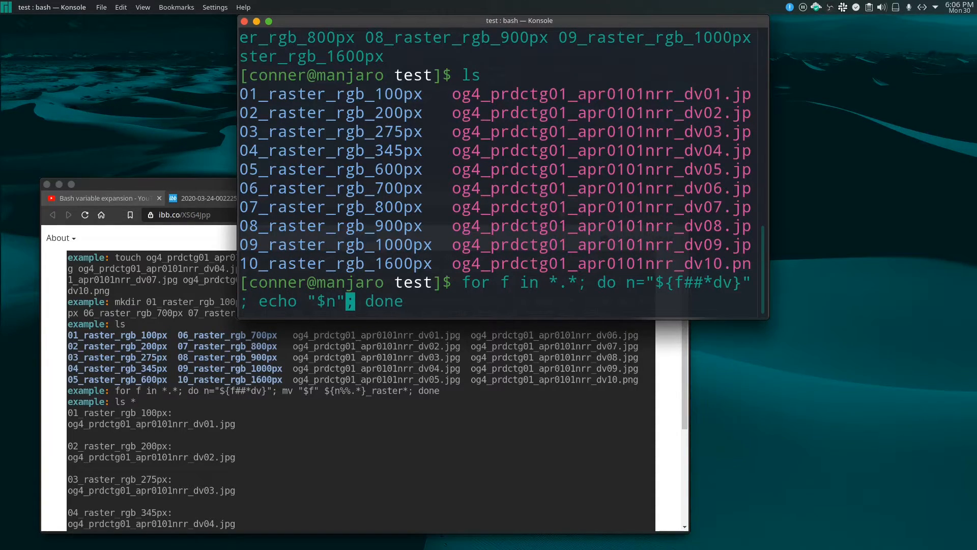
key("Return")
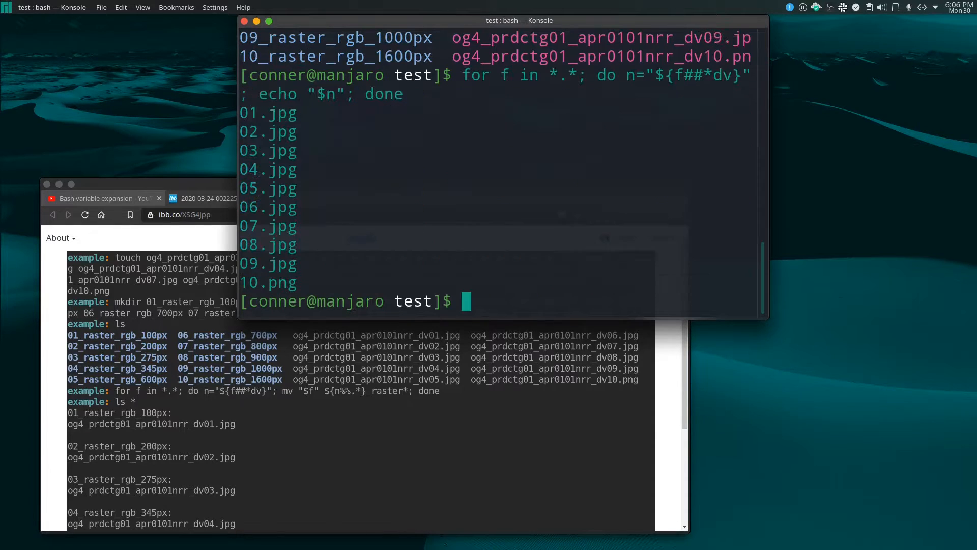
mouse_move(306, 287)
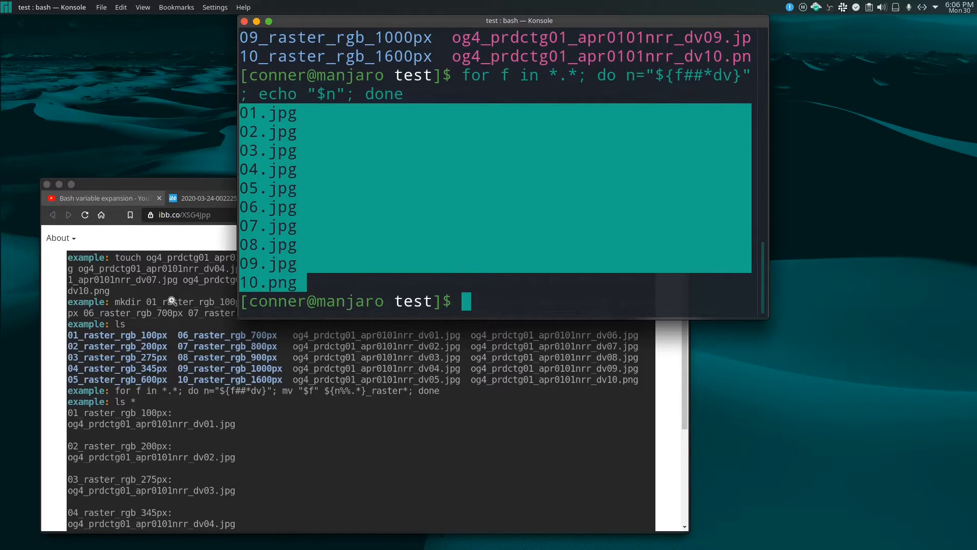
mouse_move(663, 76)
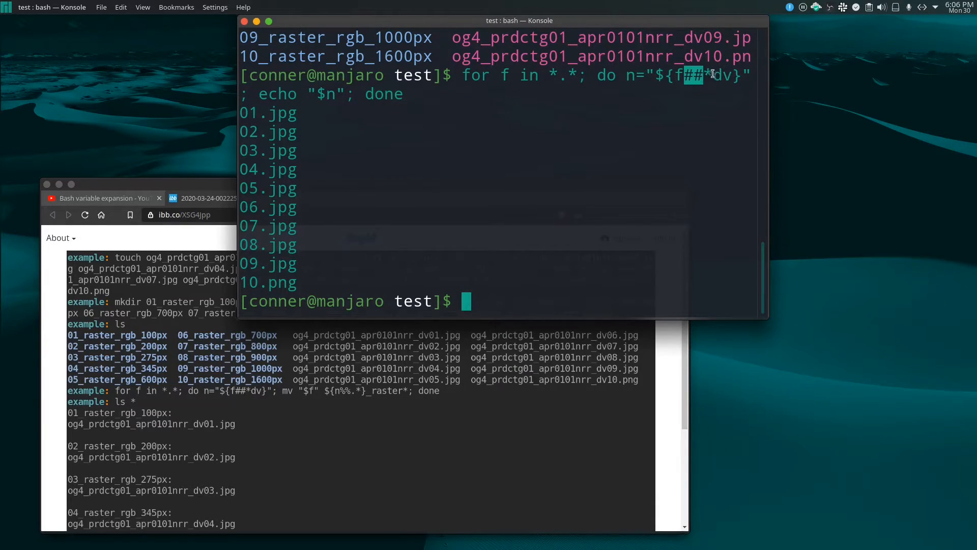
mouse_move(294, 289)
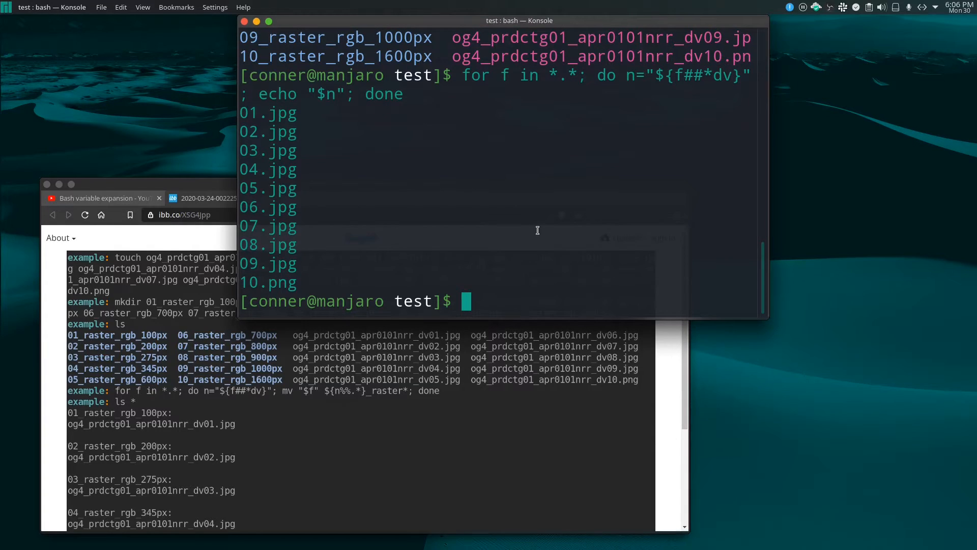
Step: Enter ls at the prompt to list the folder again
type("ls")
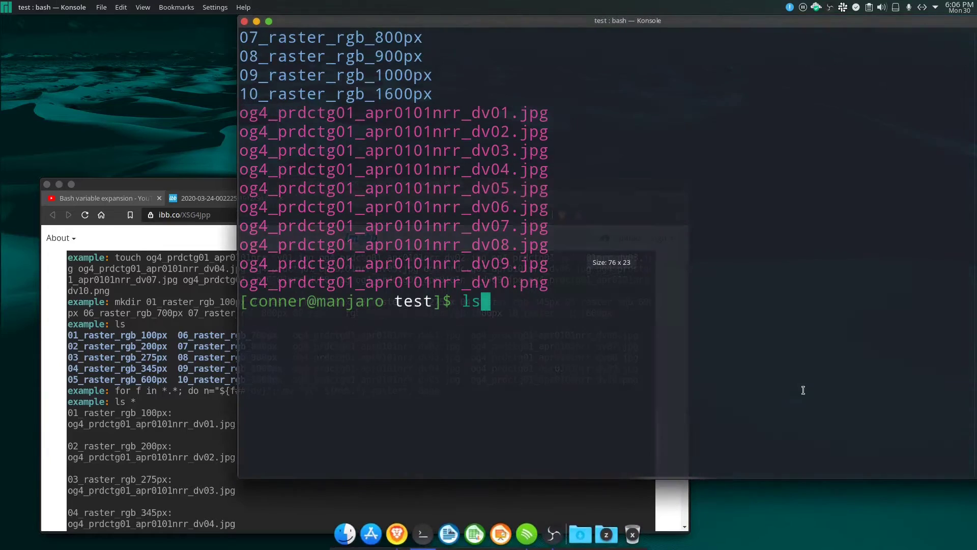
Step: Run ls showing the ten raster folders and images, then recall the for loop for editing
key("Return")
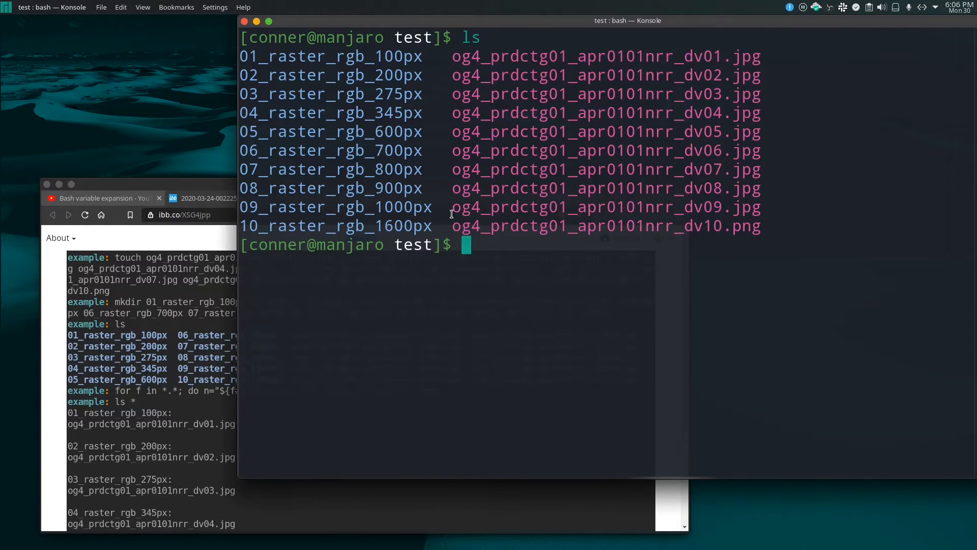
type("for f in *.*; do n=\"${f##*dv}\"; echo \"$n\"; done")
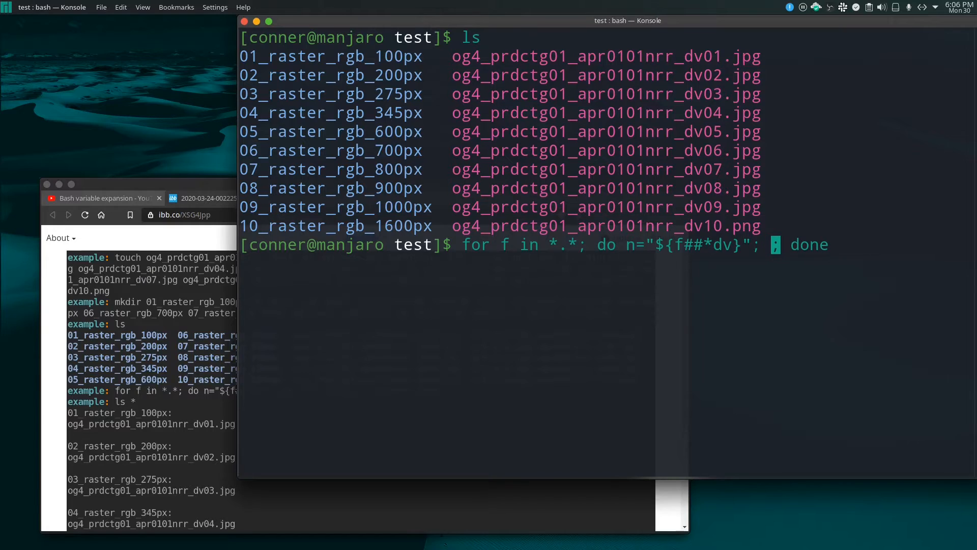
mouse_move(578, 188)
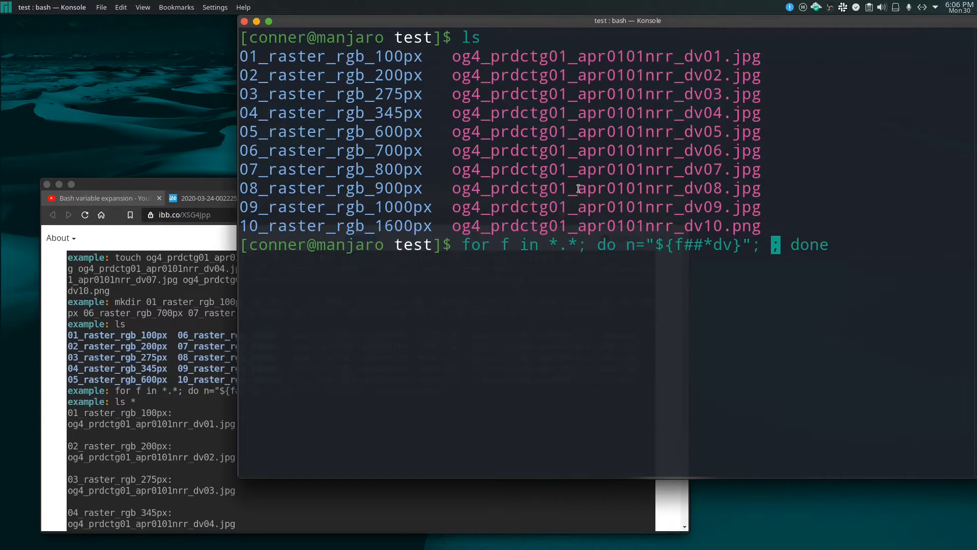
mouse_move(689, 362)
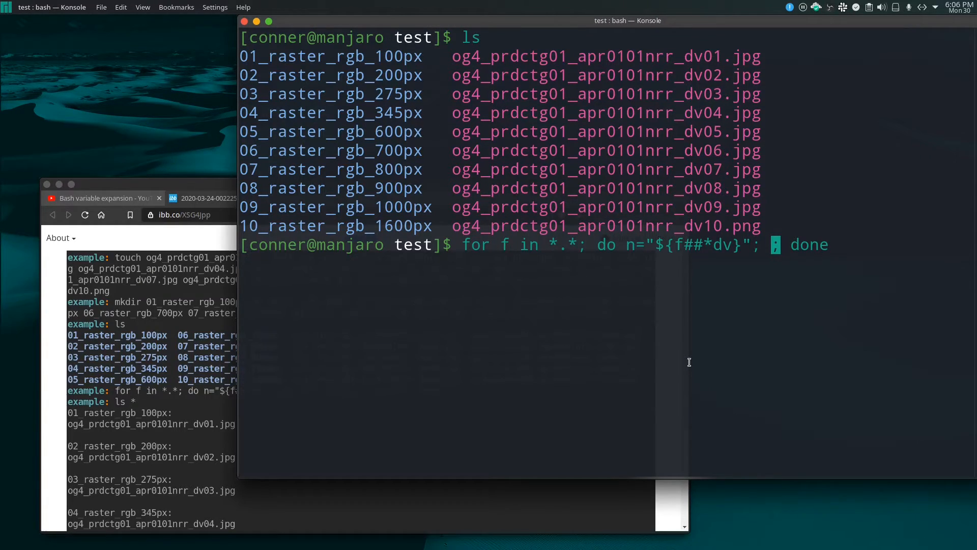
Step: Add mv "$f" ${n to the loop body as the start of the move destination
type("mv")
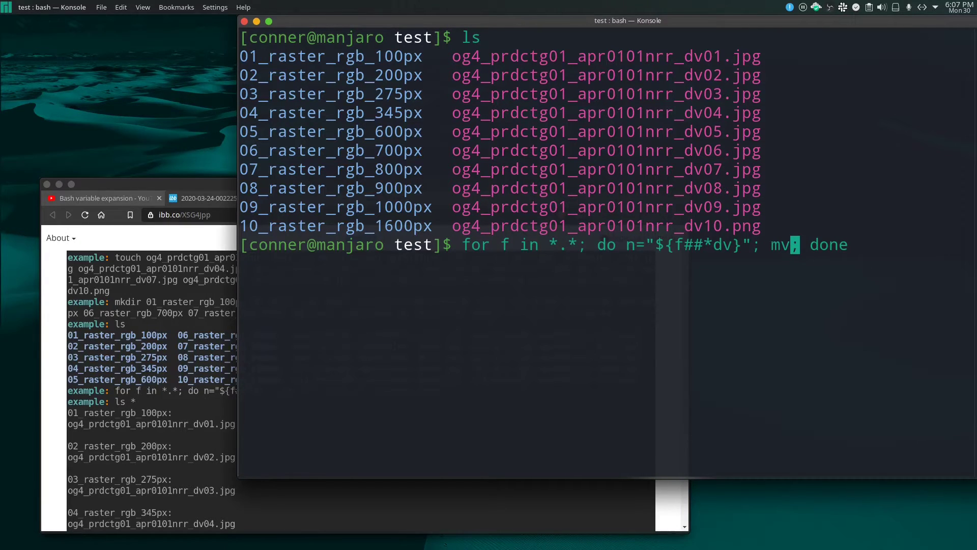
type("\"$")
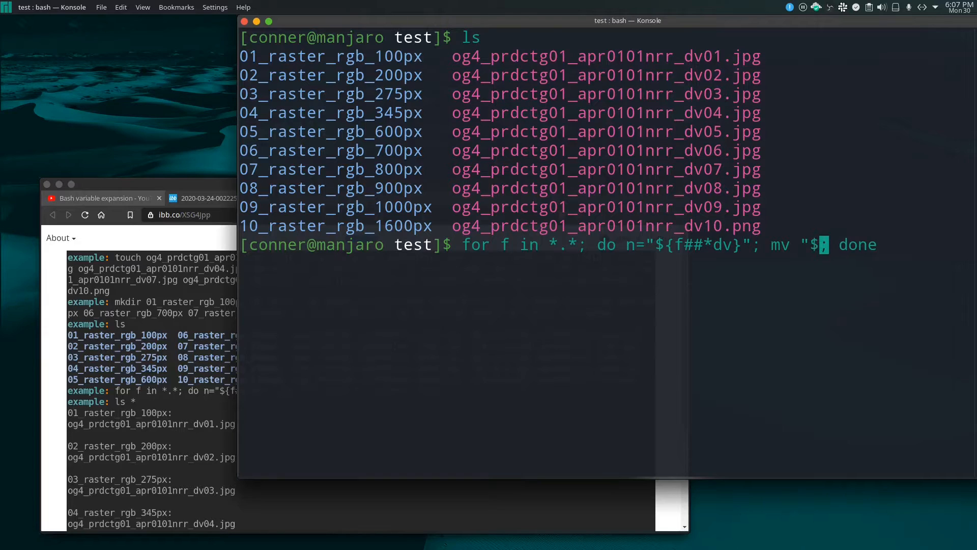
type("f")
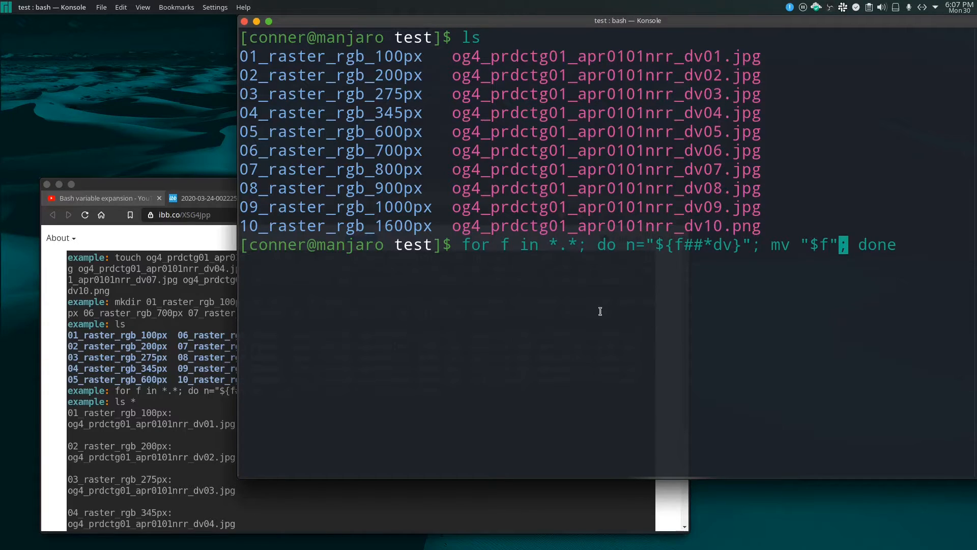
mouse_move(632, 251)
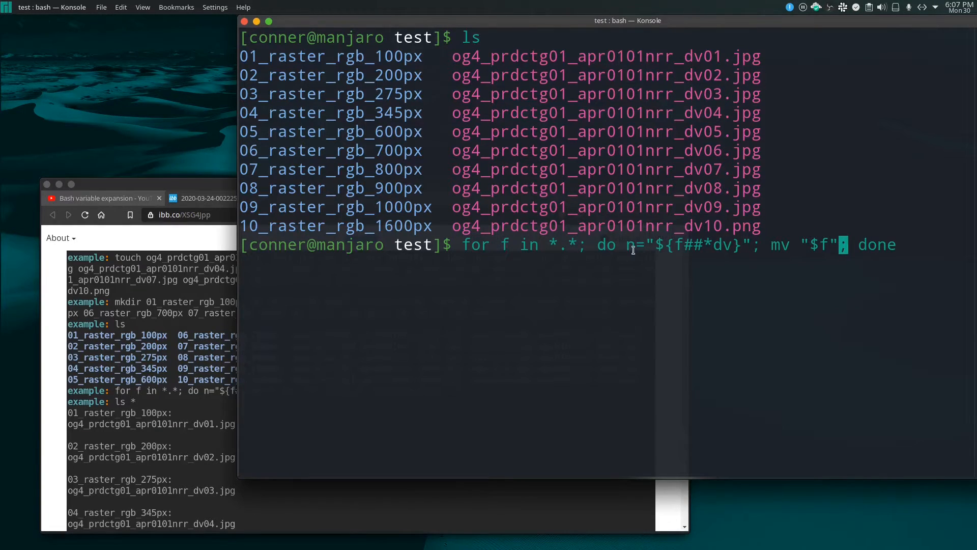
mouse_move(667, 245)
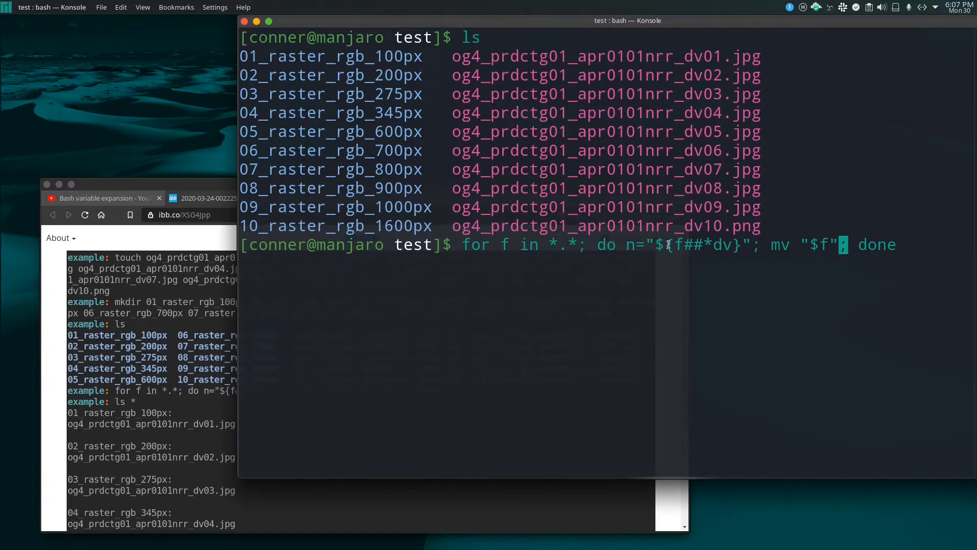
mouse_move(819, 235)
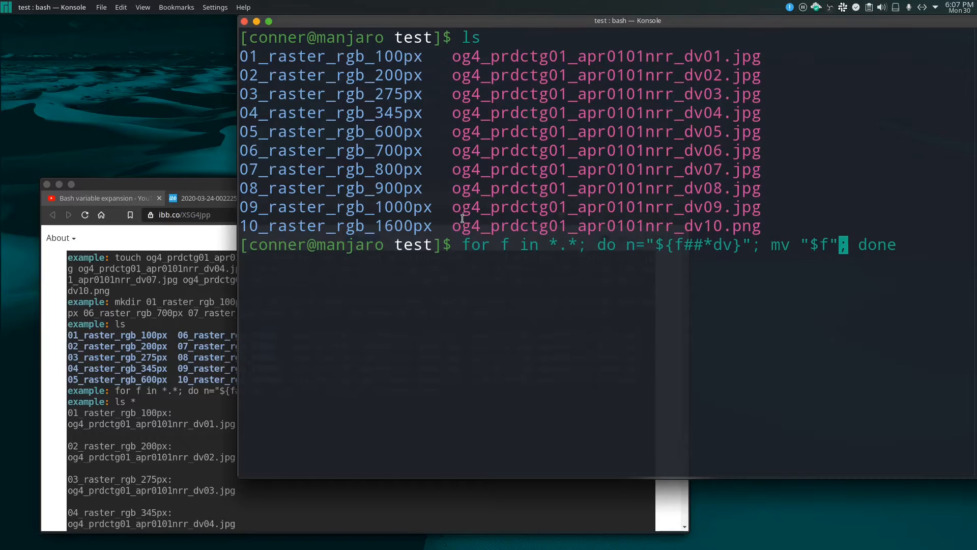
mouse_move(634, 332)
type(" $")
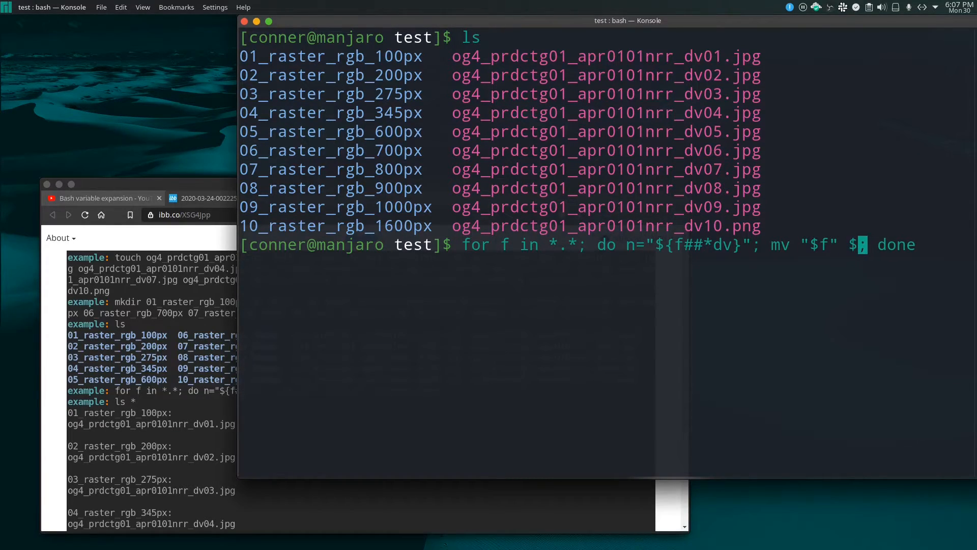
type("{n")
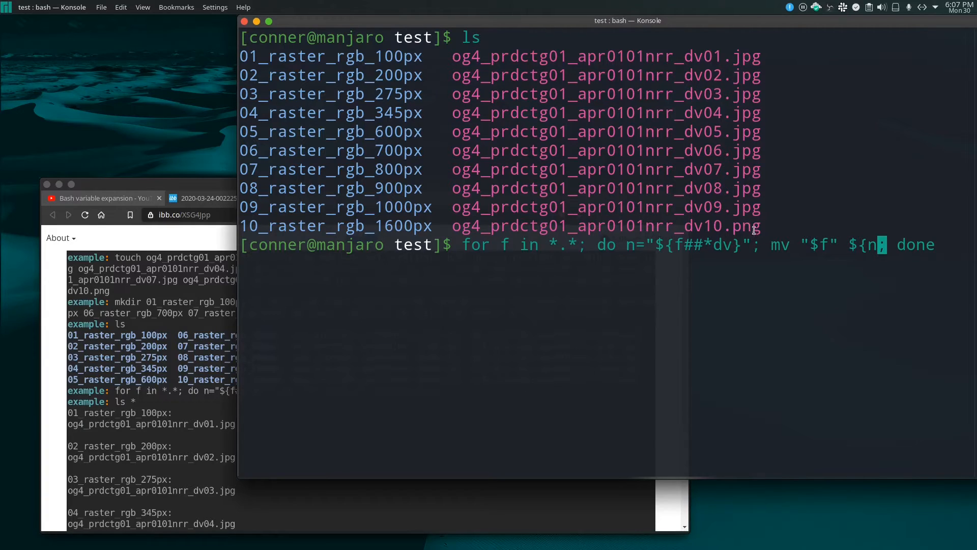
mouse_move(760, 298)
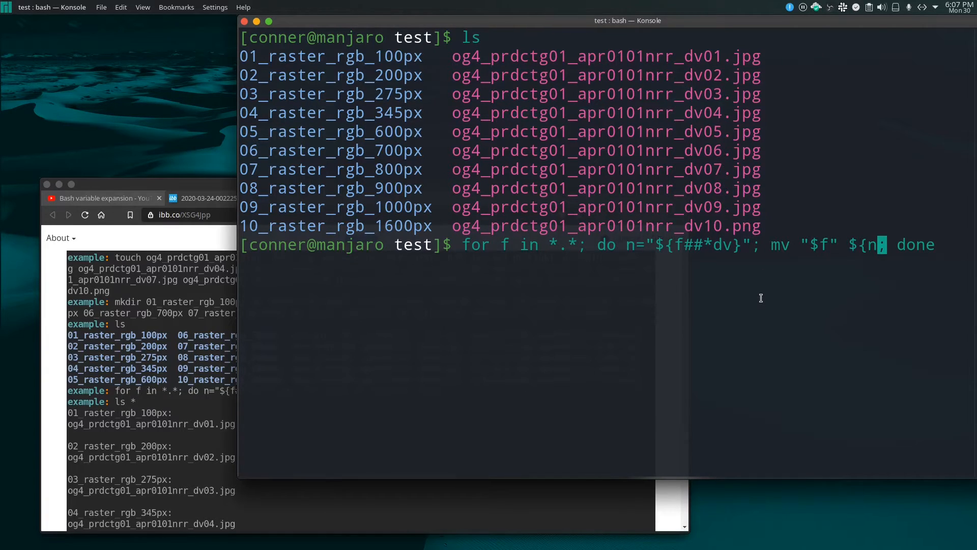
Step: Extend the destination to ${n%%.*} so the .png extension is dropped from the number
type("%%")
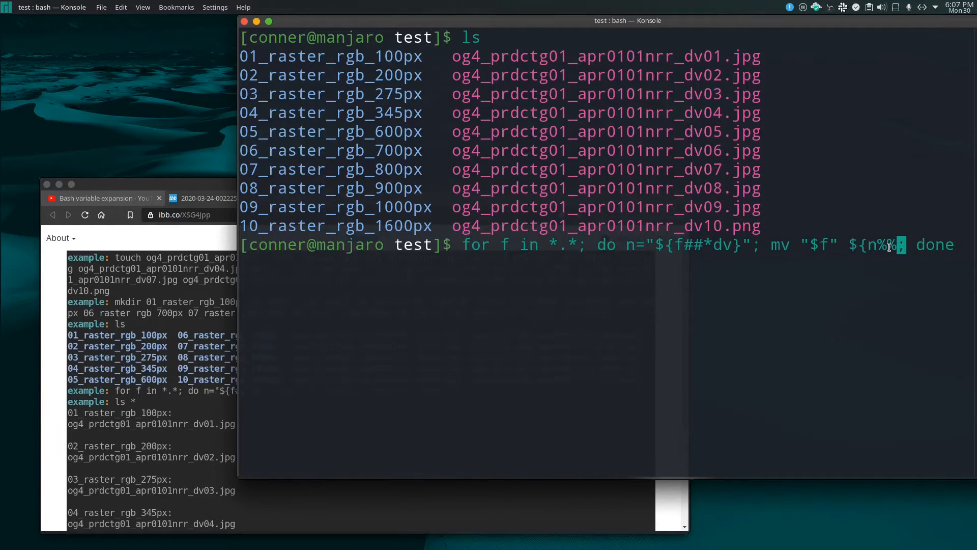
mouse_move(865, 263)
type(".*}")
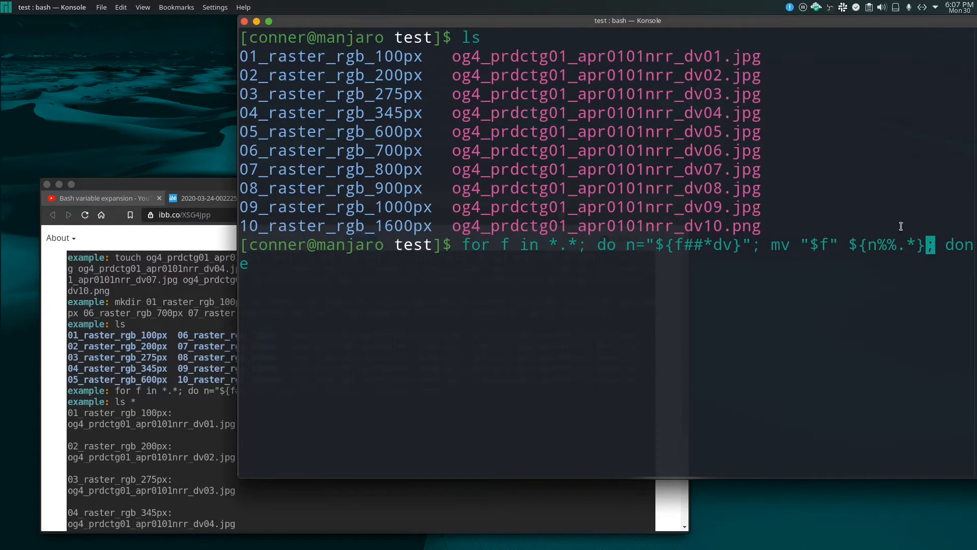
mouse_move(726, 226)
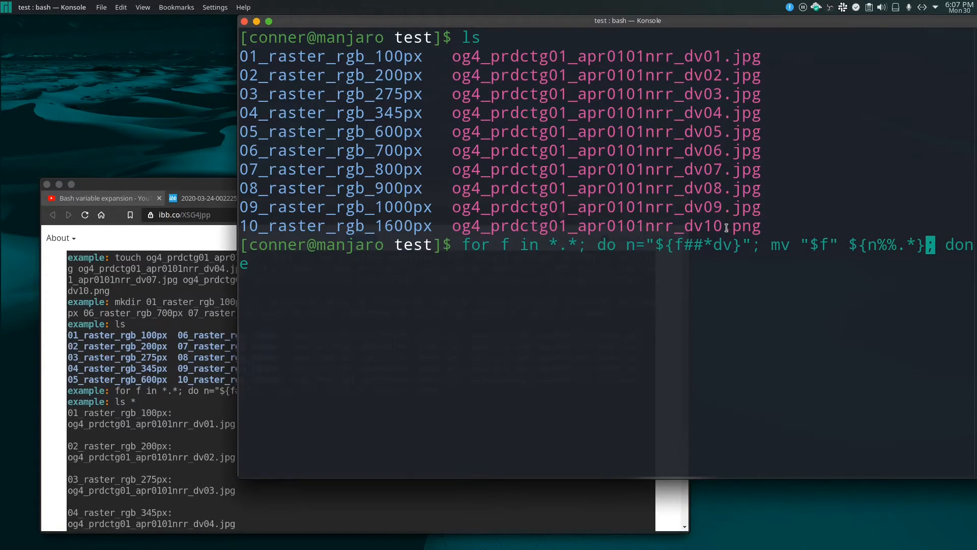
double_click(740, 226)
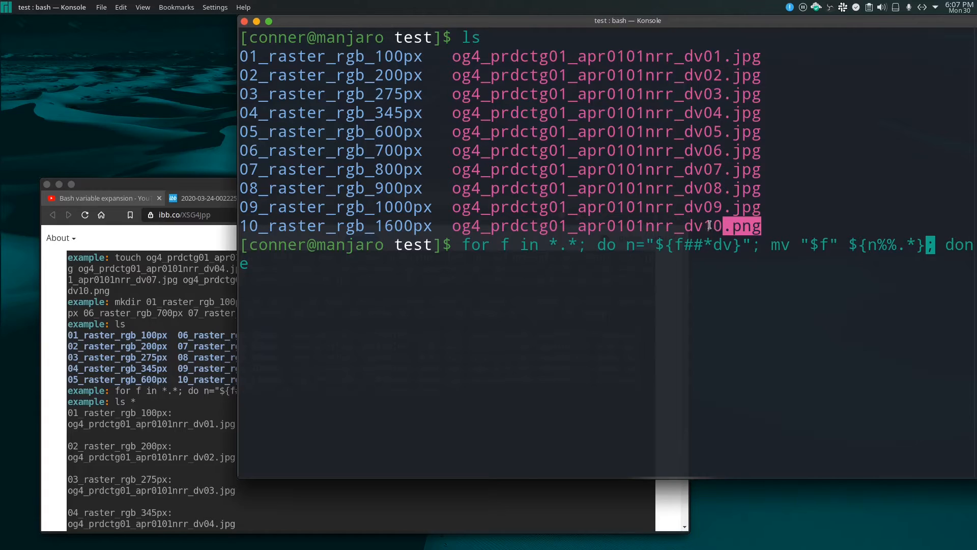
mouse_move(729, 88)
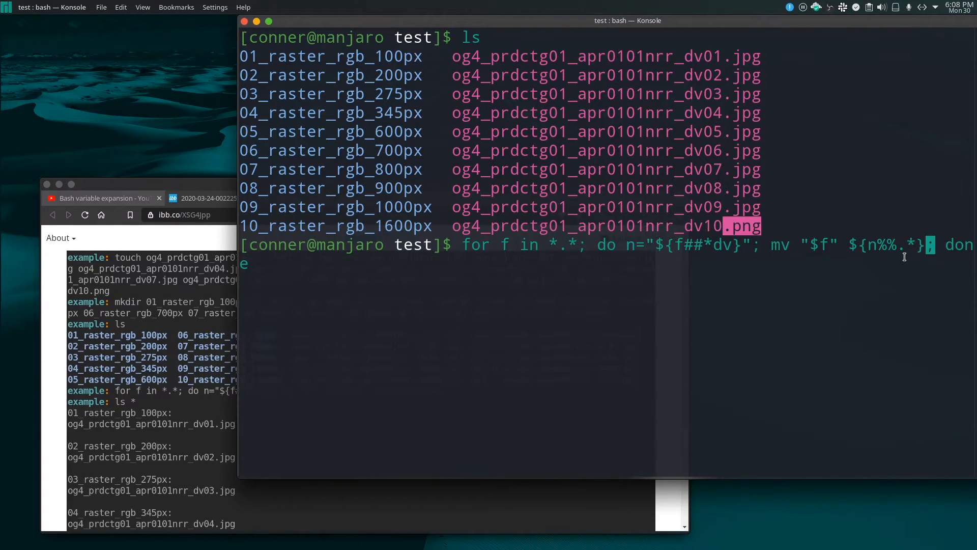
mouse_move(735, 232)
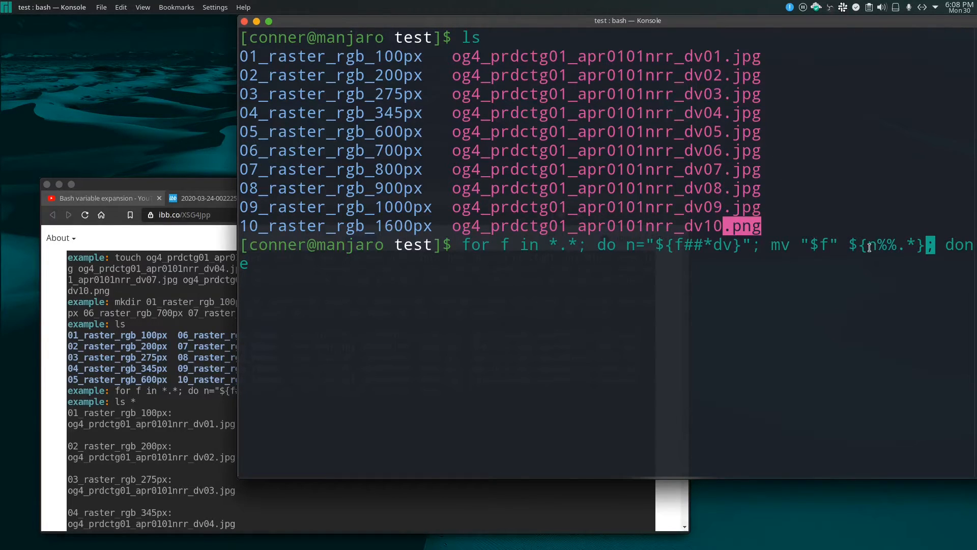
mouse_move(858, 316)
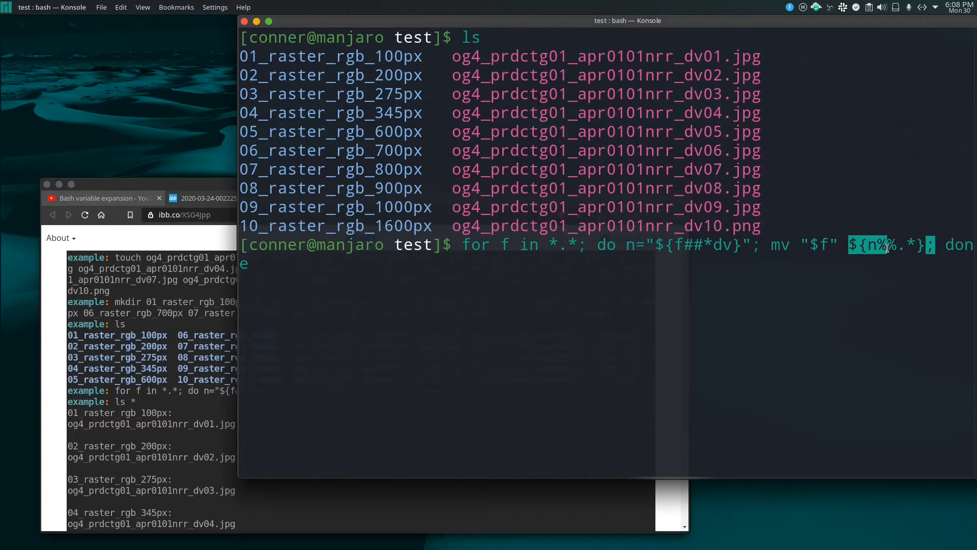
mouse_move(707, 55)
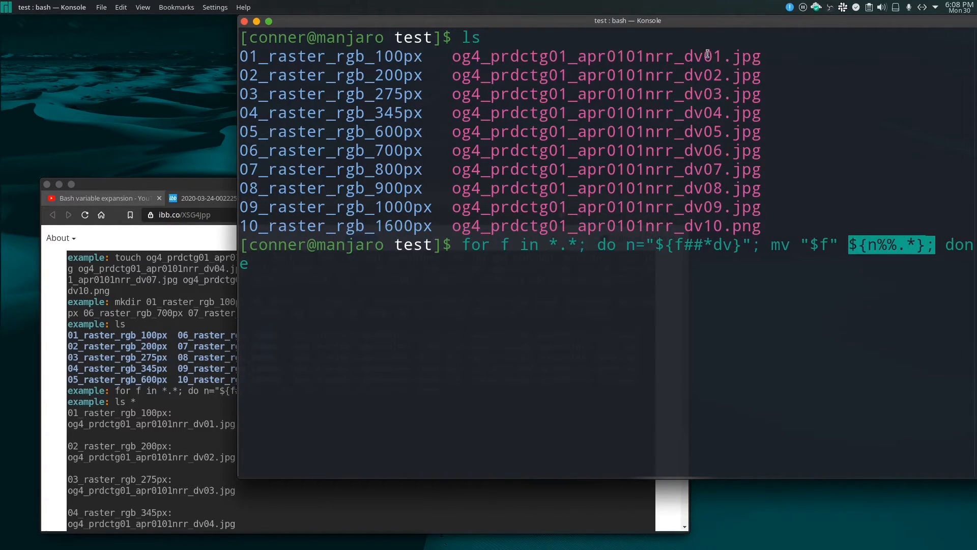
mouse_move(243, 56)
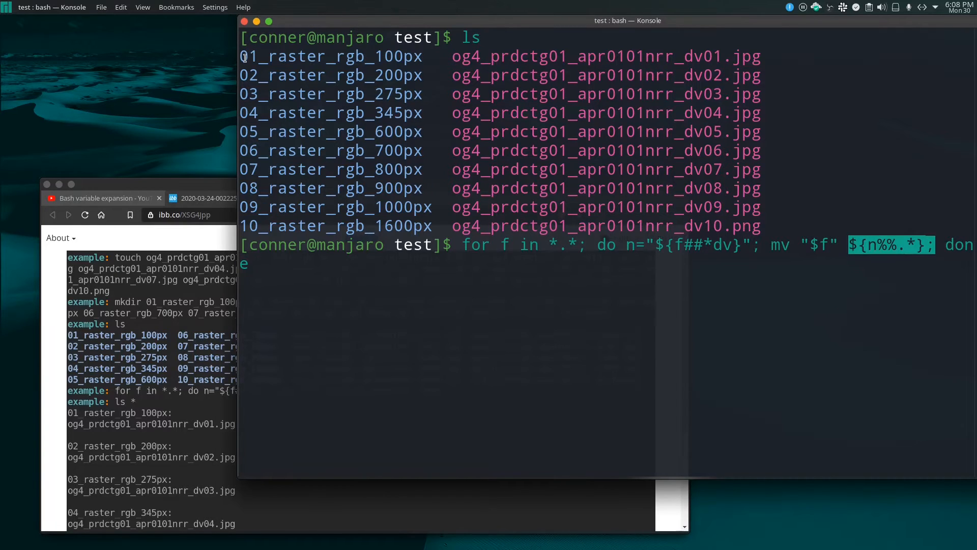
mouse_move(505, 333)
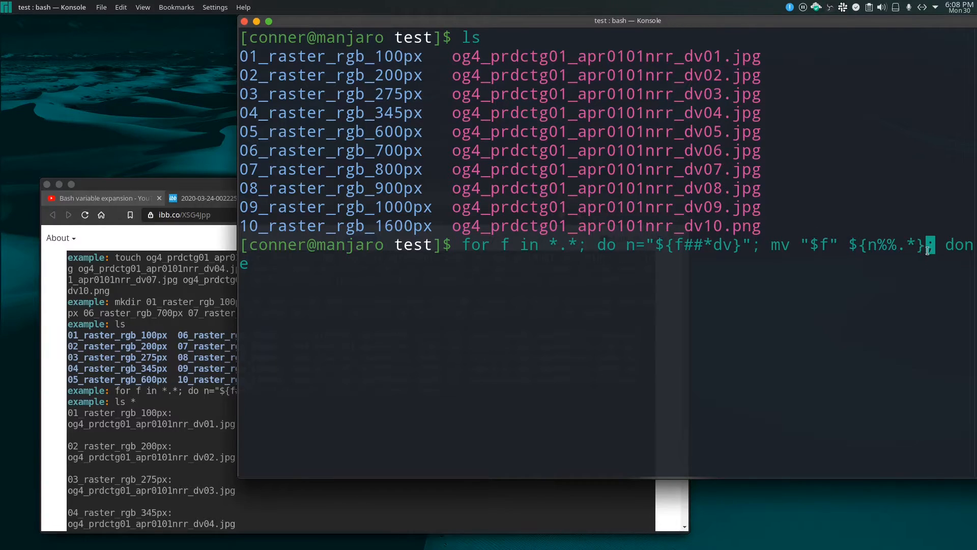
mouse_move(904, 231)
type("_raster*")
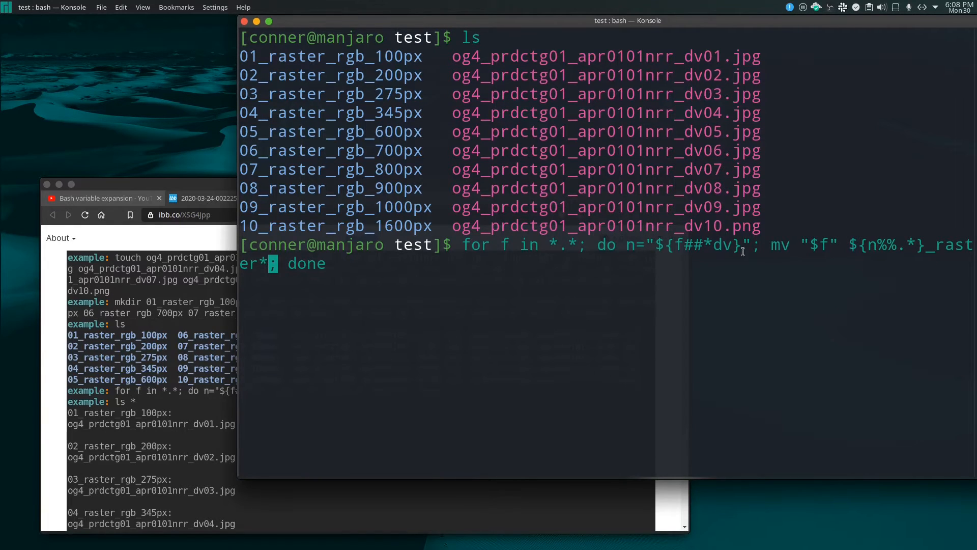
mouse_move(586, 205)
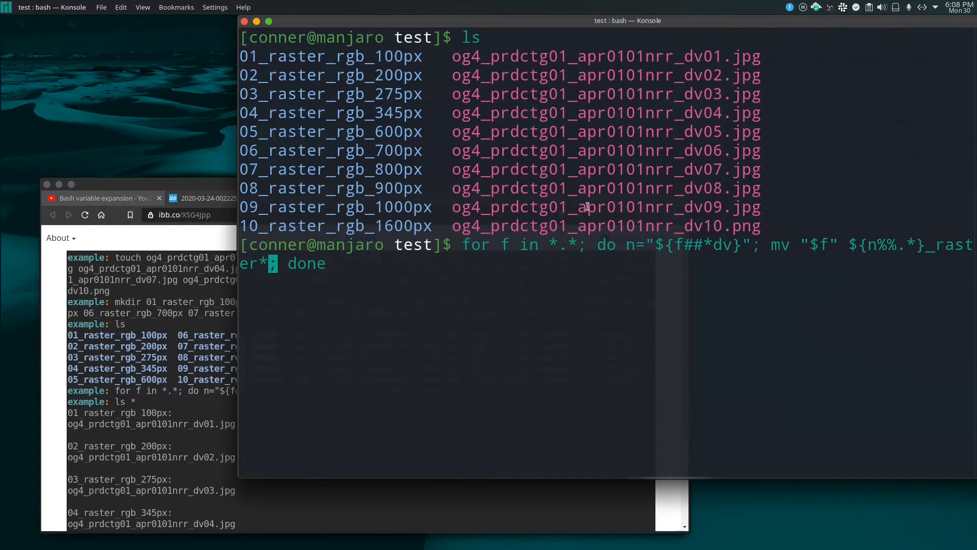
mouse_move(347, 289)
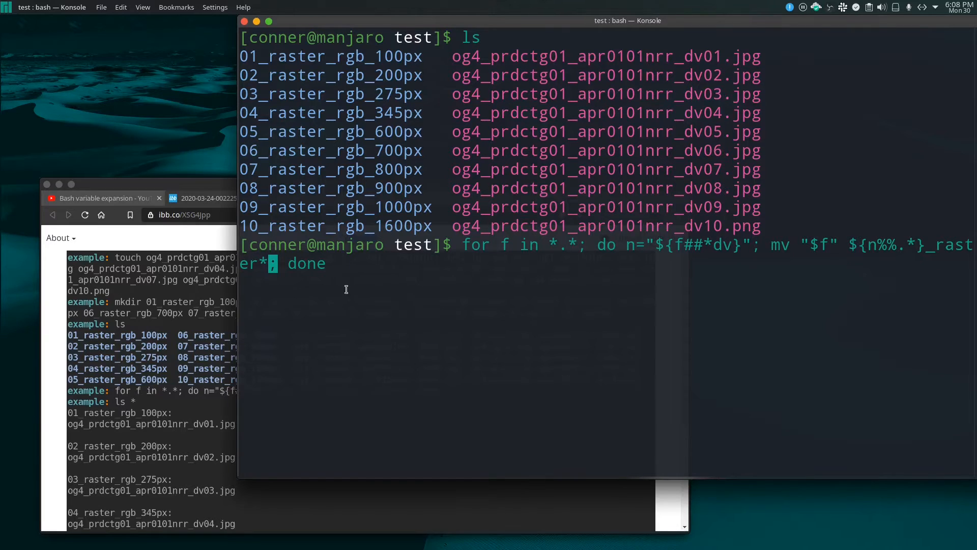
mouse_move(517, 62)
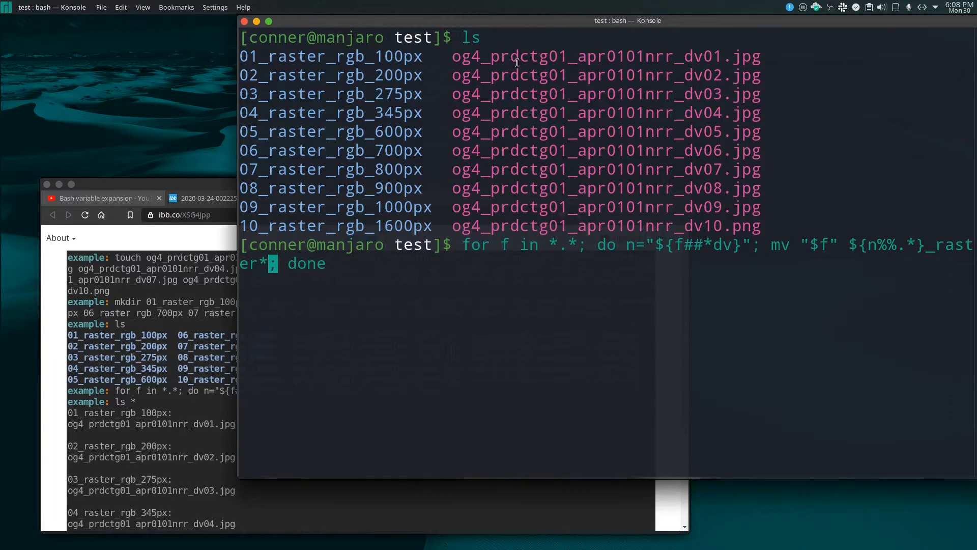
mouse_move(360, 287)
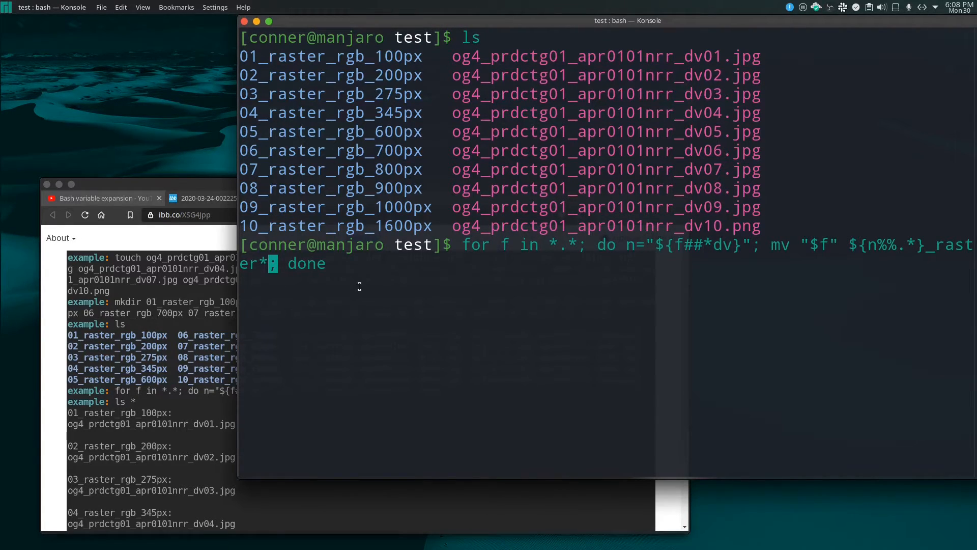
Step: Run the loop with destination ${n%%.*}_raster*, moving each og4 image into its folder
key("Return")
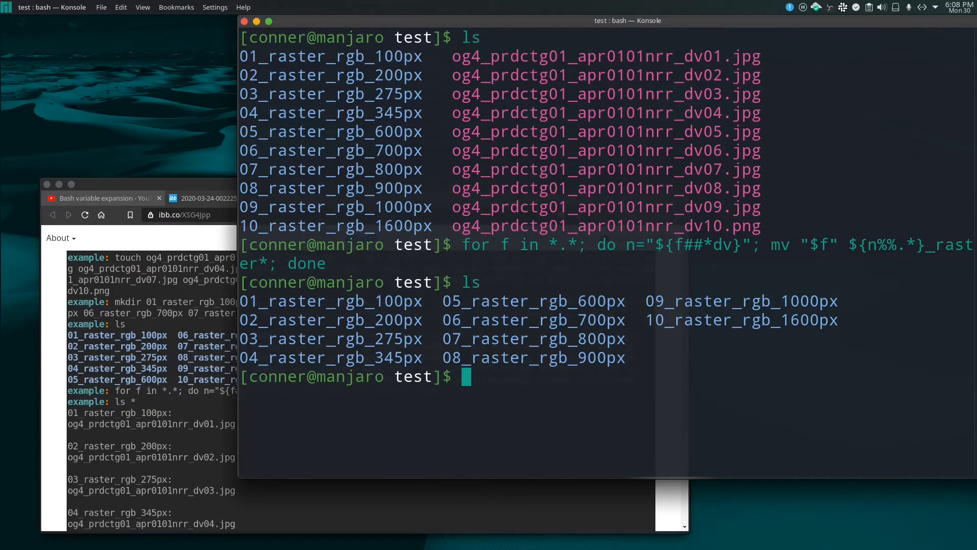
Step: Run ls * to confirm each raster folder holds its matching og4 image, 01 through 10
type("ls *")
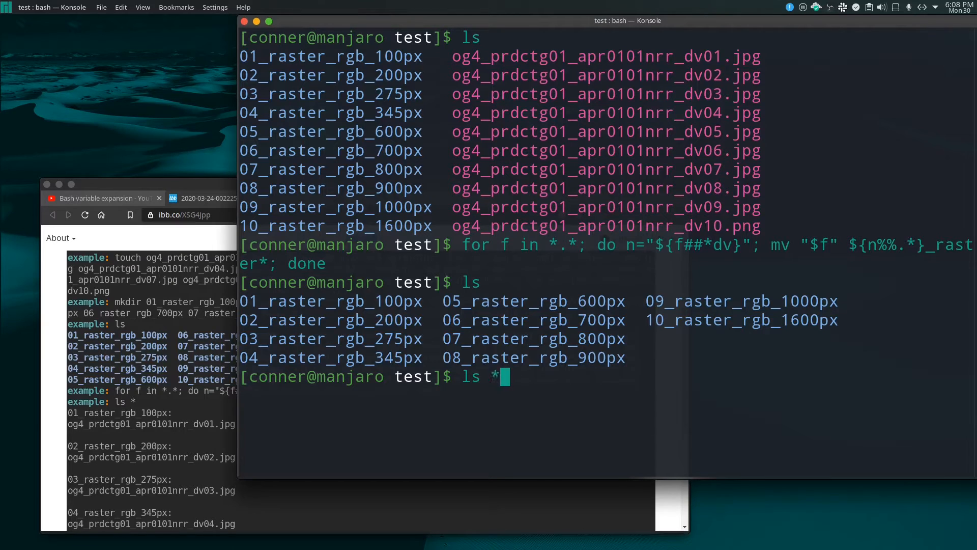
key("Return")
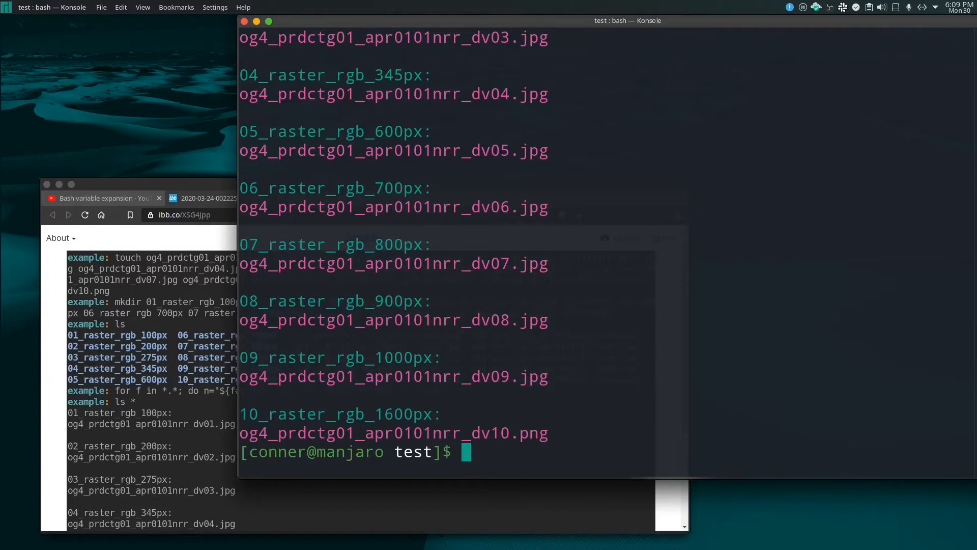
mouse_move(599, 359)
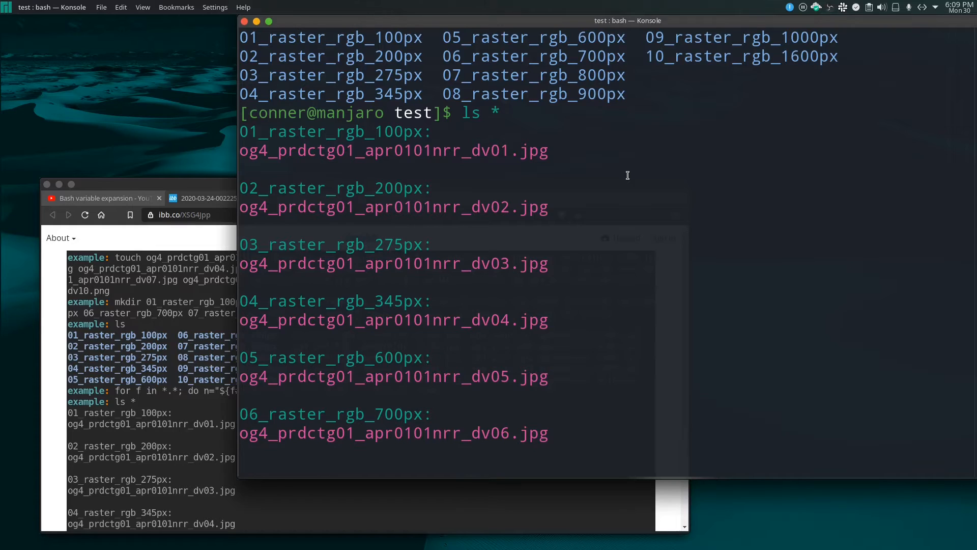
mouse_move(268, 208)
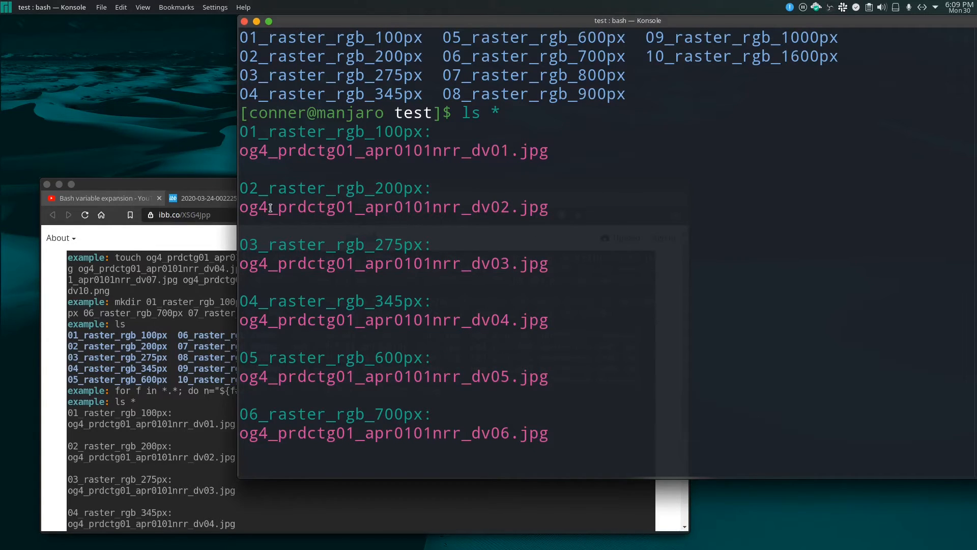
mouse_move(561, 229)
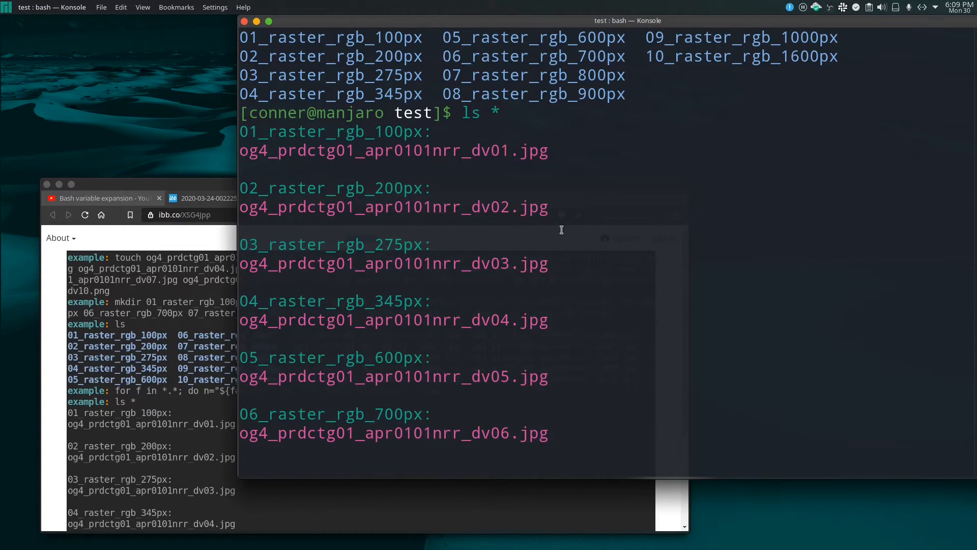
mouse_move(623, 188)
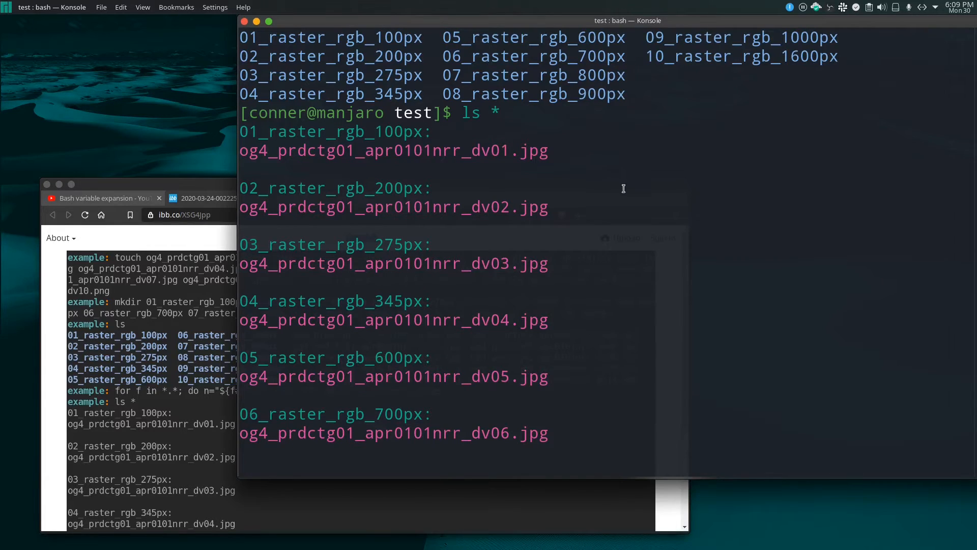
scroll("down", 3)
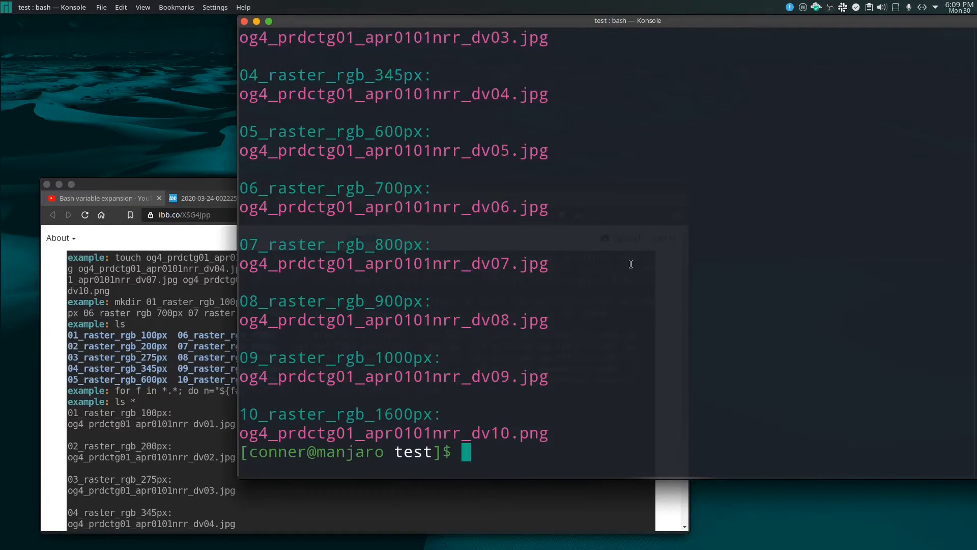
mouse_move(632, 287)
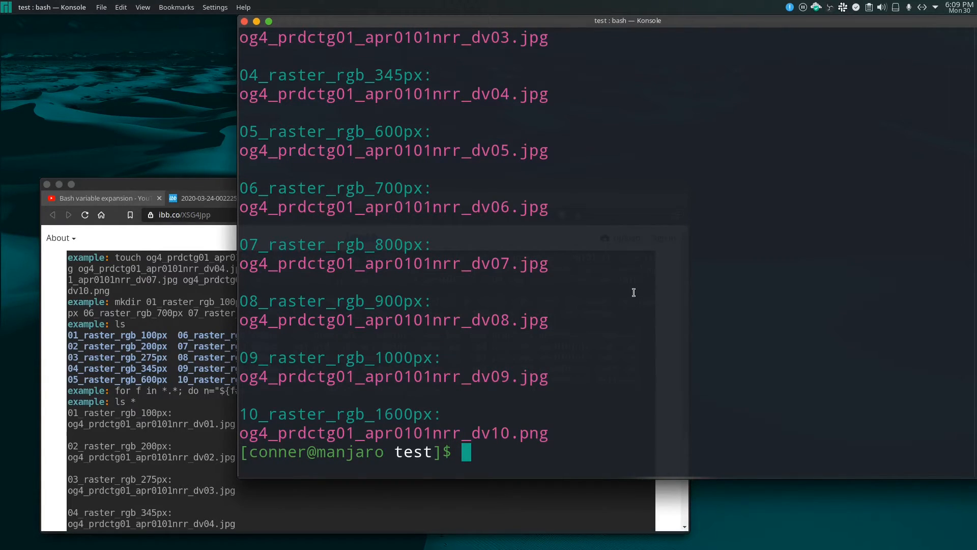
mouse_move(538, 364)
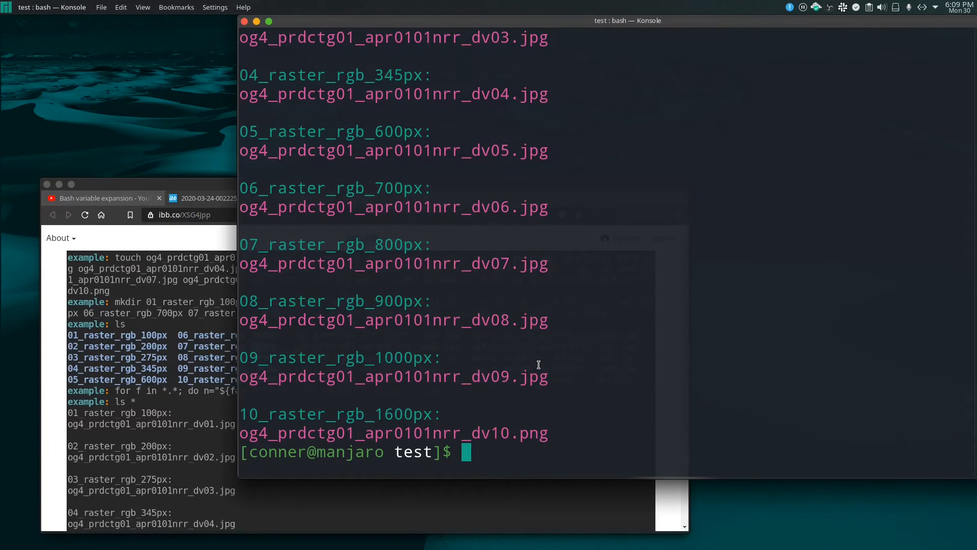
mouse_move(613, 402)
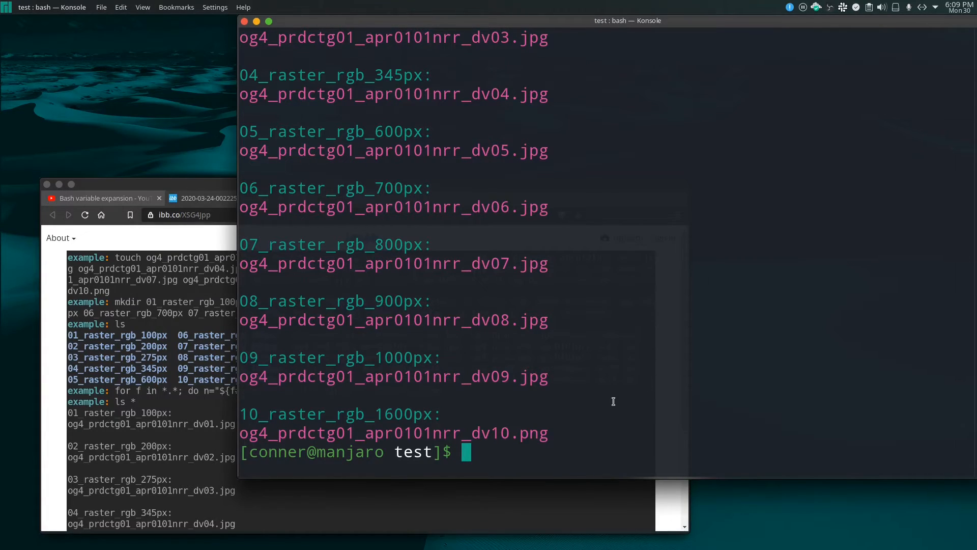
mouse_move(625, 399)
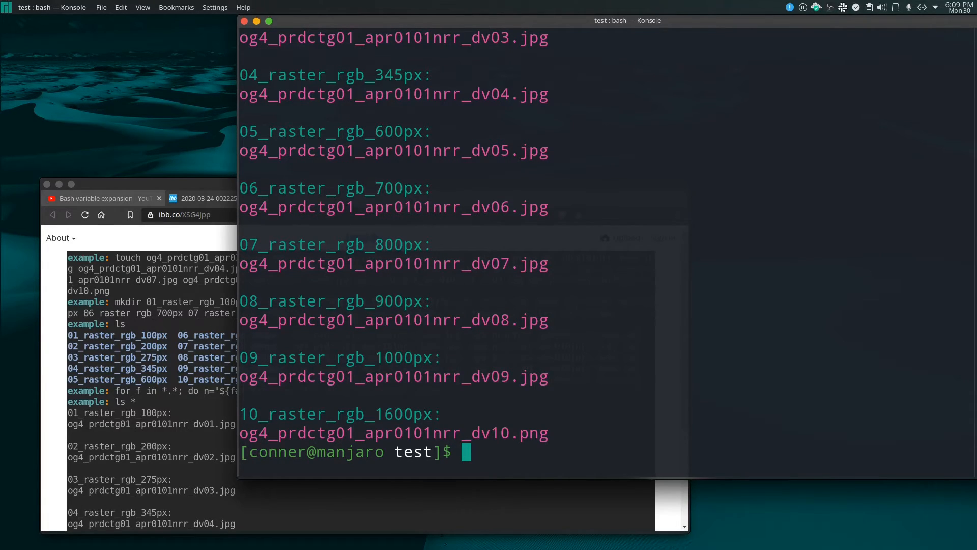
type("alias cp")
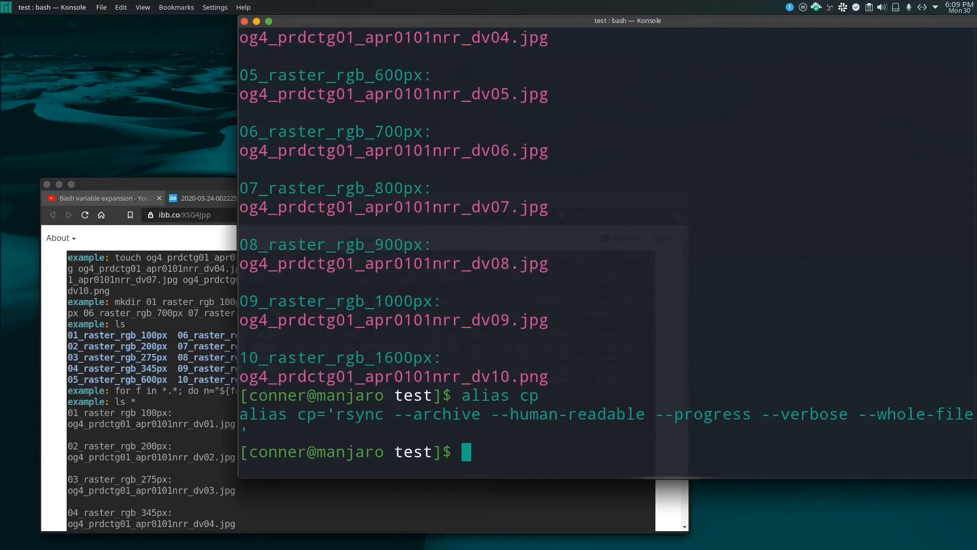
mouse_move(282, 431)
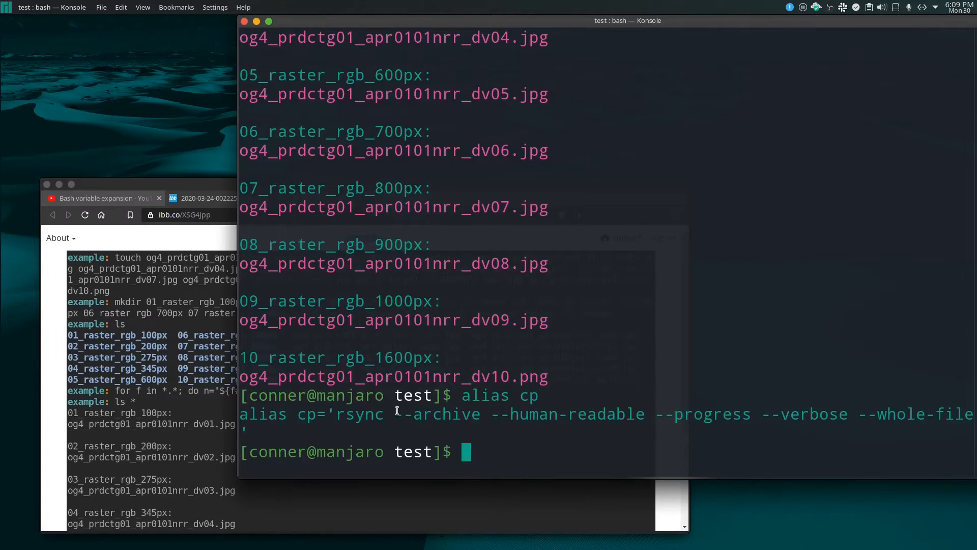
mouse_move(299, 416)
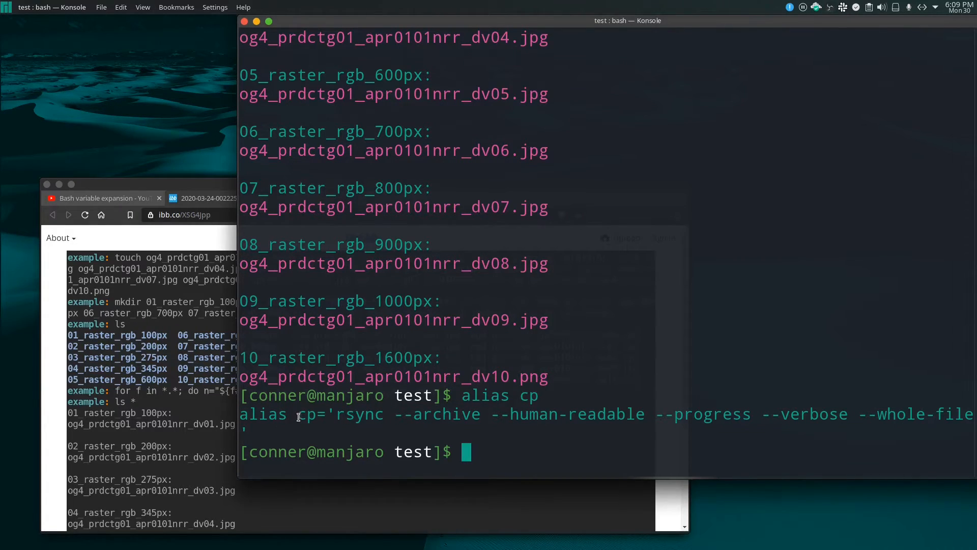
double_click(307, 414)
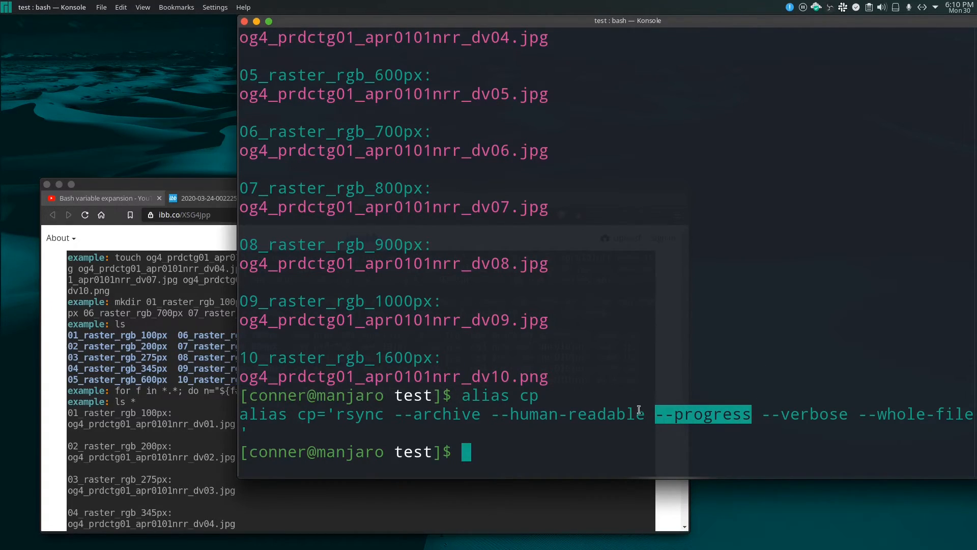
mouse_move(640, 363)
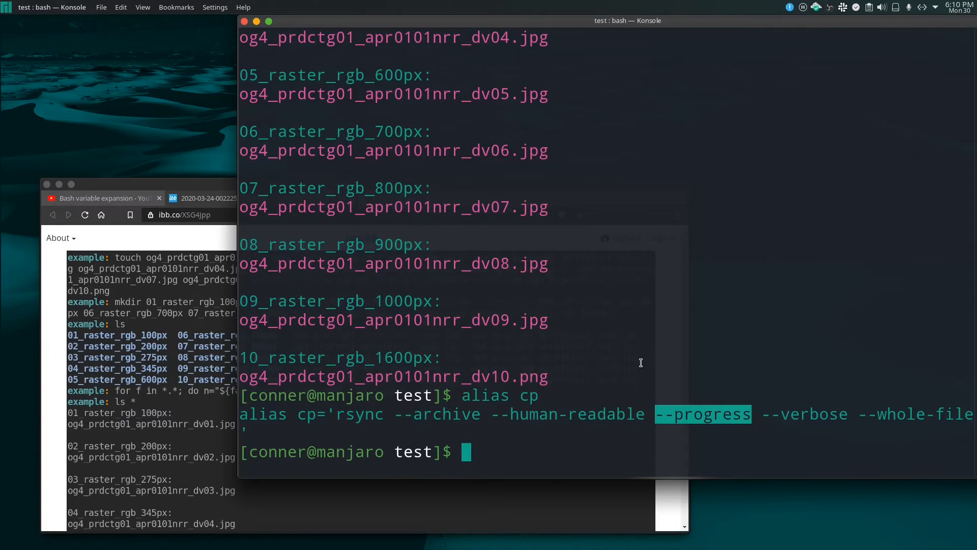
mouse_move(614, 376)
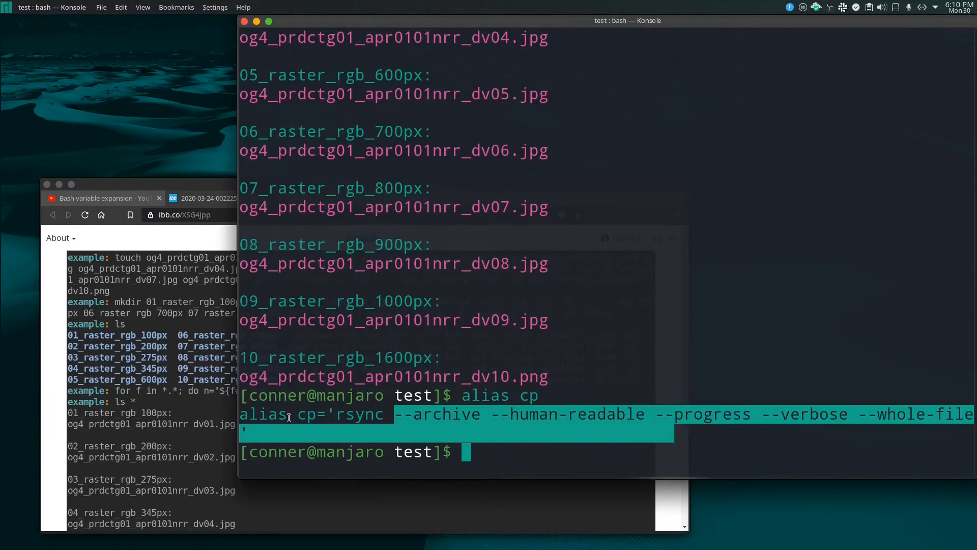
left_click(554, 433)
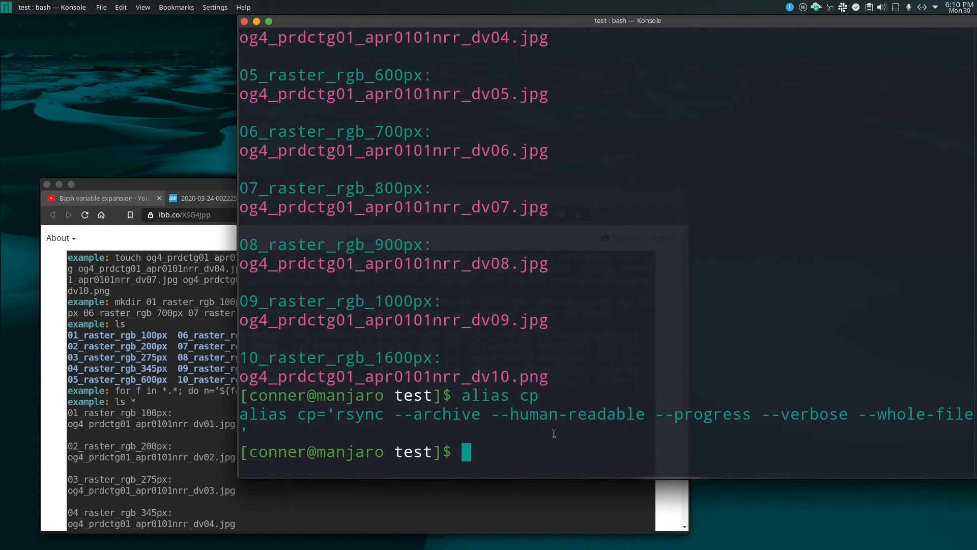
type("rsync")
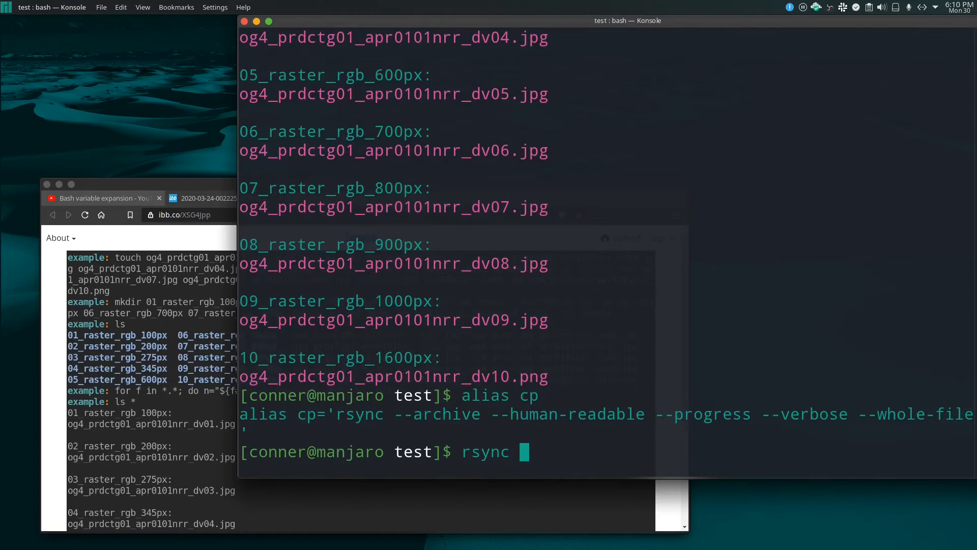
double_click(446, 415)
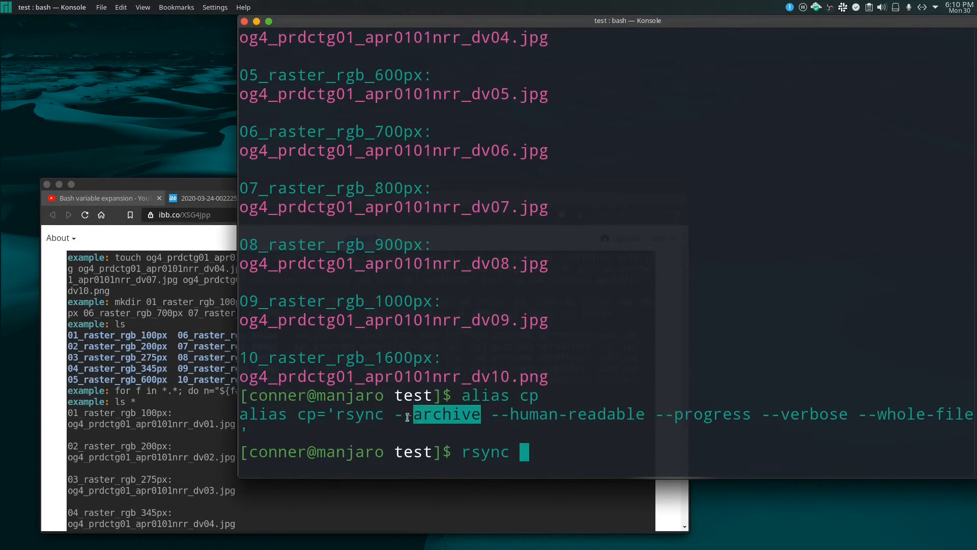
type("a")
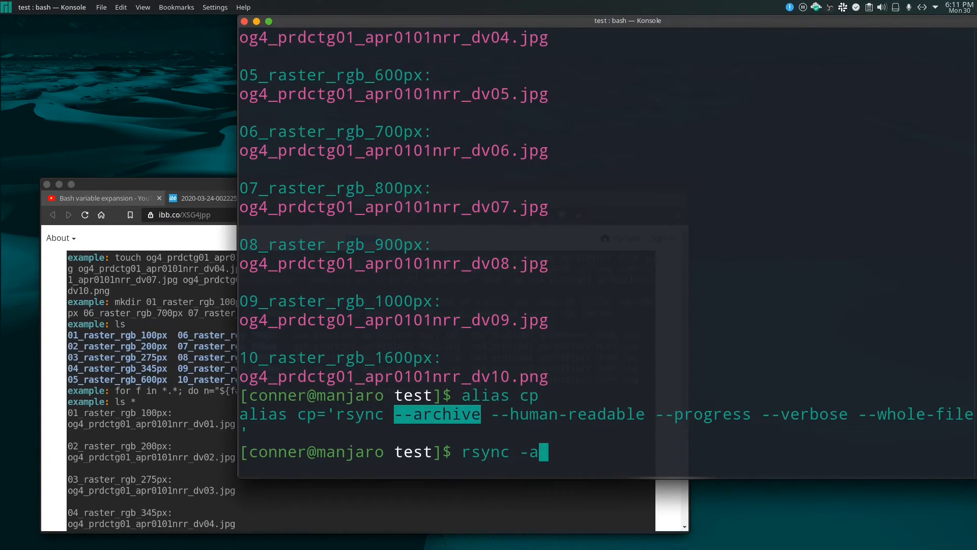
type("p")
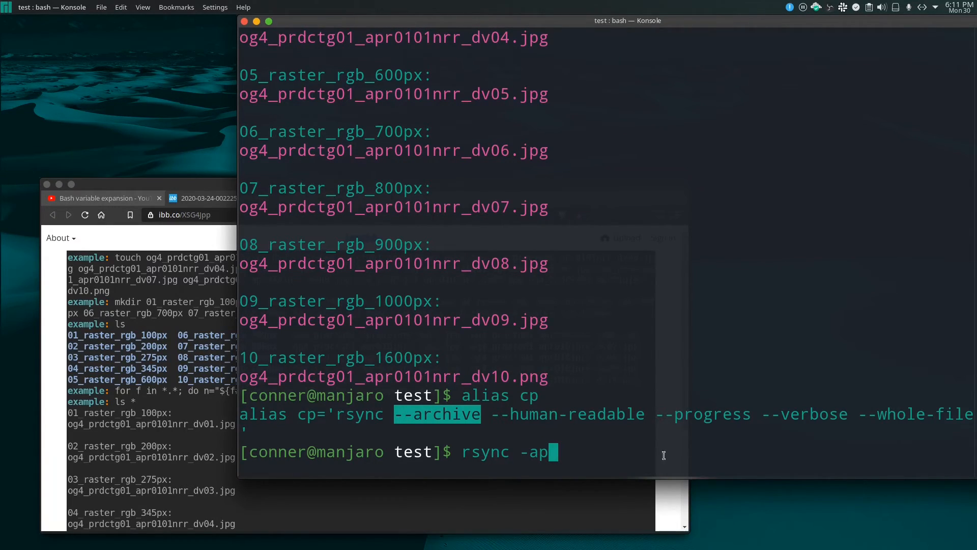
type("v")
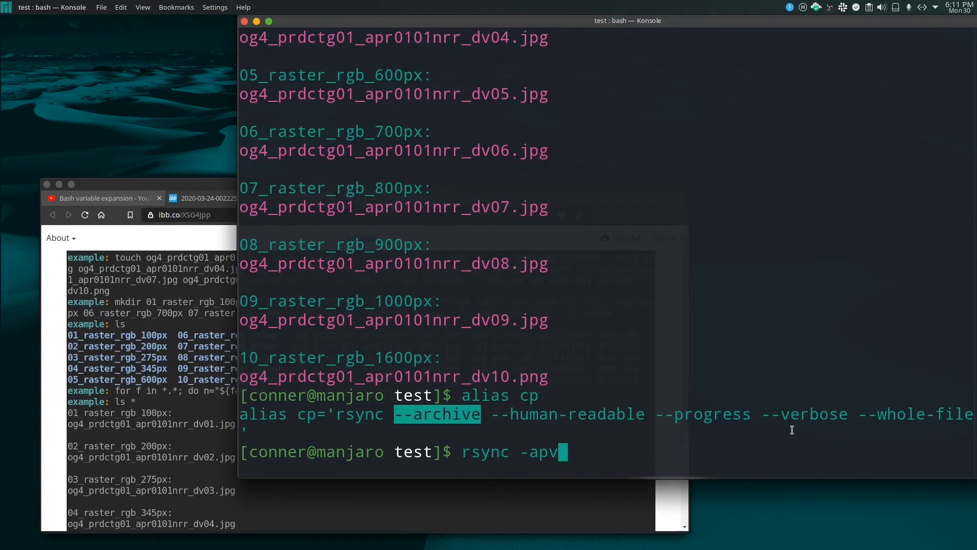
mouse_move(581, 472)
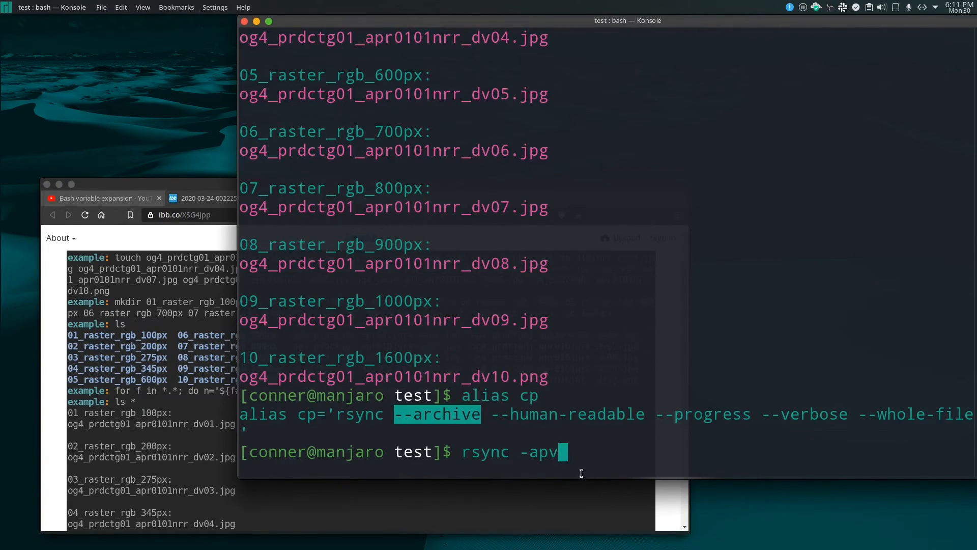
mouse_move(609, 437)
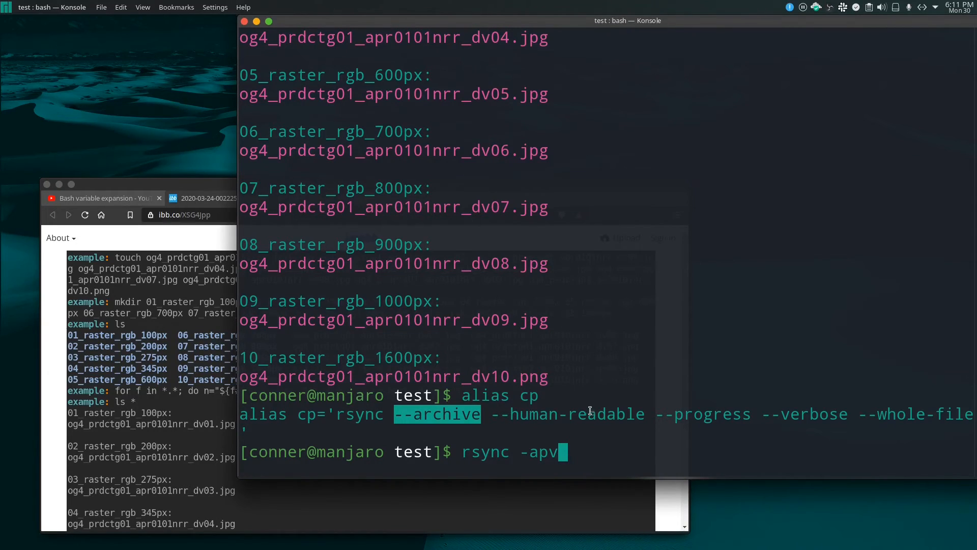
type("m")
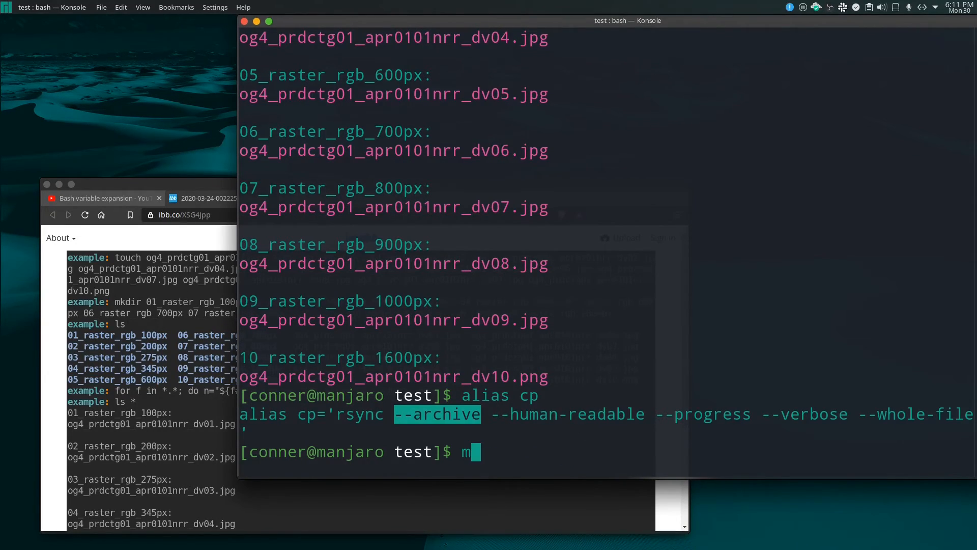
Step: Run man rsync and read down to CONNECTING TO AN RSYNC DAEMON, dismissing the storage device notices
type("an rsync")
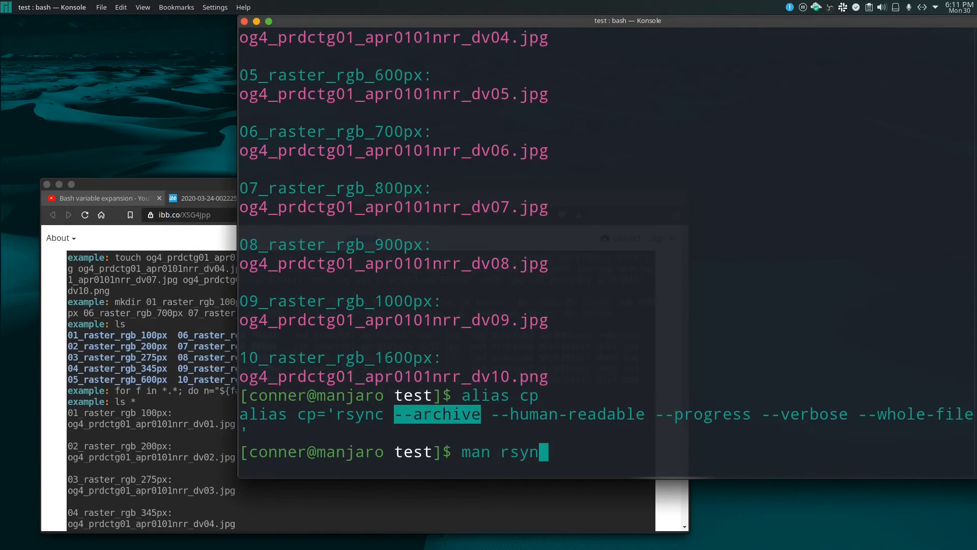
key("Return")
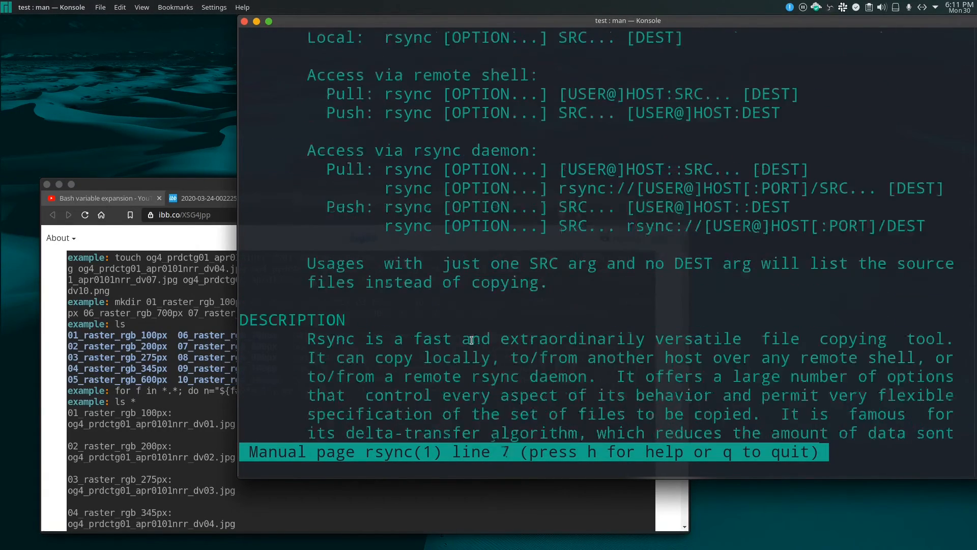
scroll("down", 3)
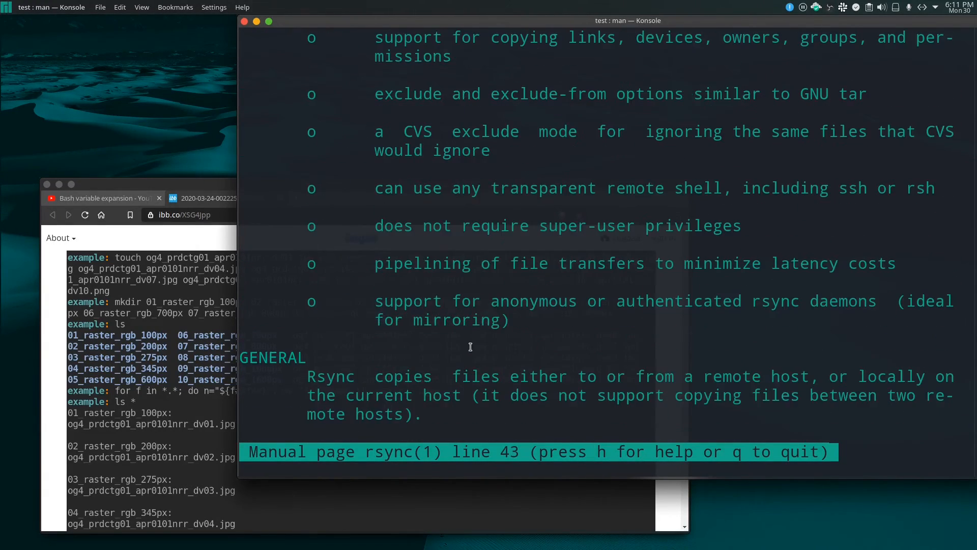
scroll("down", 3)
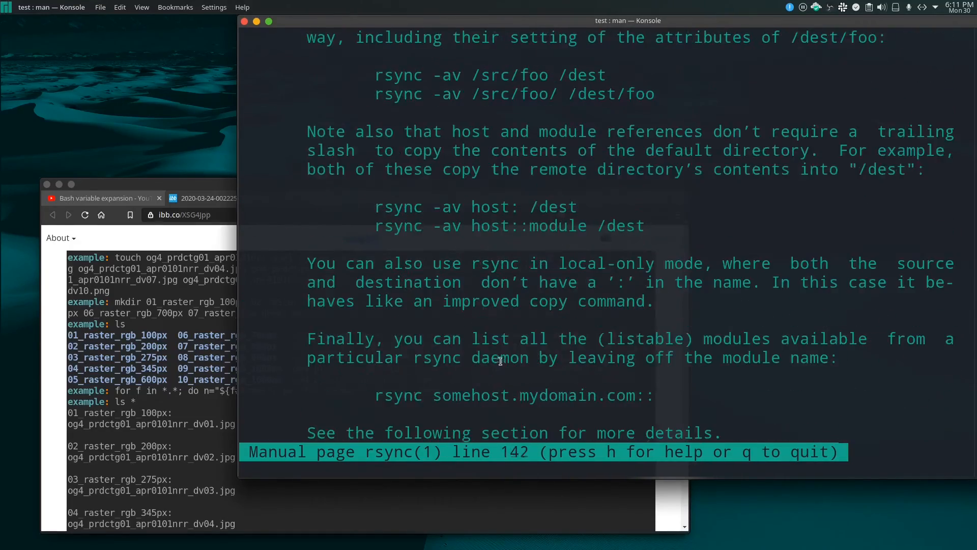
scroll("down", 3)
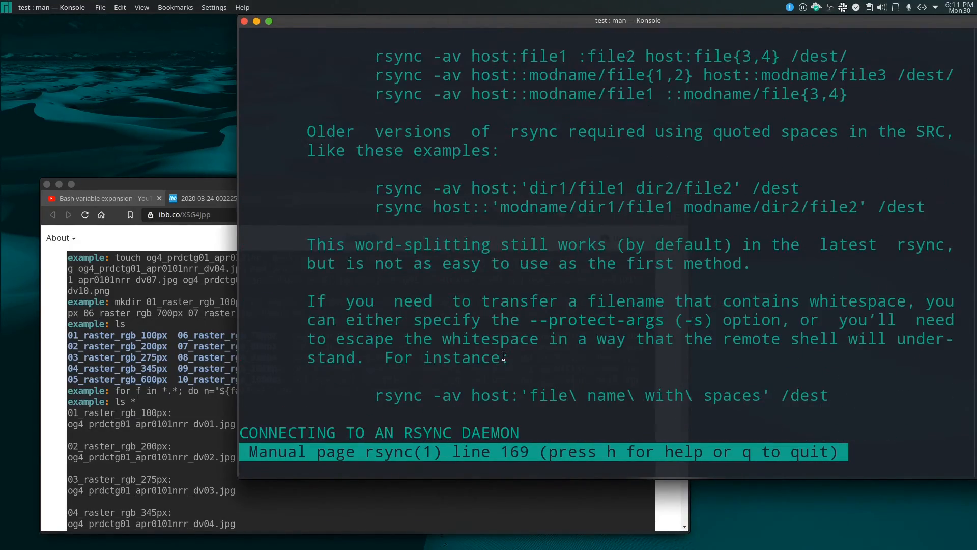
scroll("down", 3)
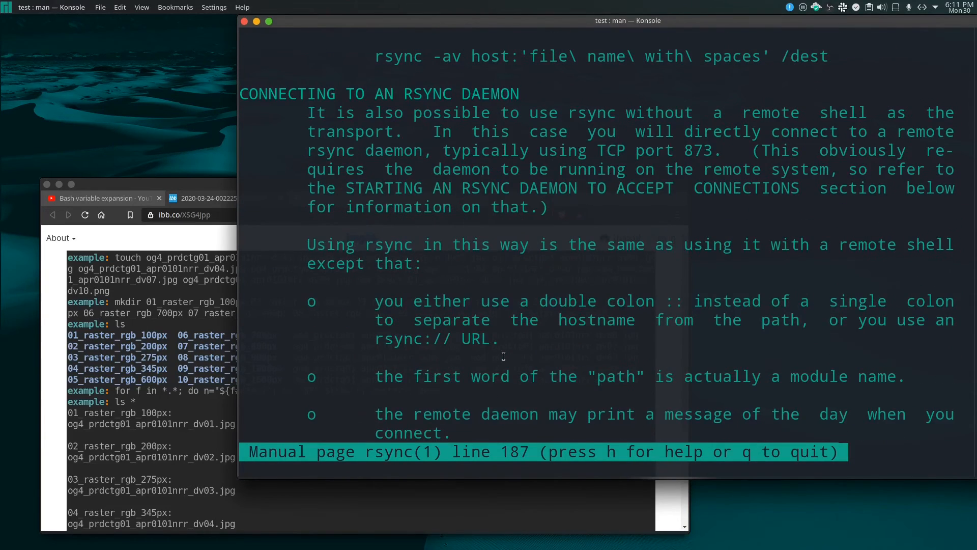
scroll("down", 3)
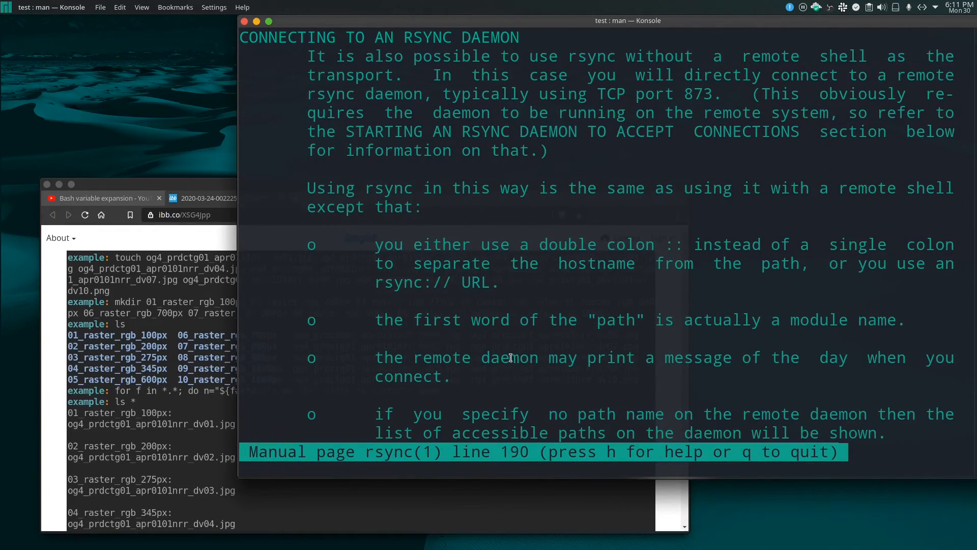
left_click(896, 7)
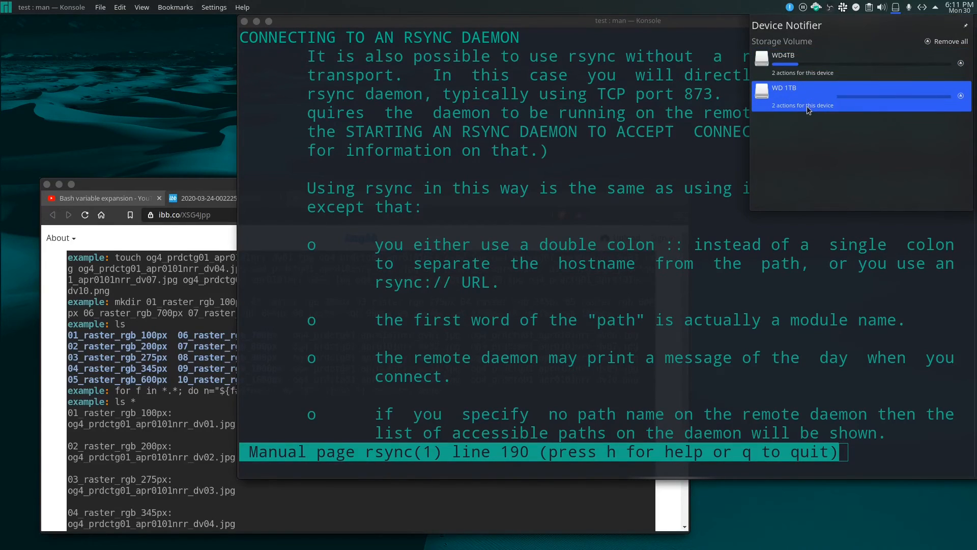
left_click(559, 349)
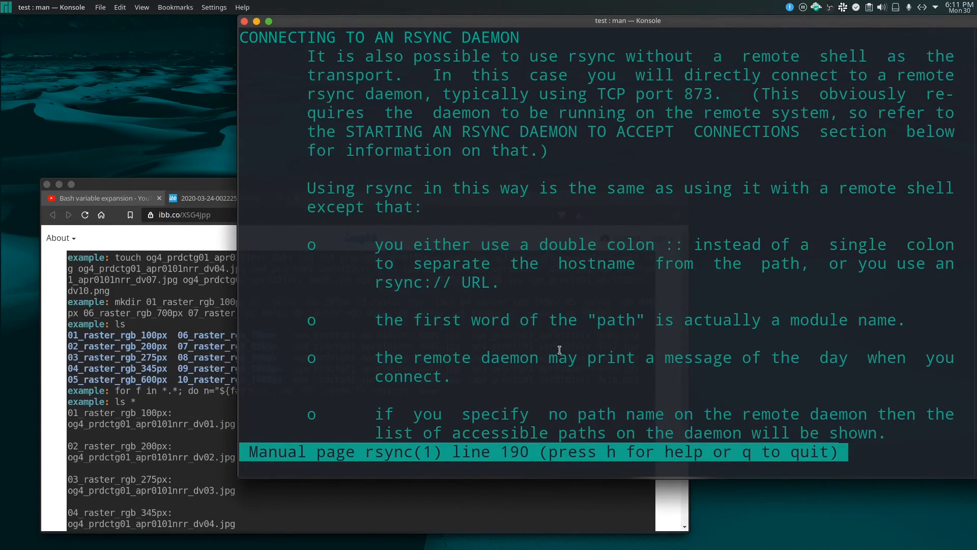
mouse_move(784, 142)
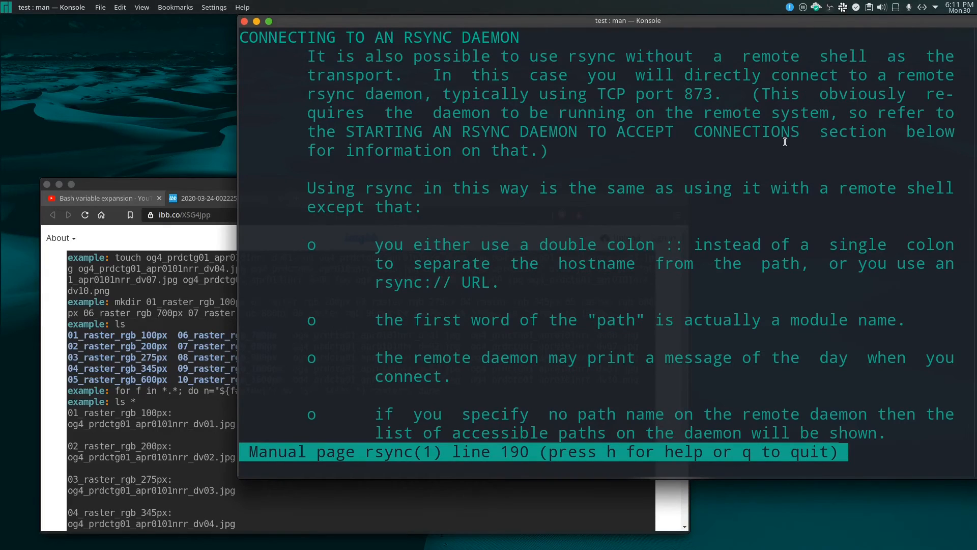
mouse_move(764, 264)
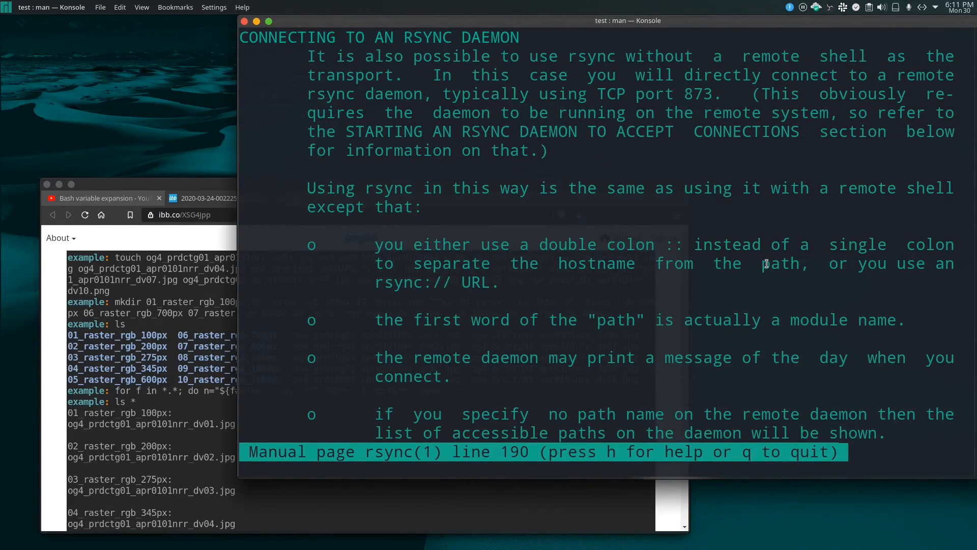
mouse_move(725, 267)
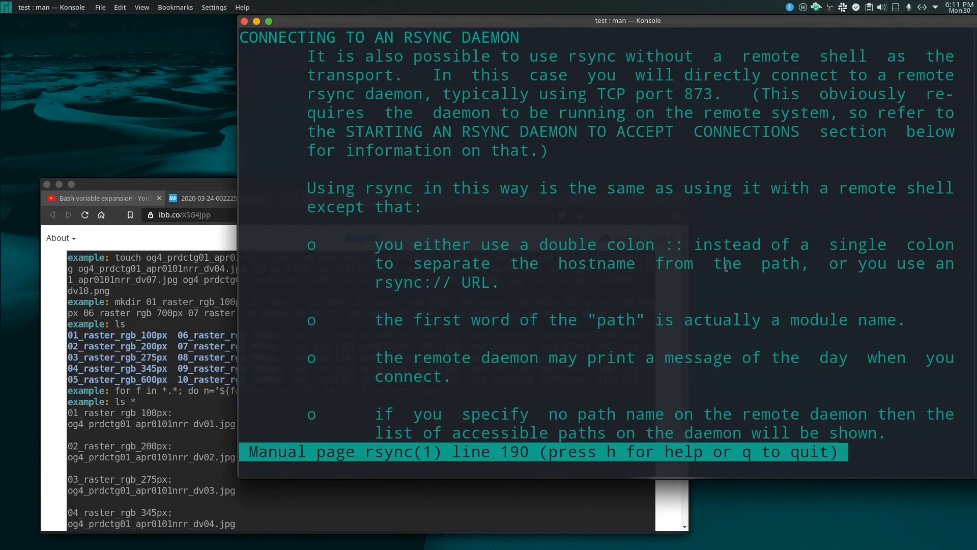
mouse_move(699, 289)
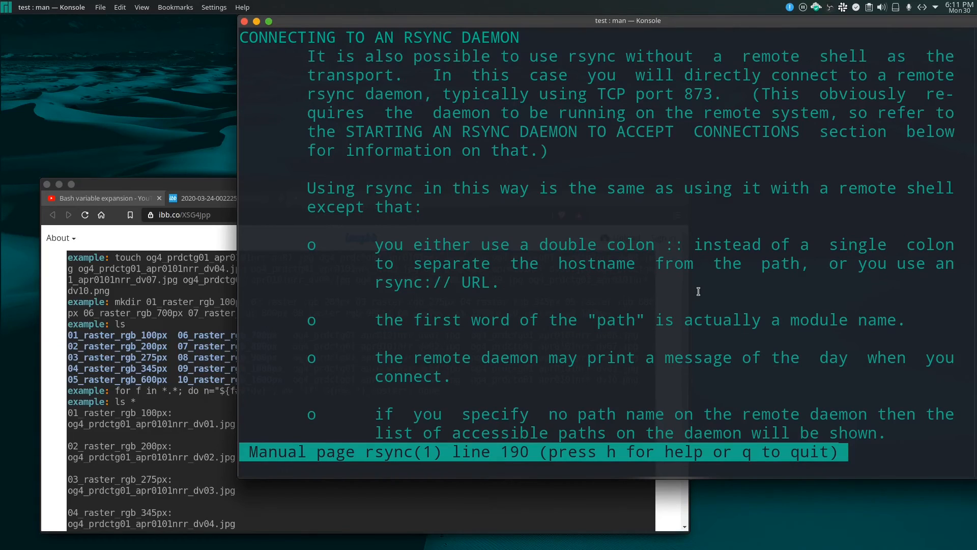
Step: Quit the rsync manual with q and maximize the Konsole window
key("q")
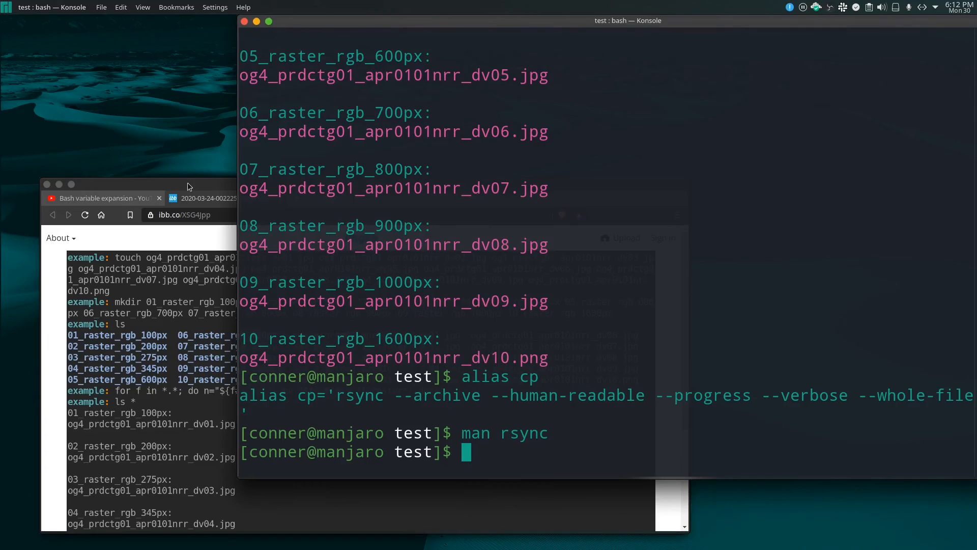
left_click(103, 197)
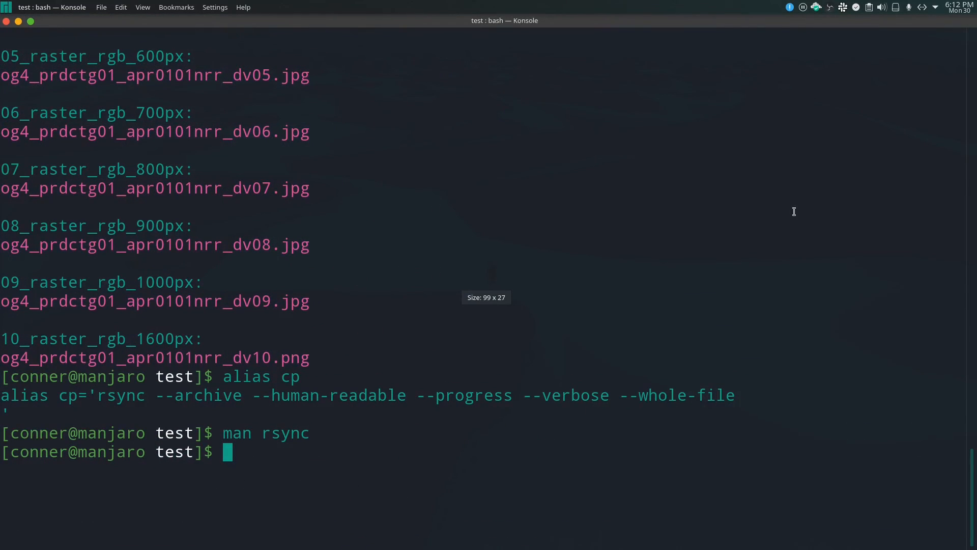
mouse_move(787, 201)
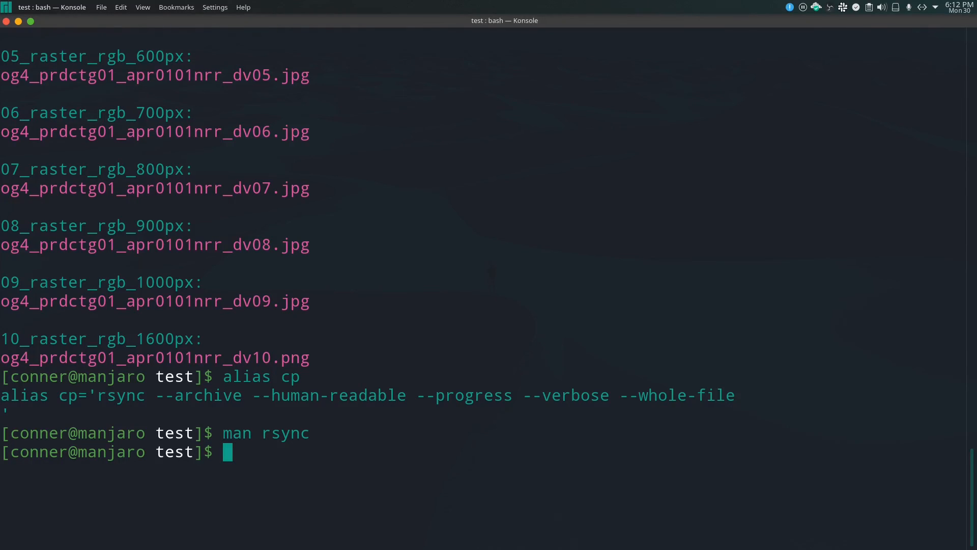
mouse_move(426, 349)
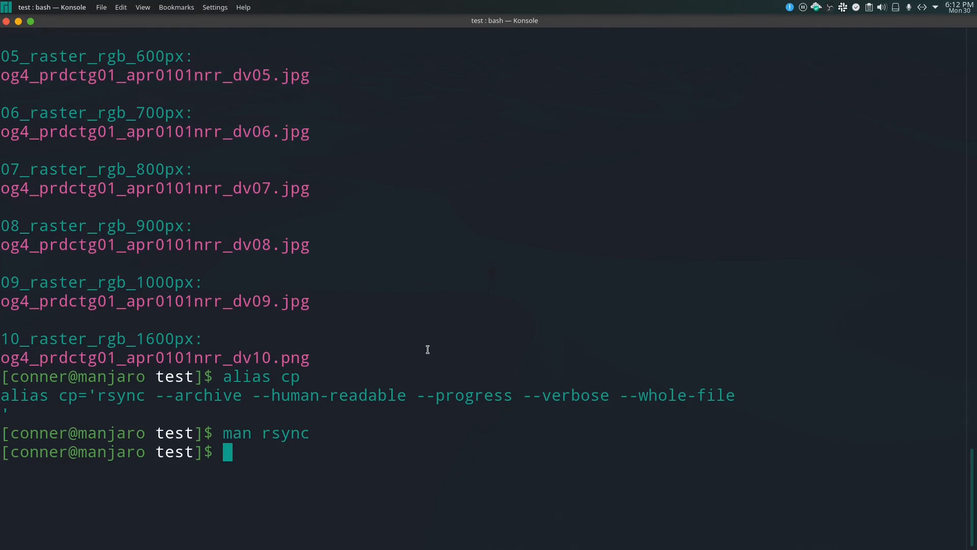